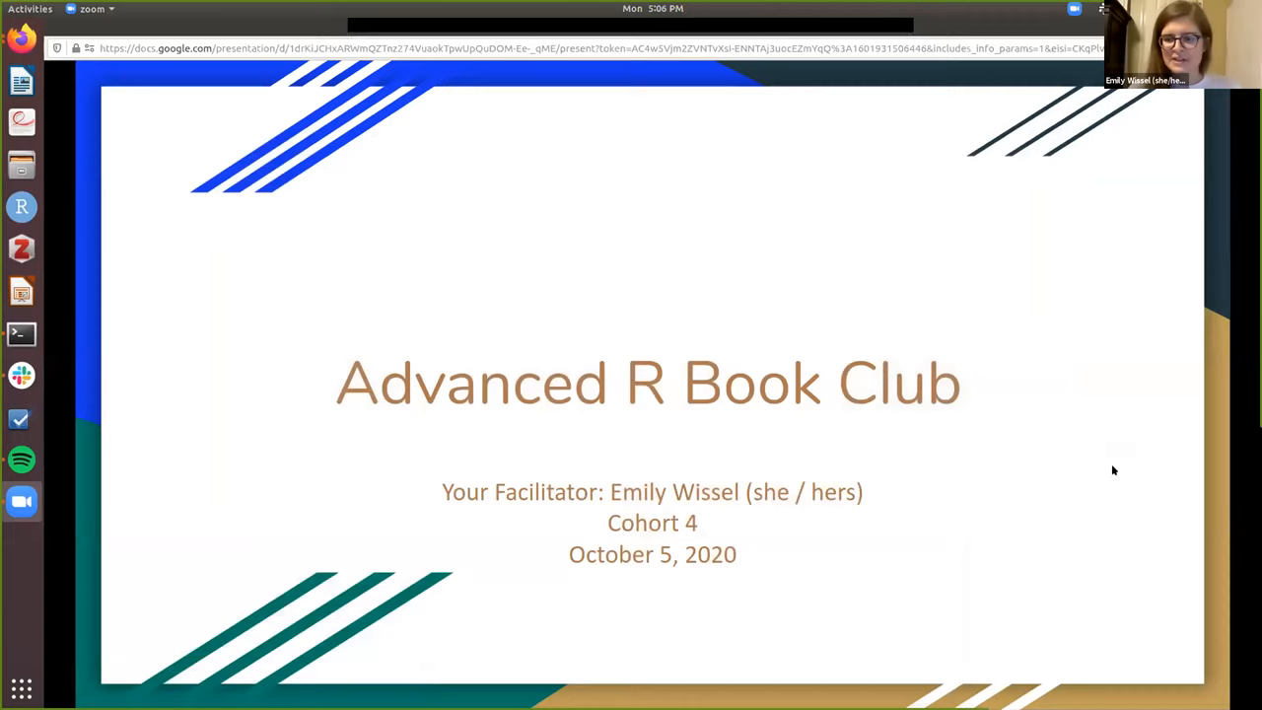
pyautogui.moveTo(1049, 556)
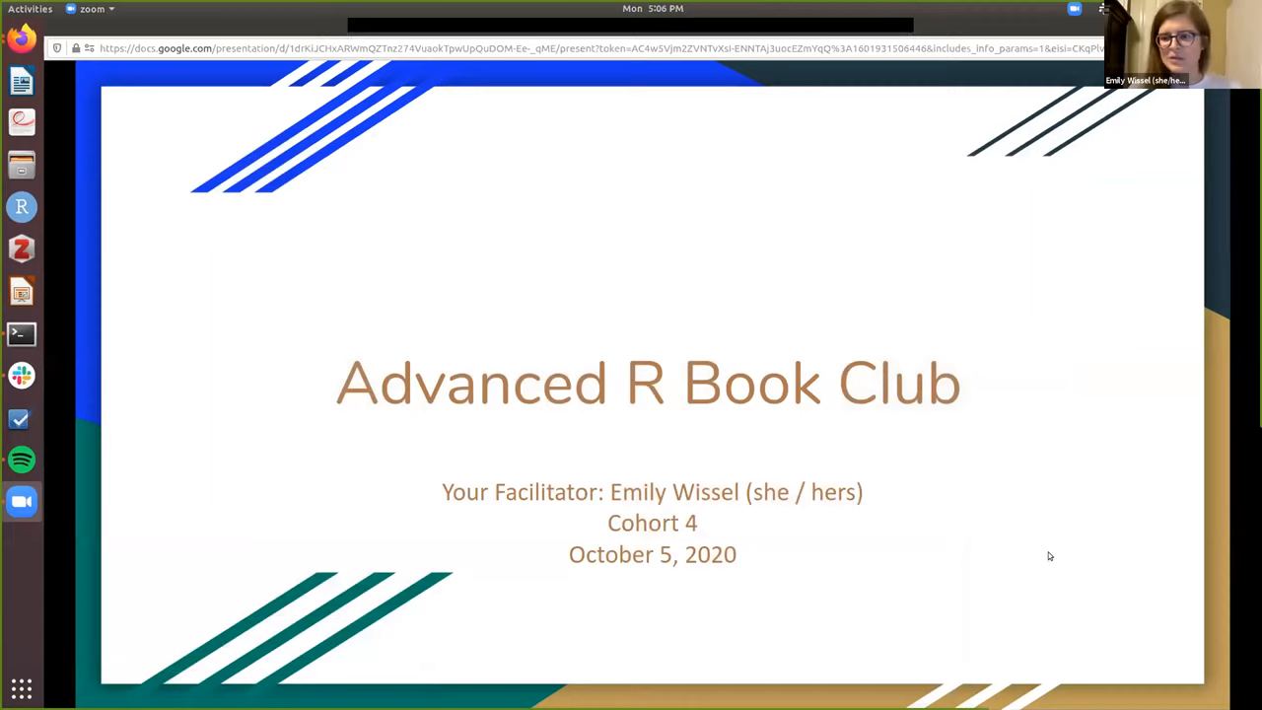
pyautogui.moveTo(1065, 552)
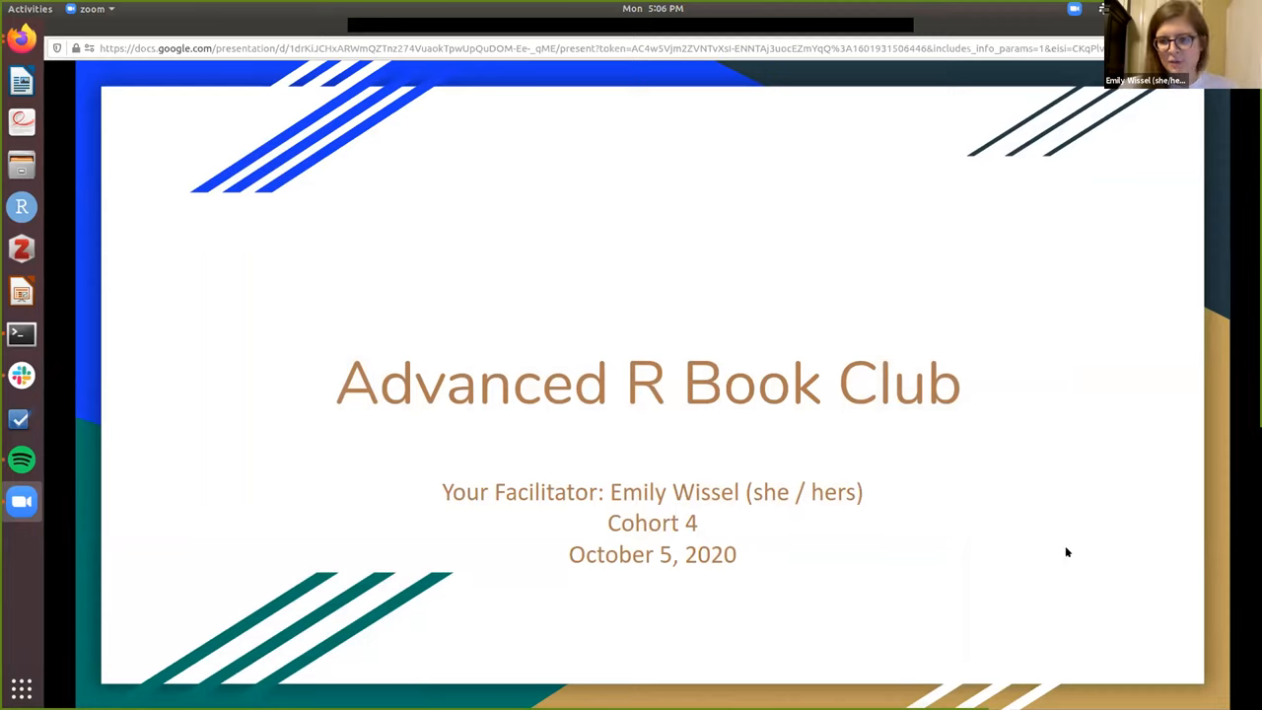
pyautogui.moveTo(714, 32)
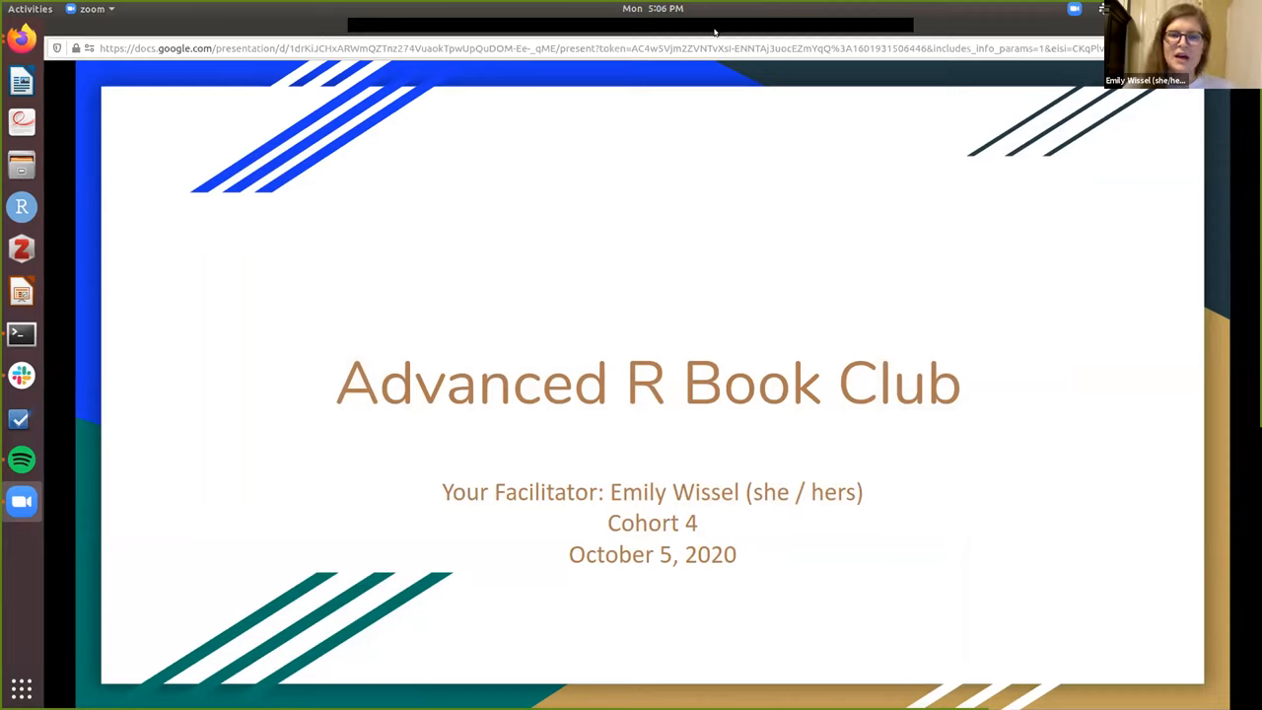
pyautogui.moveTo(741, 228)
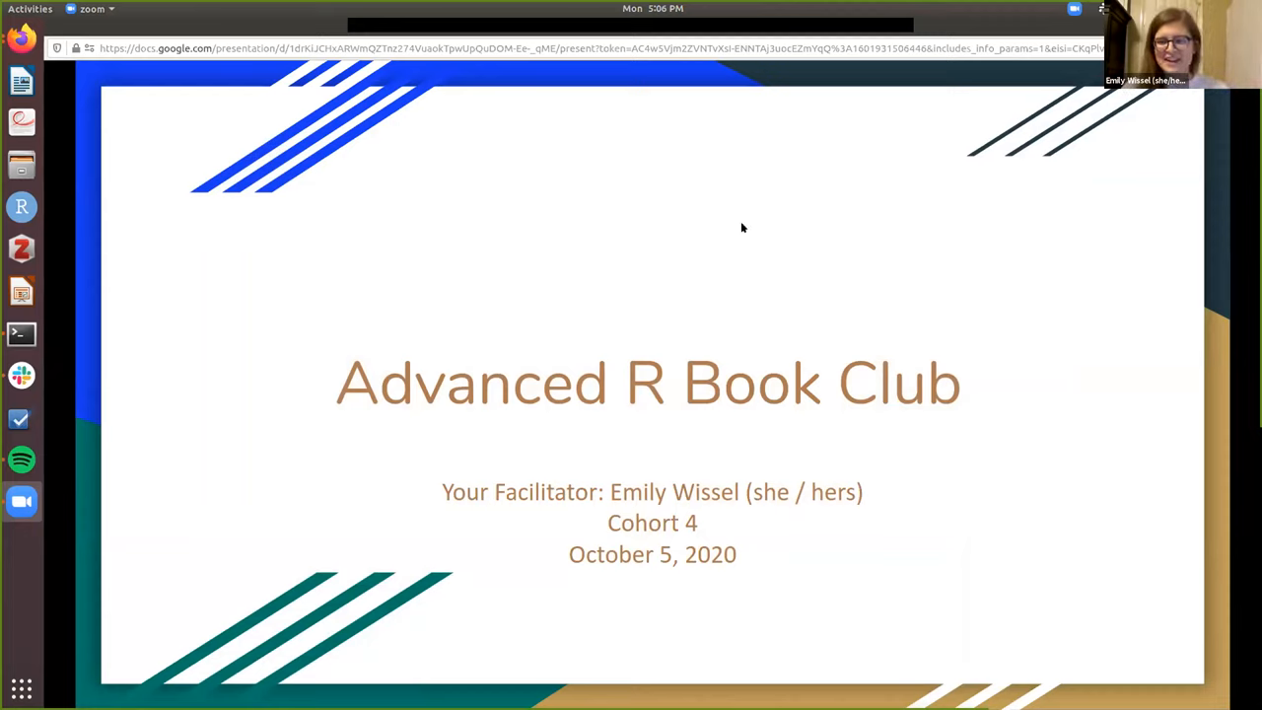
pyautogui.moveTo(738, 237)
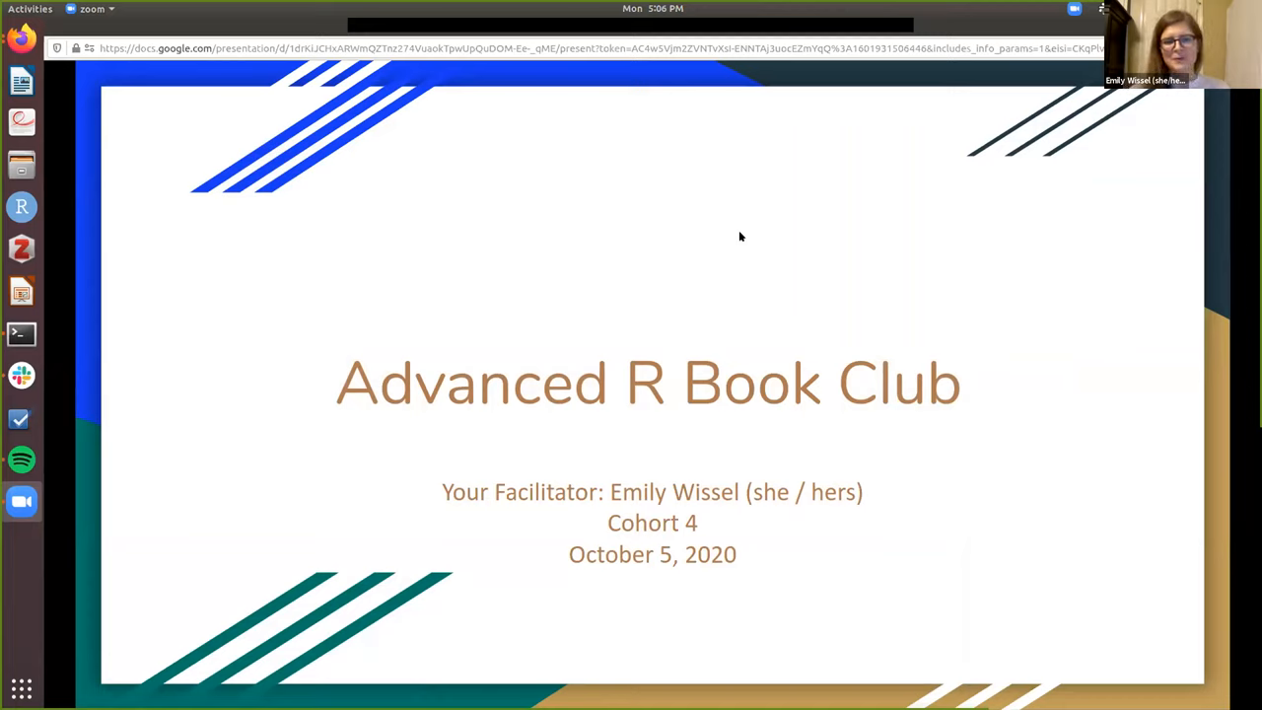
pyautogui.moveTo(789, 217)
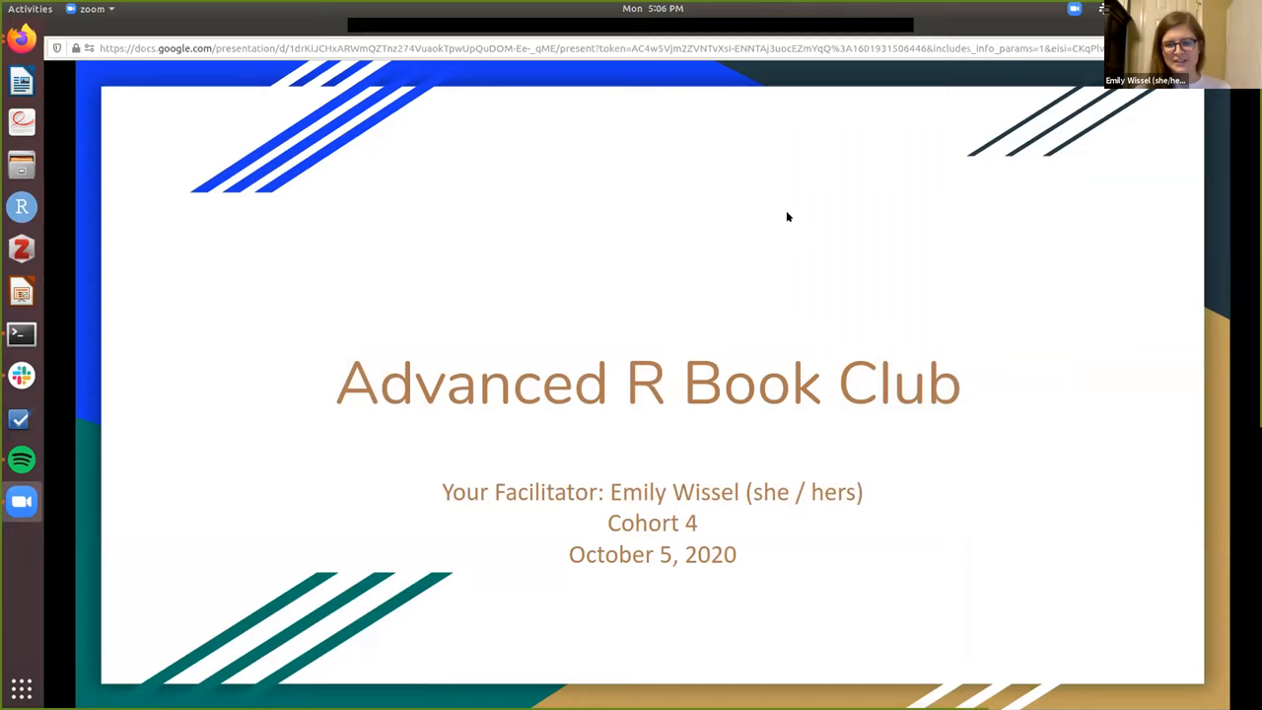
pyautogui.moveTo(834, 240)
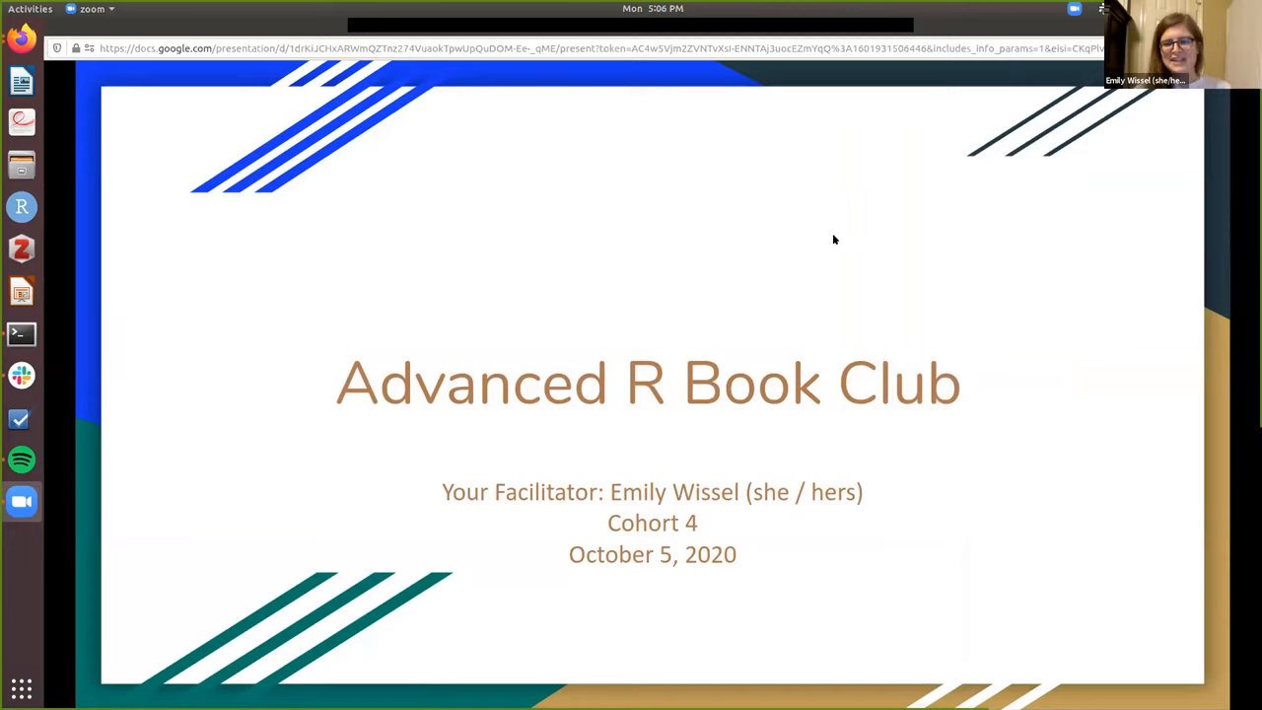
pyautogui.moveTo(809, 253)
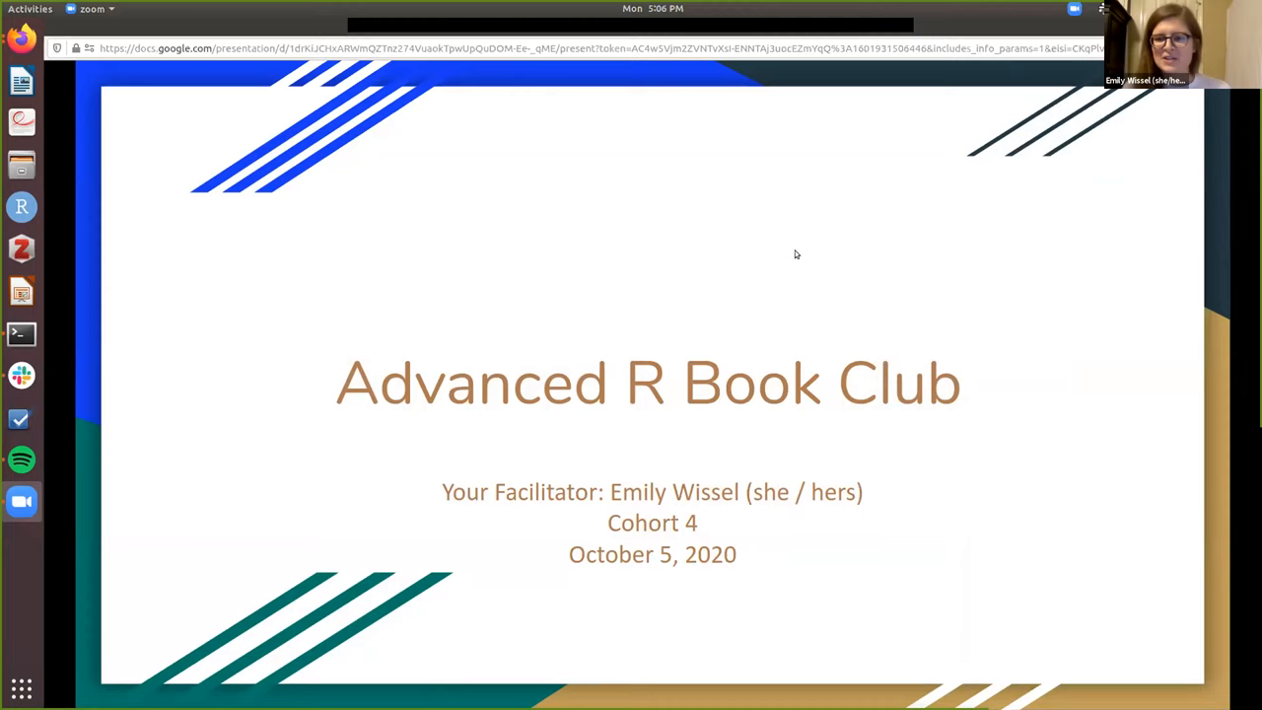
# Advance the presentation to the Today's Objectives slide.
pyautogui.press('Right')
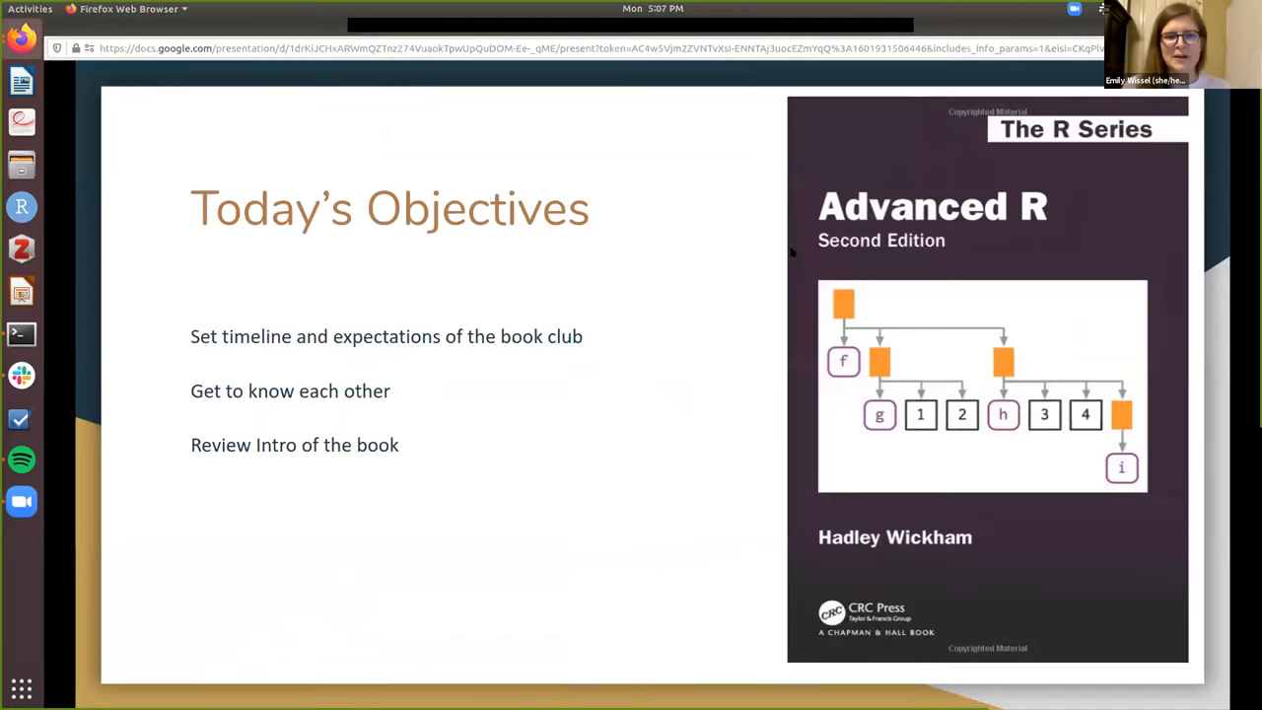
pyautogui.moveTo(734, 255)
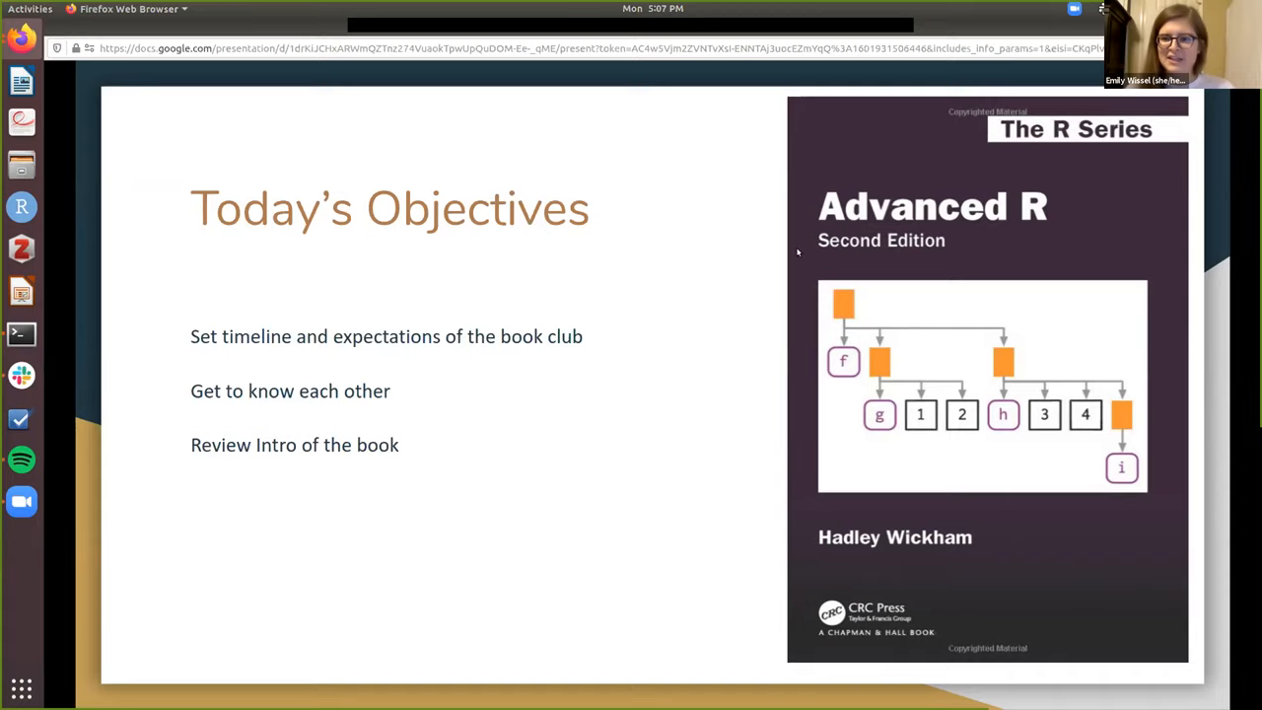
pyautogui.moveTo(740, 253)
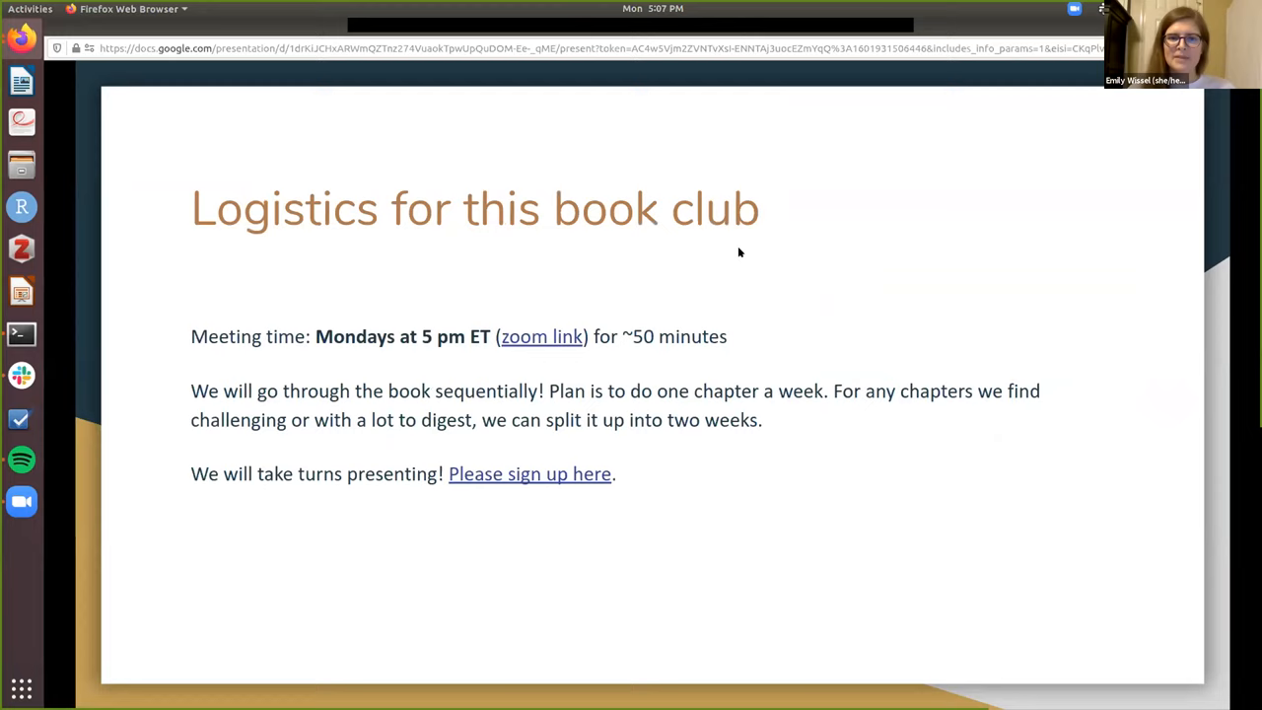
pyautogui.moveTo(950, 166)
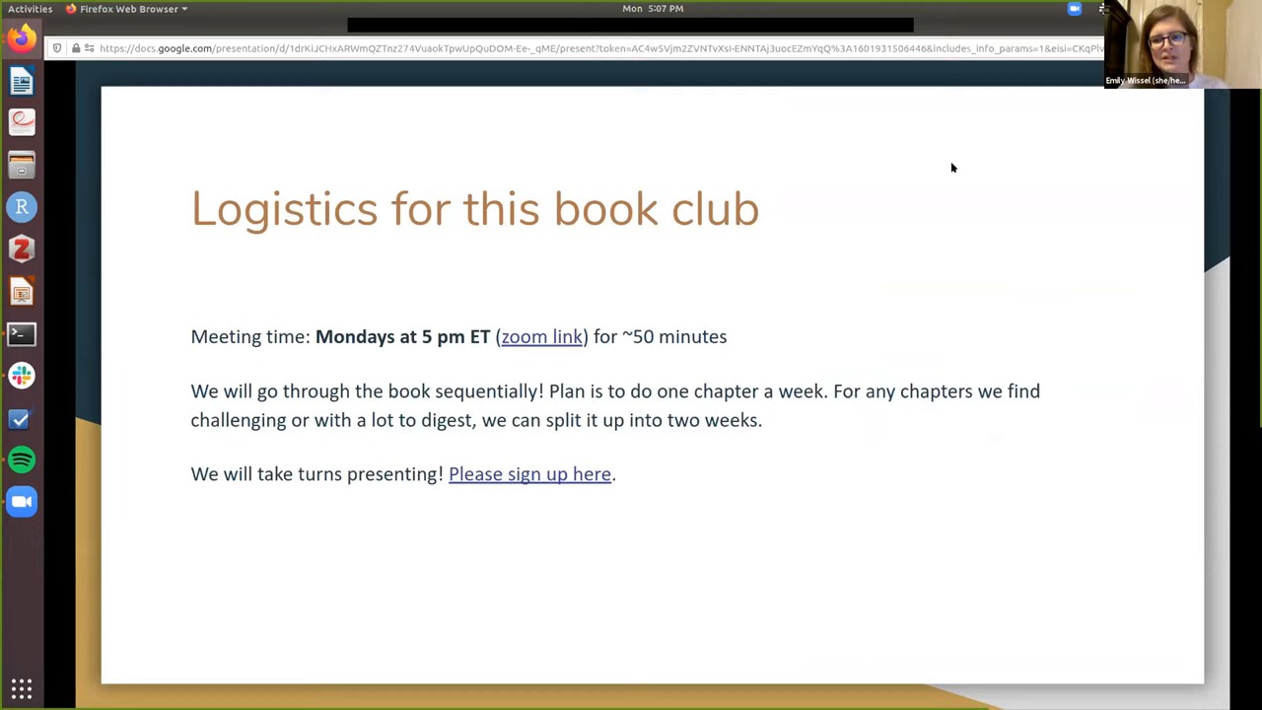
pyautogui.moveTo(955, 185)
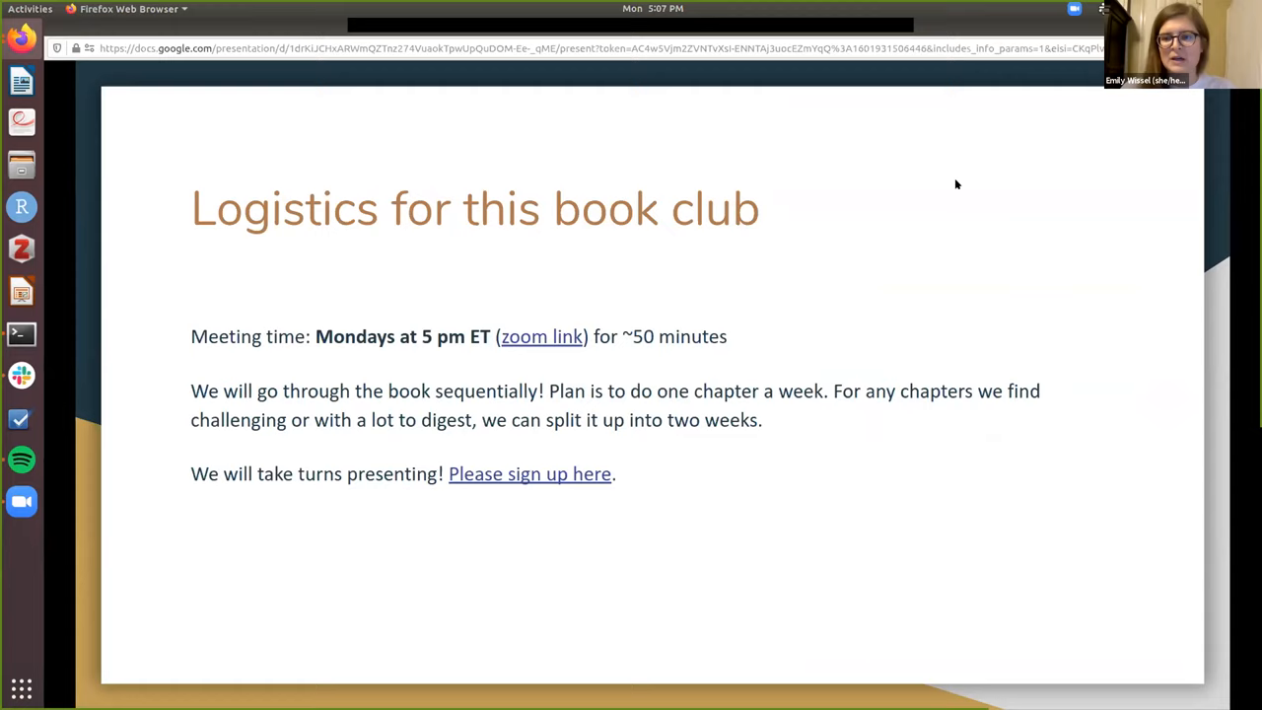
pyautogui.moveTo(796, 217)
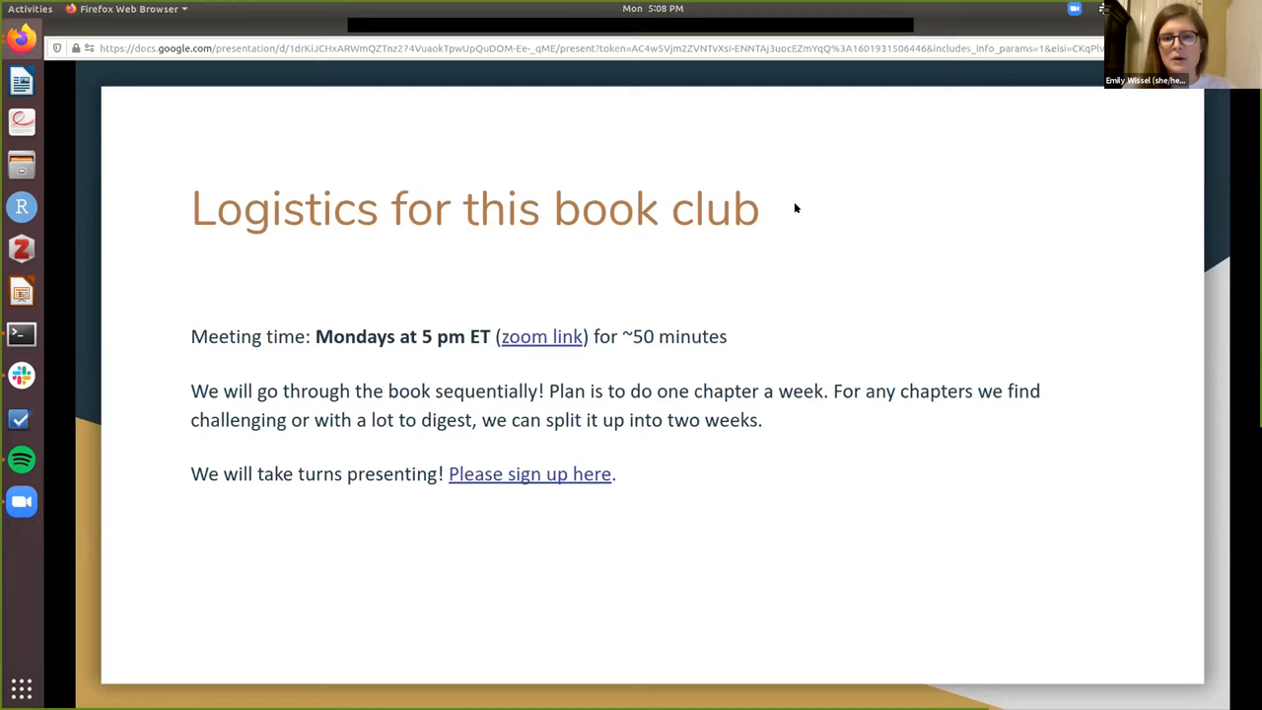
pyautogui.moveTo(941, 292)
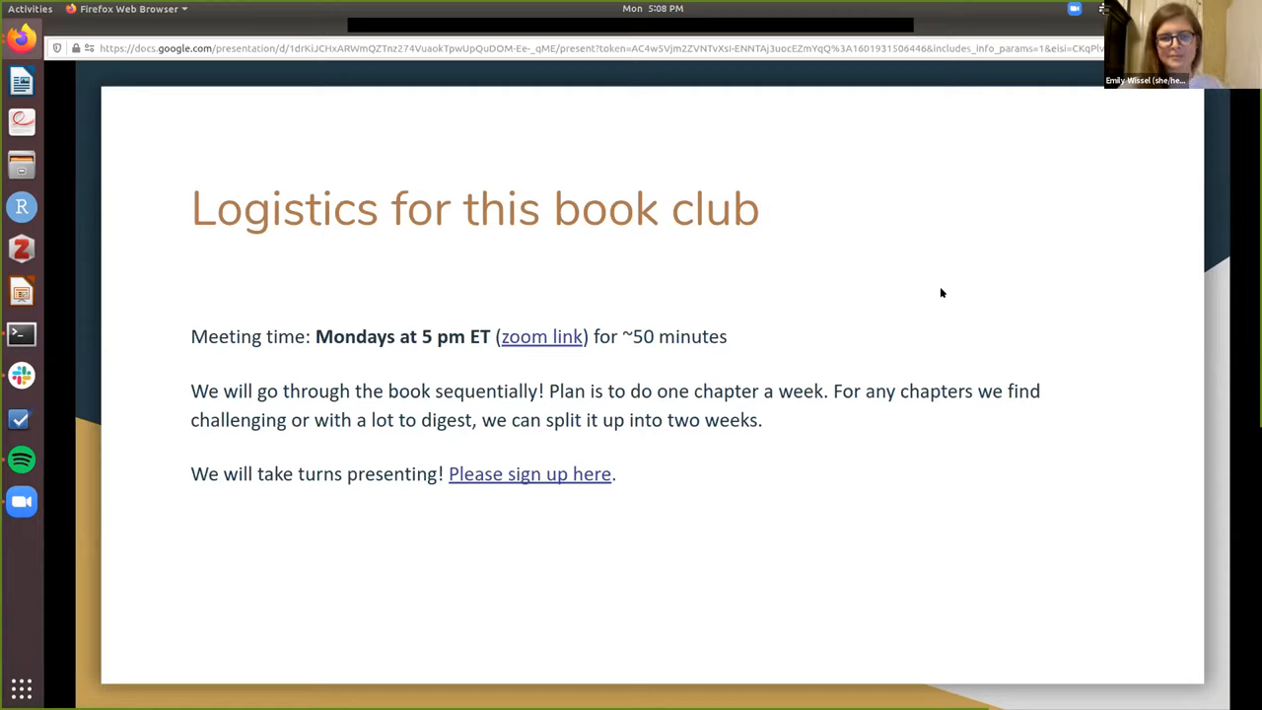
pyautogui.moveTo(912, 307)
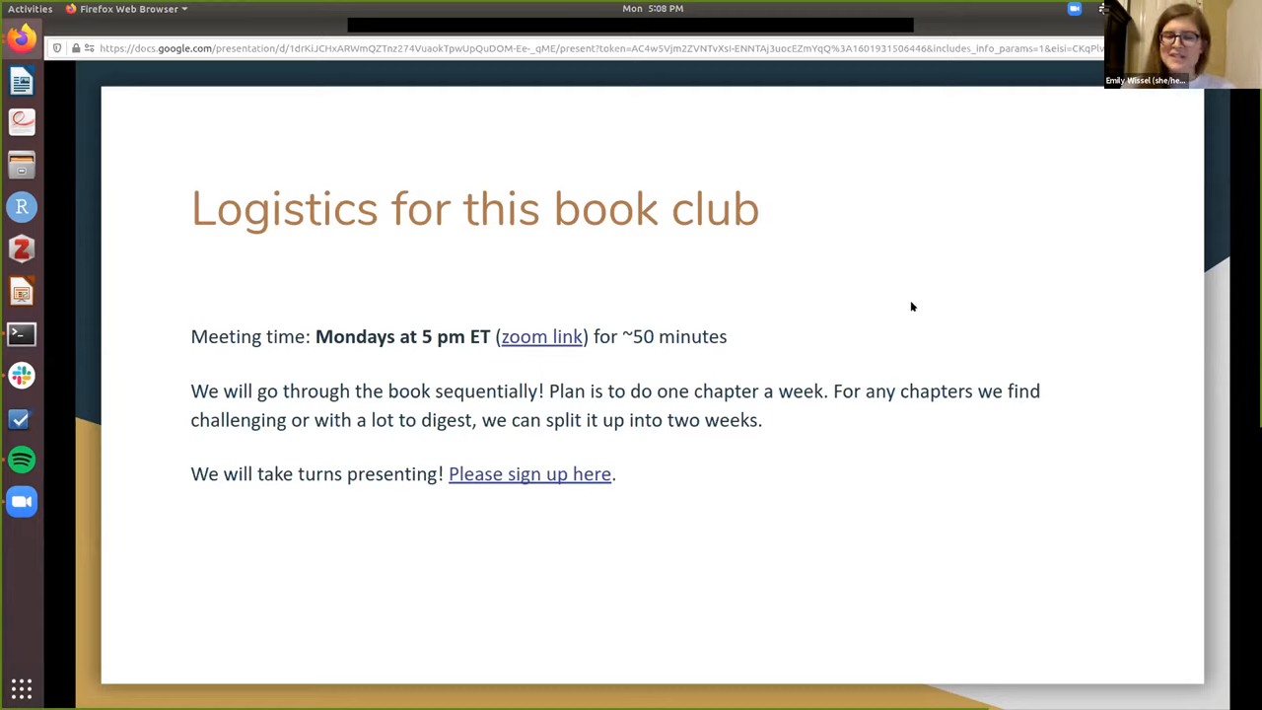
pyautogui.moveTo(899, 292)
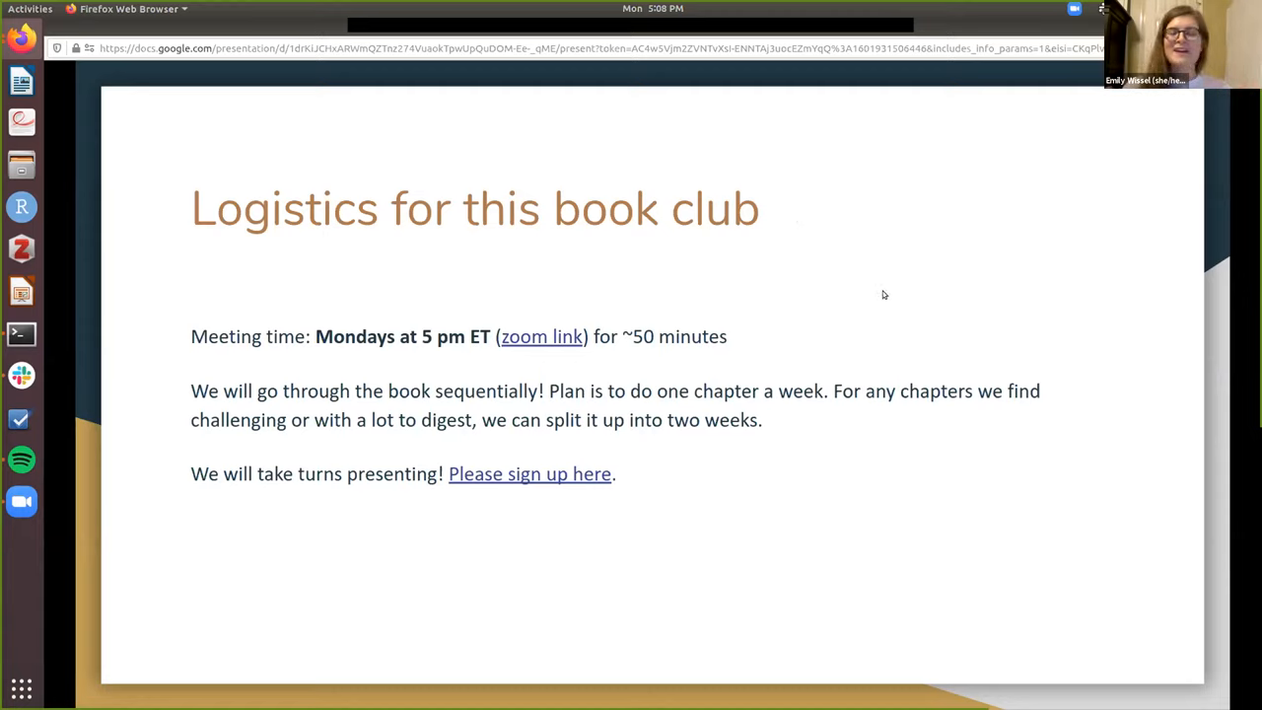
pyautogui.moveTo(529, 474)
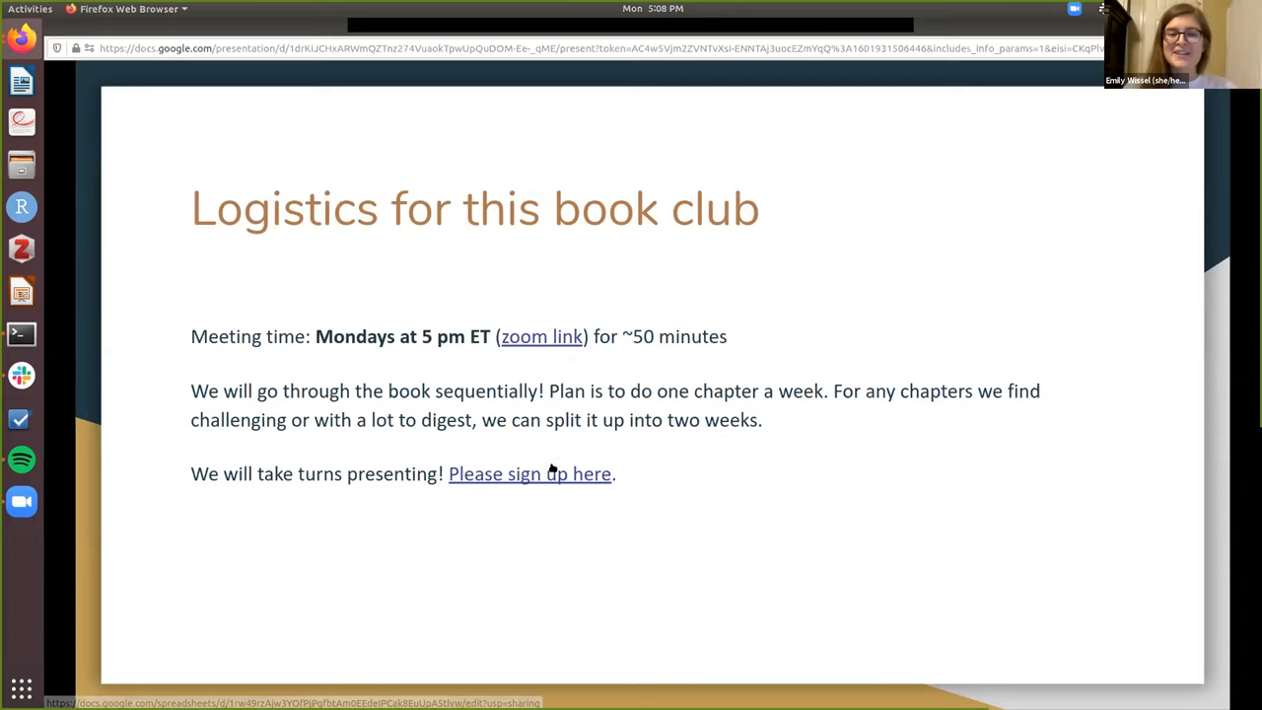
pyautogui.moveTo(528, 474)
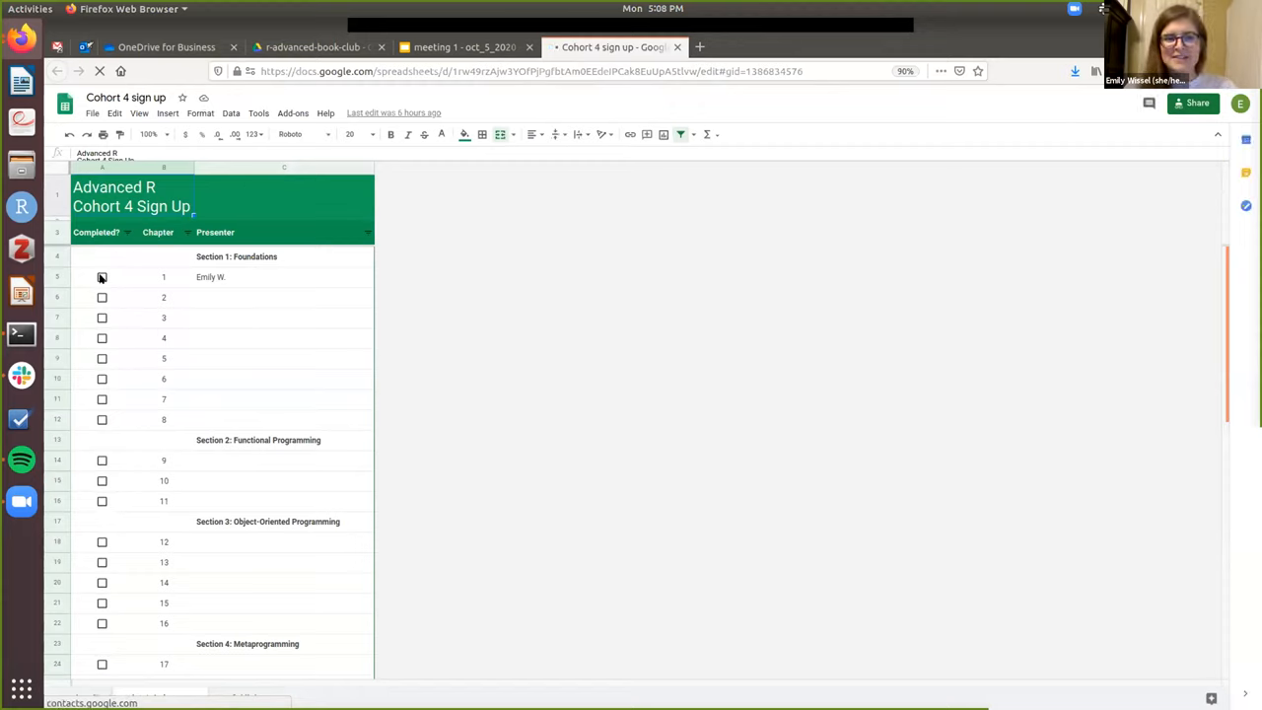
# Toggle the Chapter 1 Completed checkbox on and back off, leaving it FALSE.
pyautogui.click(103, 276)
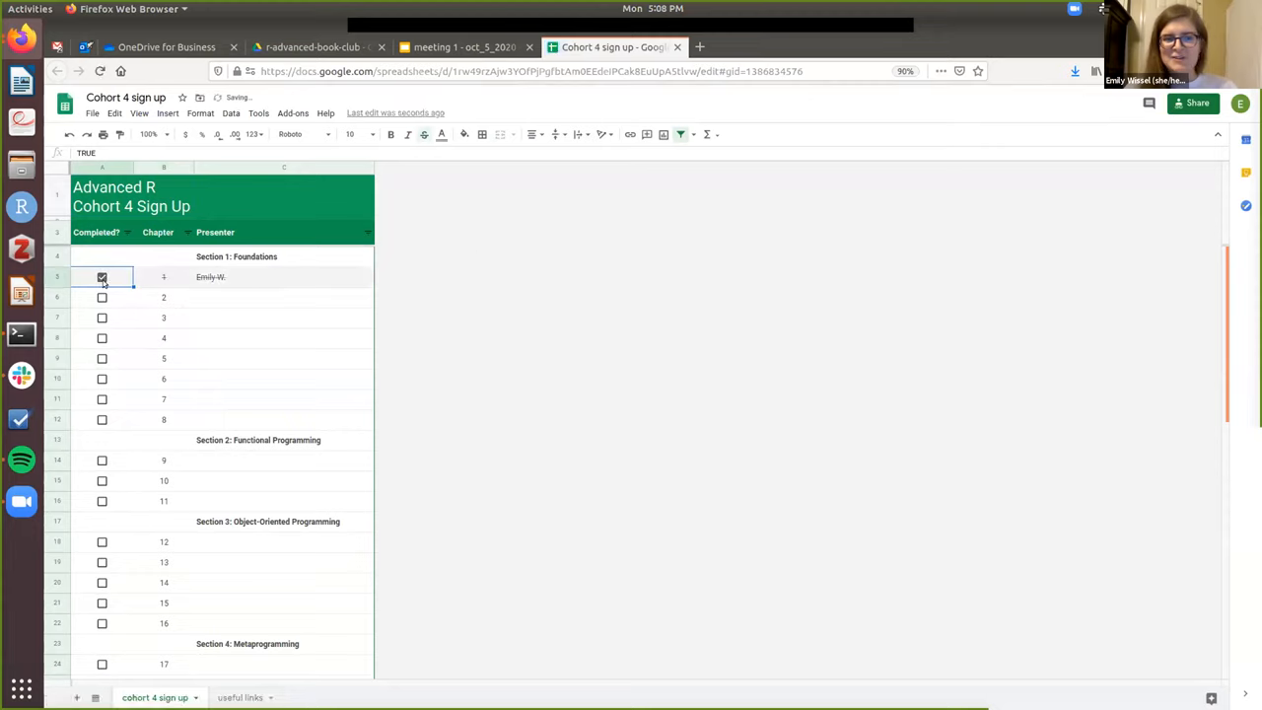
pyautogui.click(103, 276)
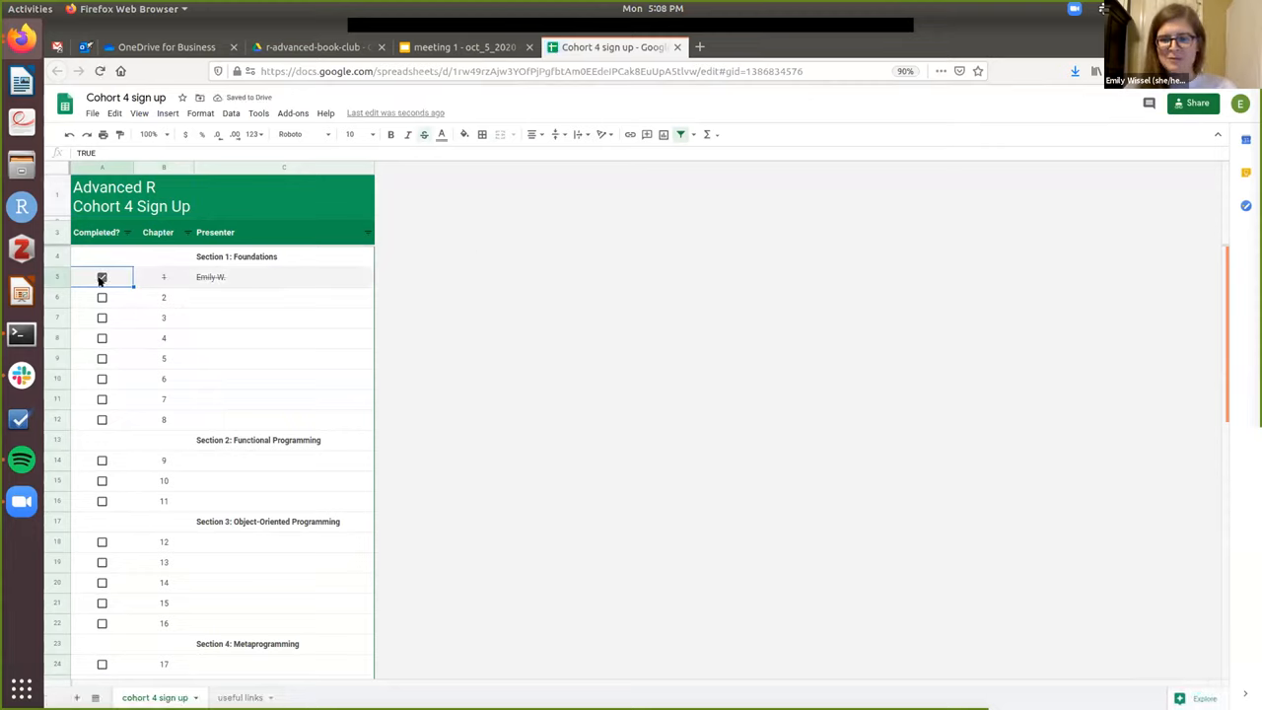
pyautogui.click(102, 276)
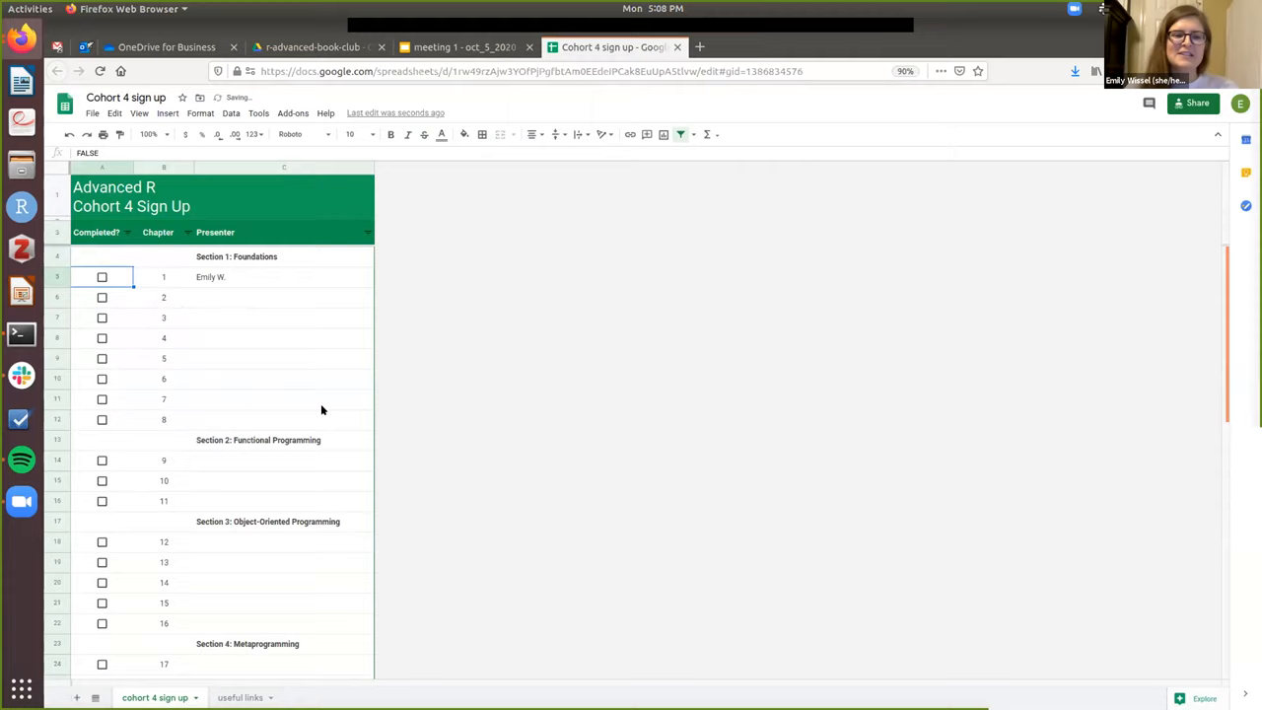
pyautogui.moveTo(174, 513)
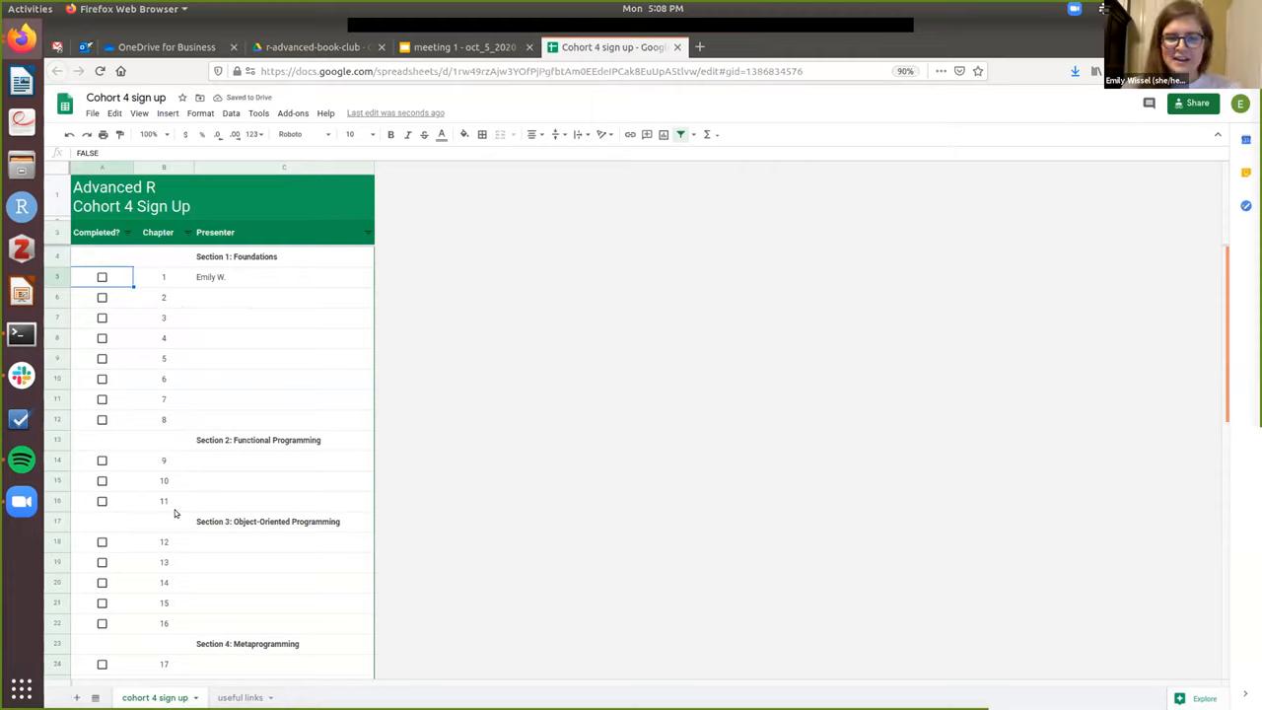
pyautogui.moveTo(276, 444)
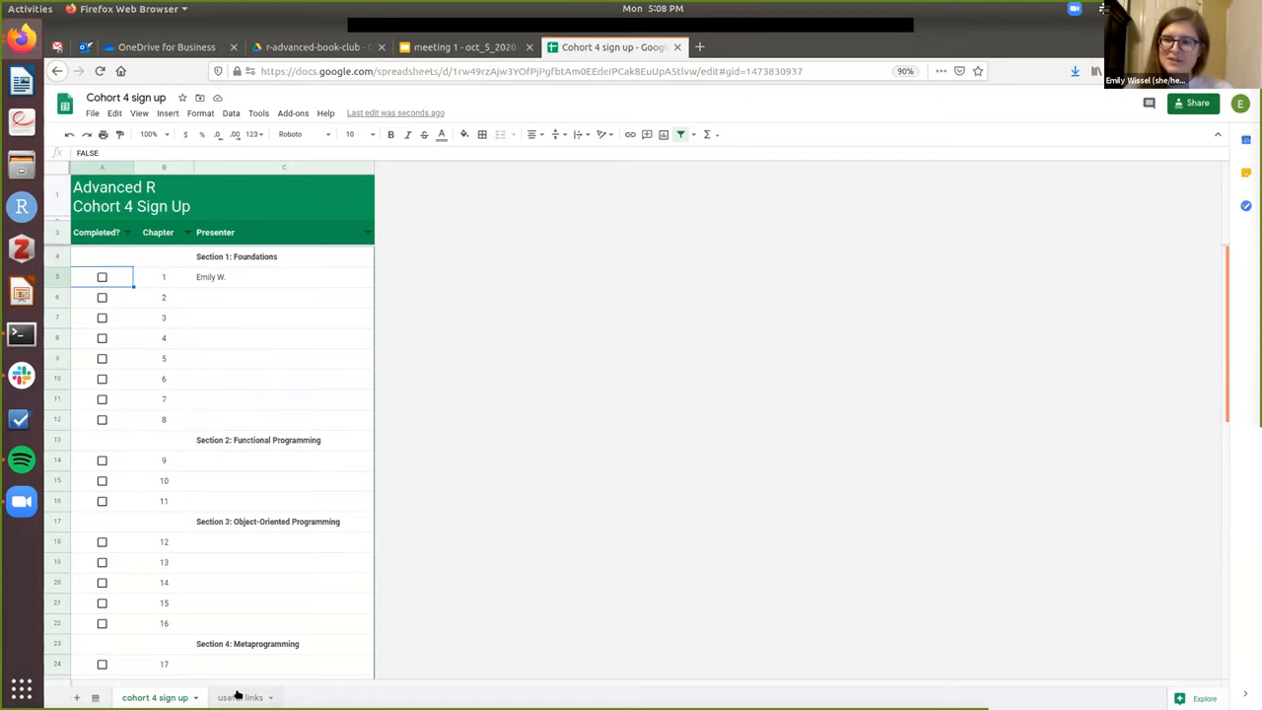
# Show the useful links sheet and highlight the Advanced R Book entry.
pyautogui.click(241, 698)
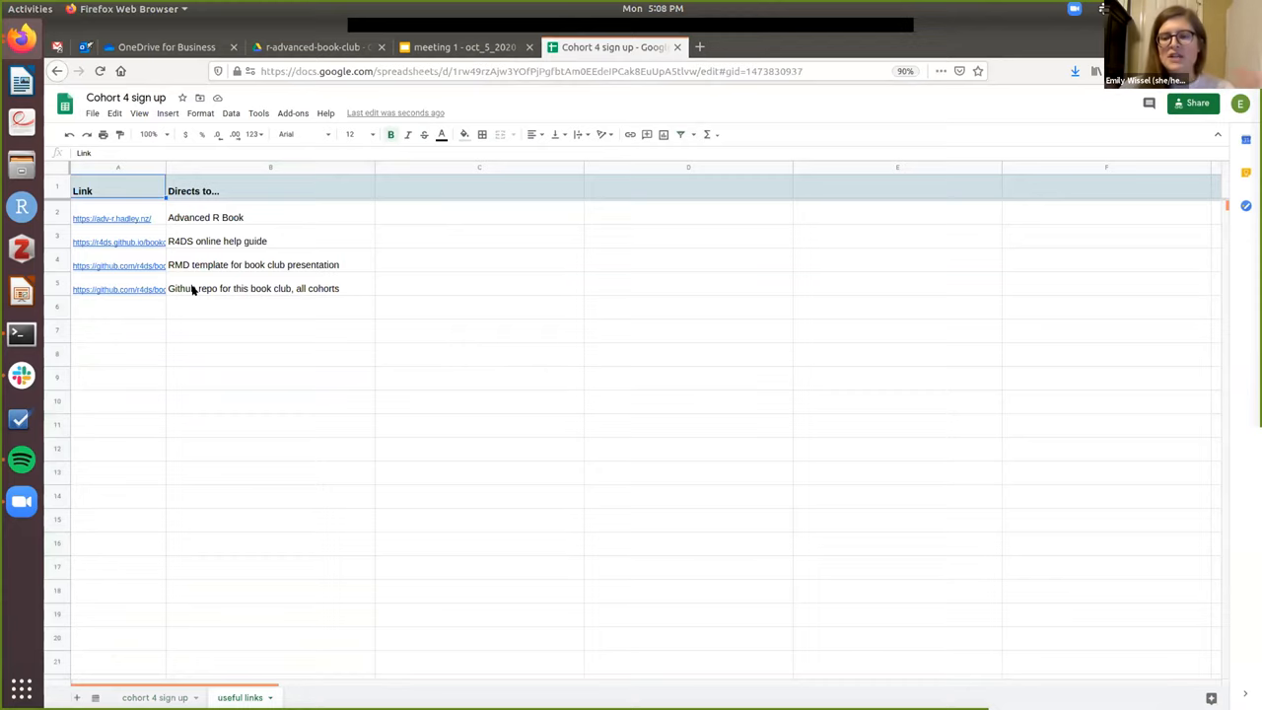
pyautogui.moveTo(189, 229)
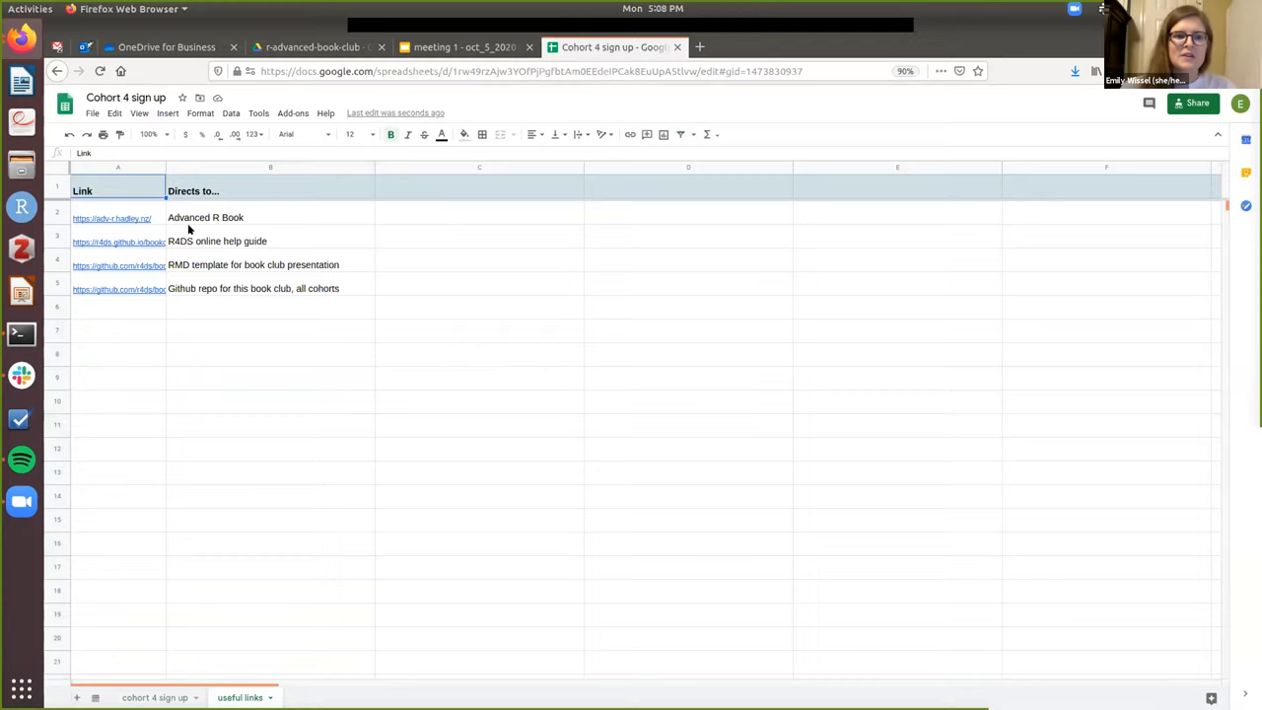
pyautogui.click(272, 217)
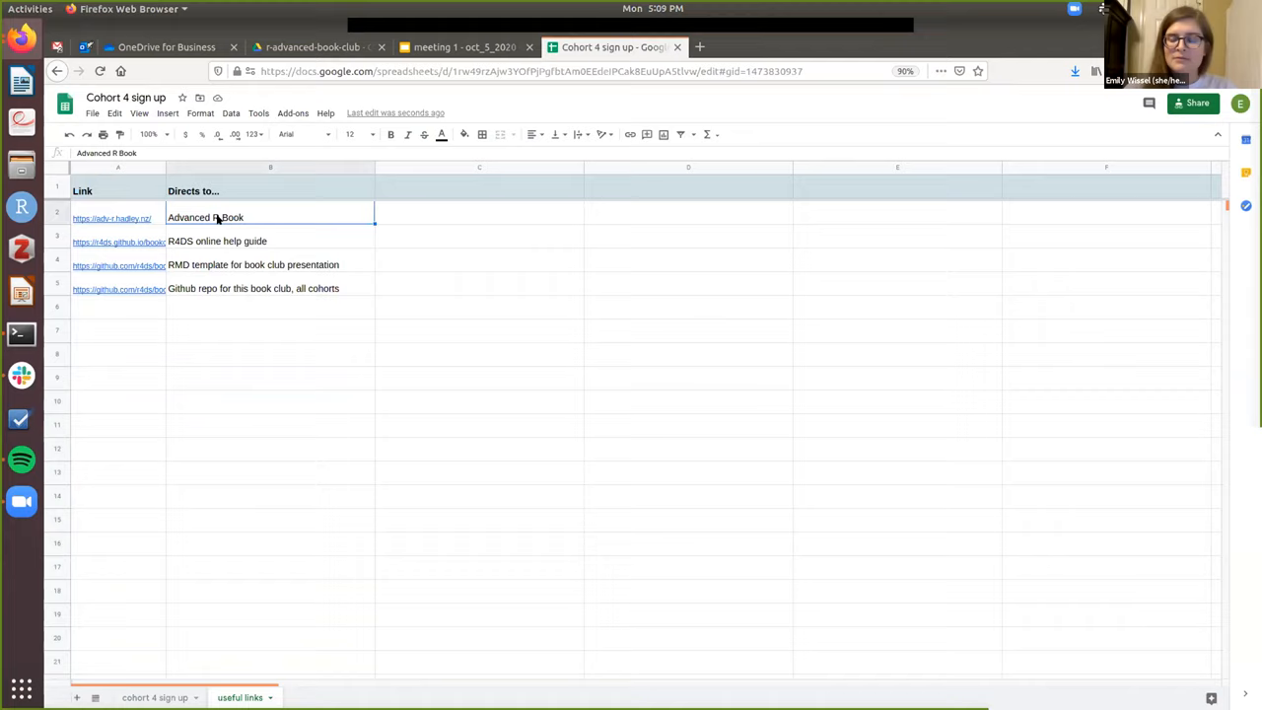
# Follow the R4DS online help guide link to the Advanced R Companion welcome page.
pyautogui.click(270, 240)
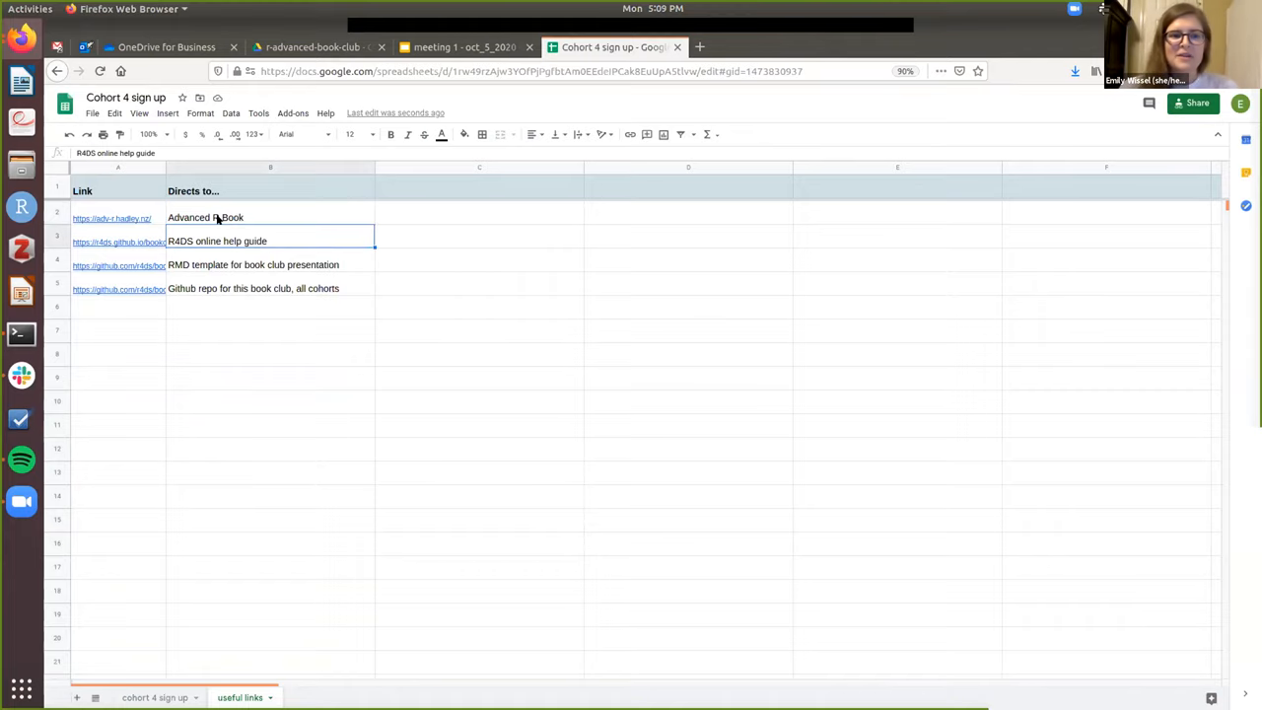
pyautogui.click(118, 241)
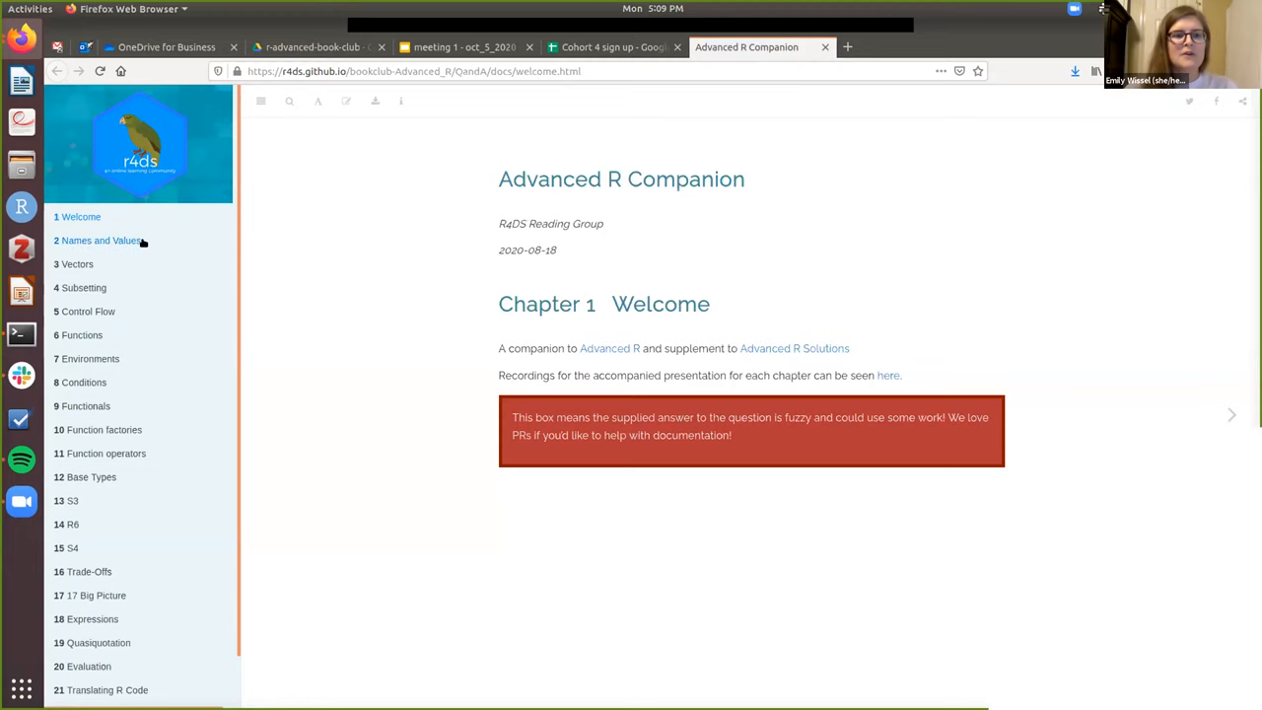
# Read Chapter 2 Names and Values down through copy-on-modify to the Function calls section.
pyautogui.click(102, 240)
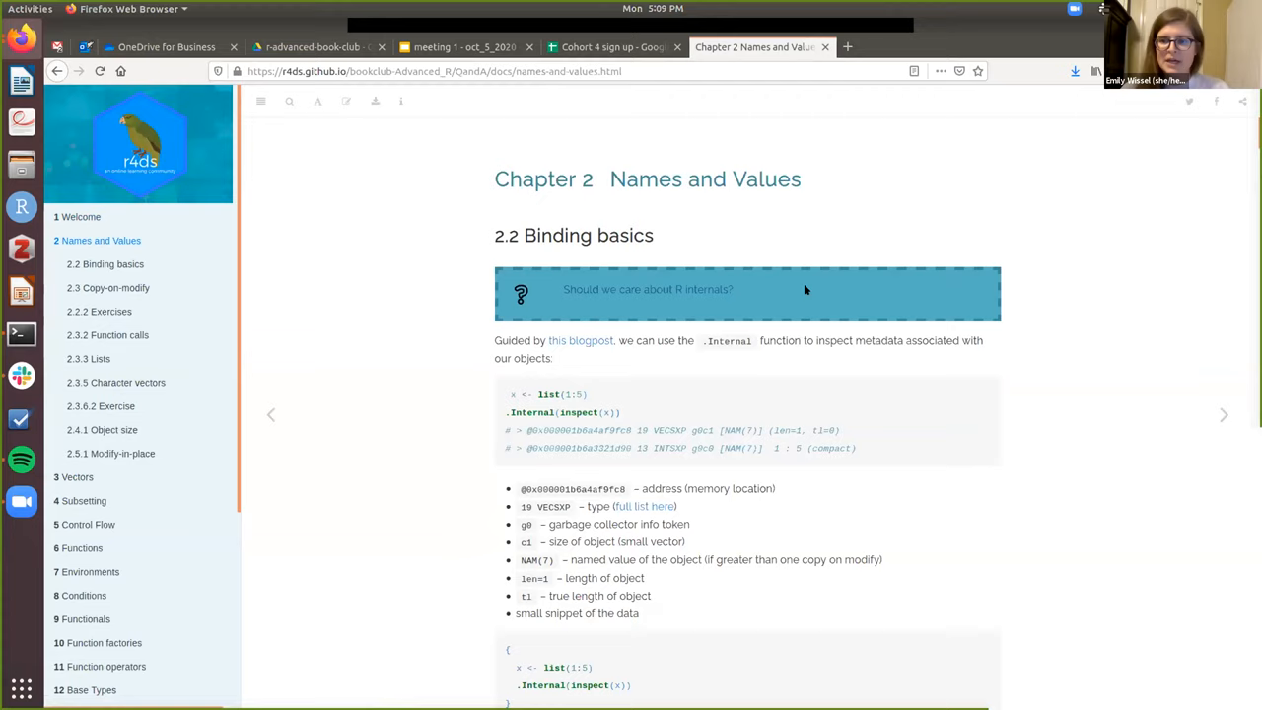
pyautogui.moveTo(785, 296)
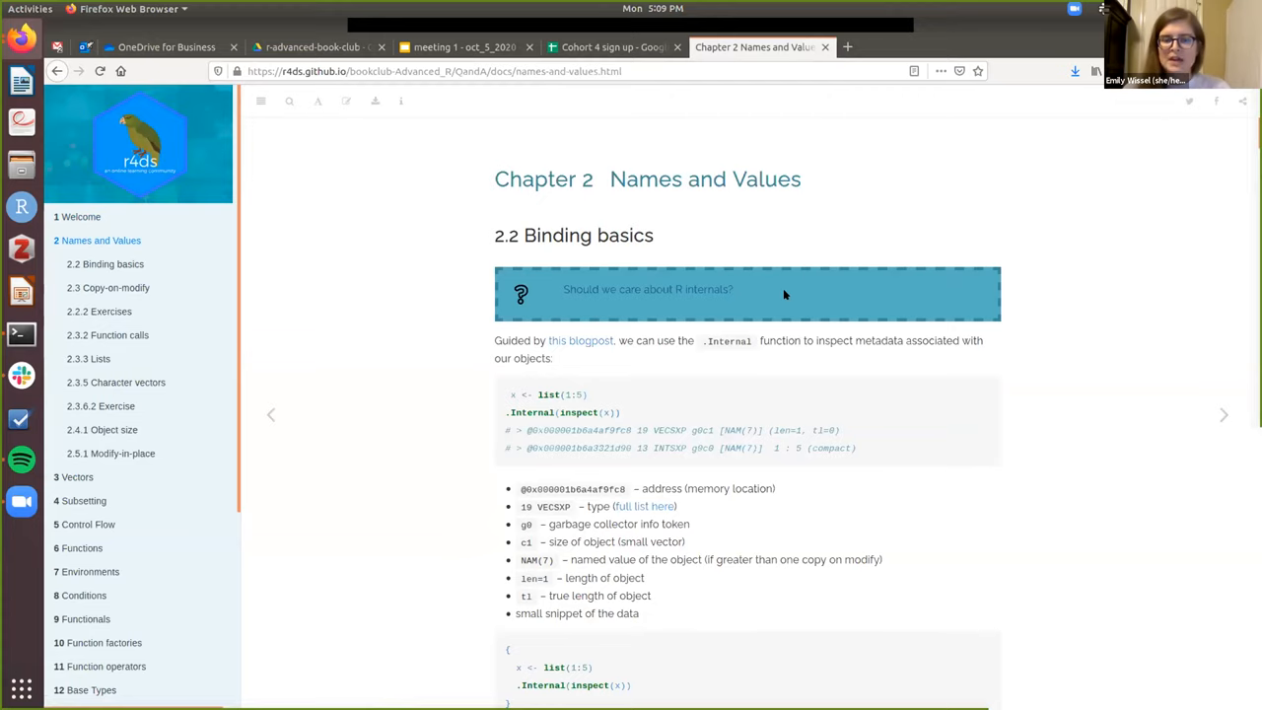
pyautogui.scroll(-3)
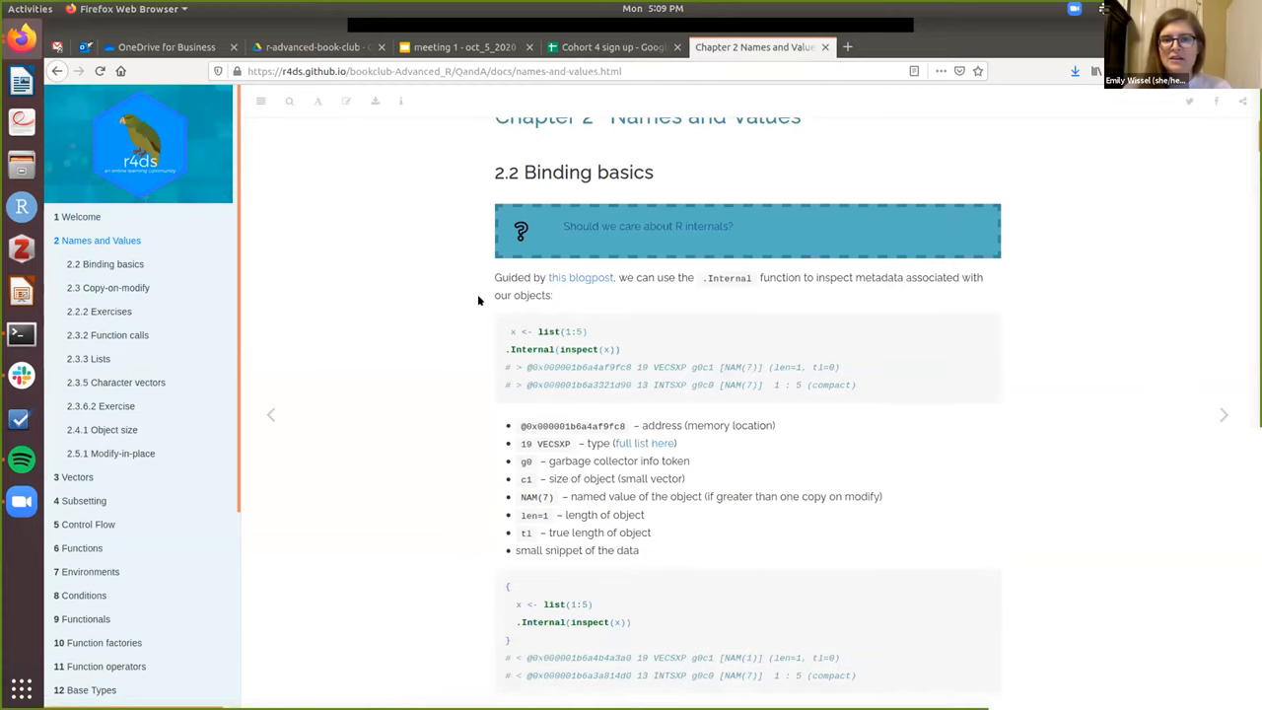
pyautogui.scroll(-3)
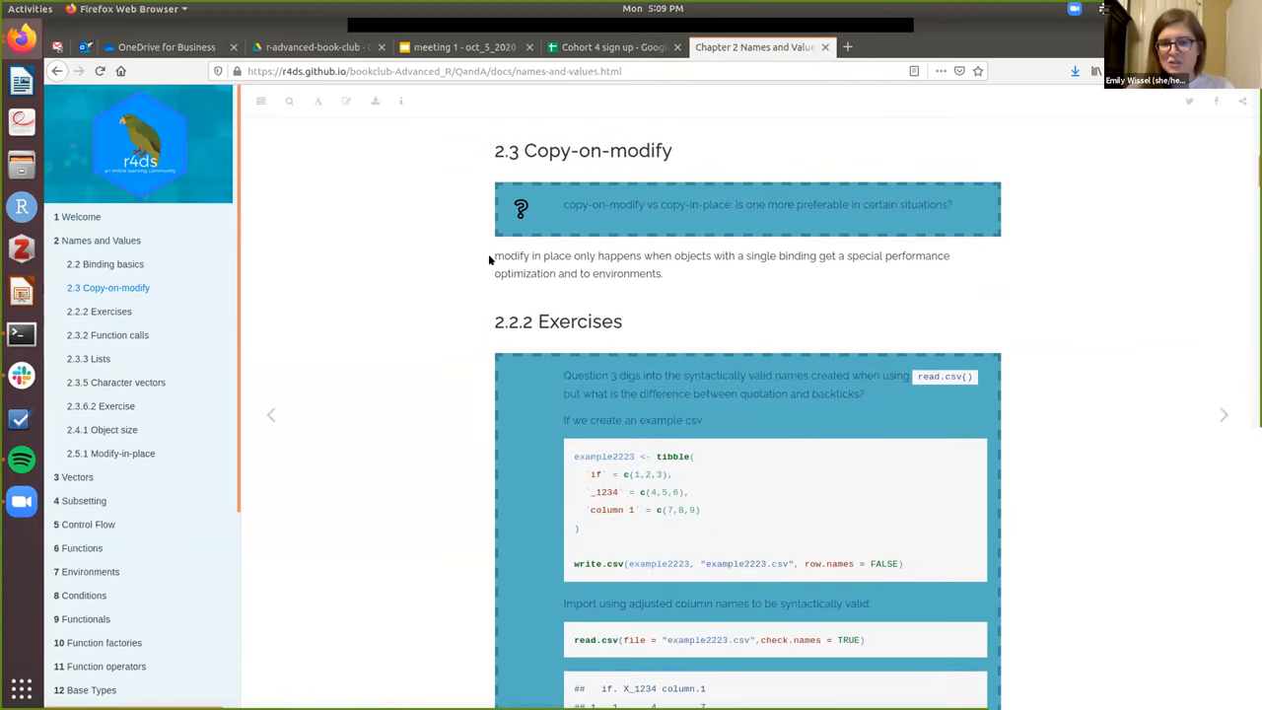
pyautogui.moveTo(669, 694)
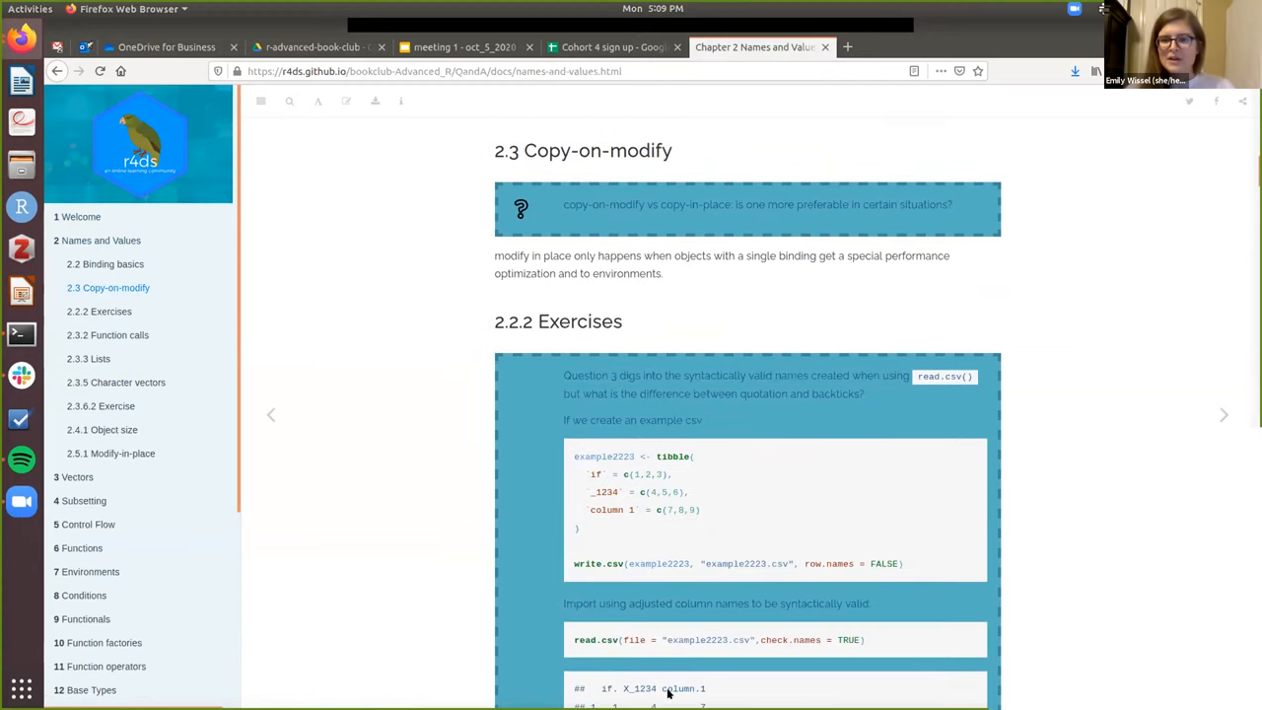
pyautogui.scroll(-3)
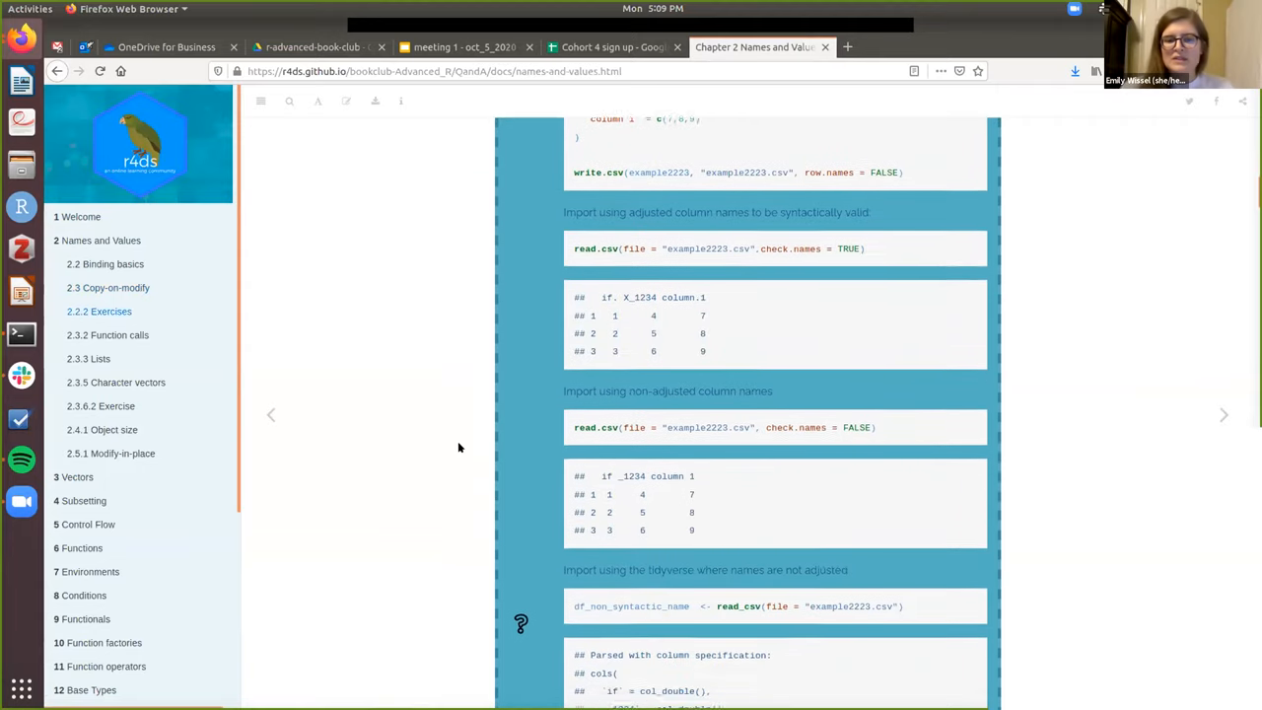
pyautogui.scroll(-3)
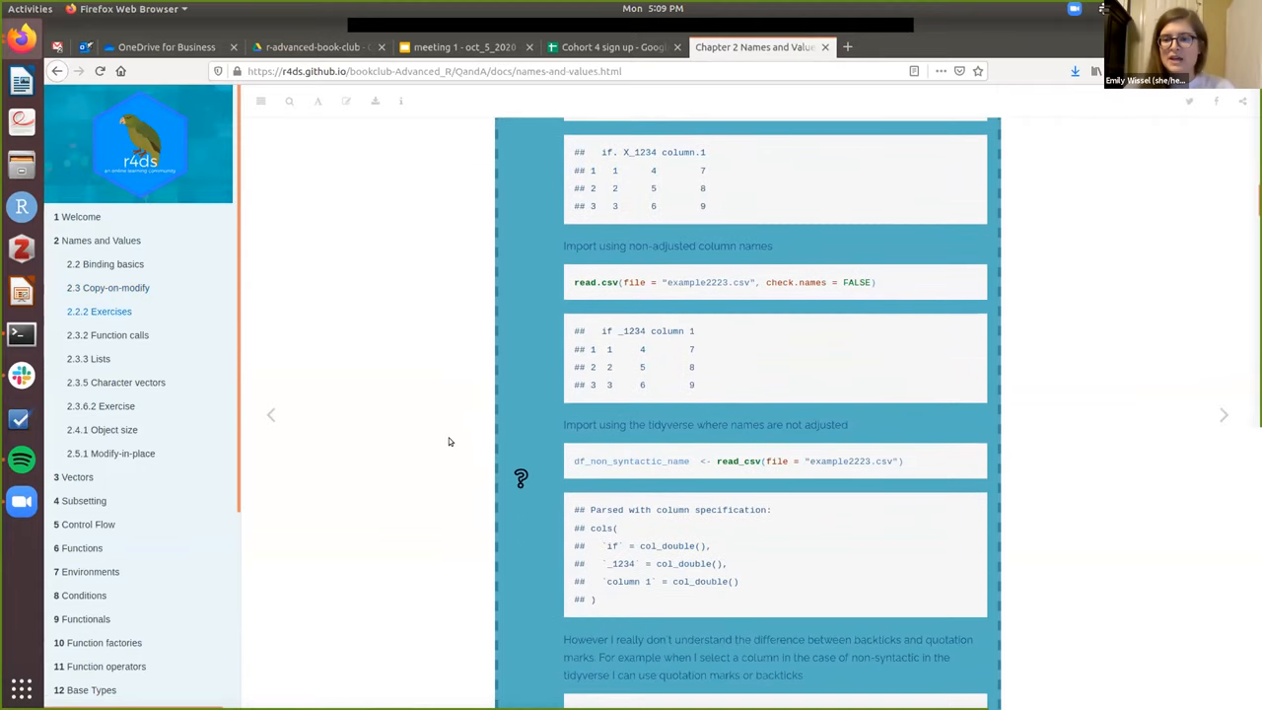
pyautogui.scroll(-3)
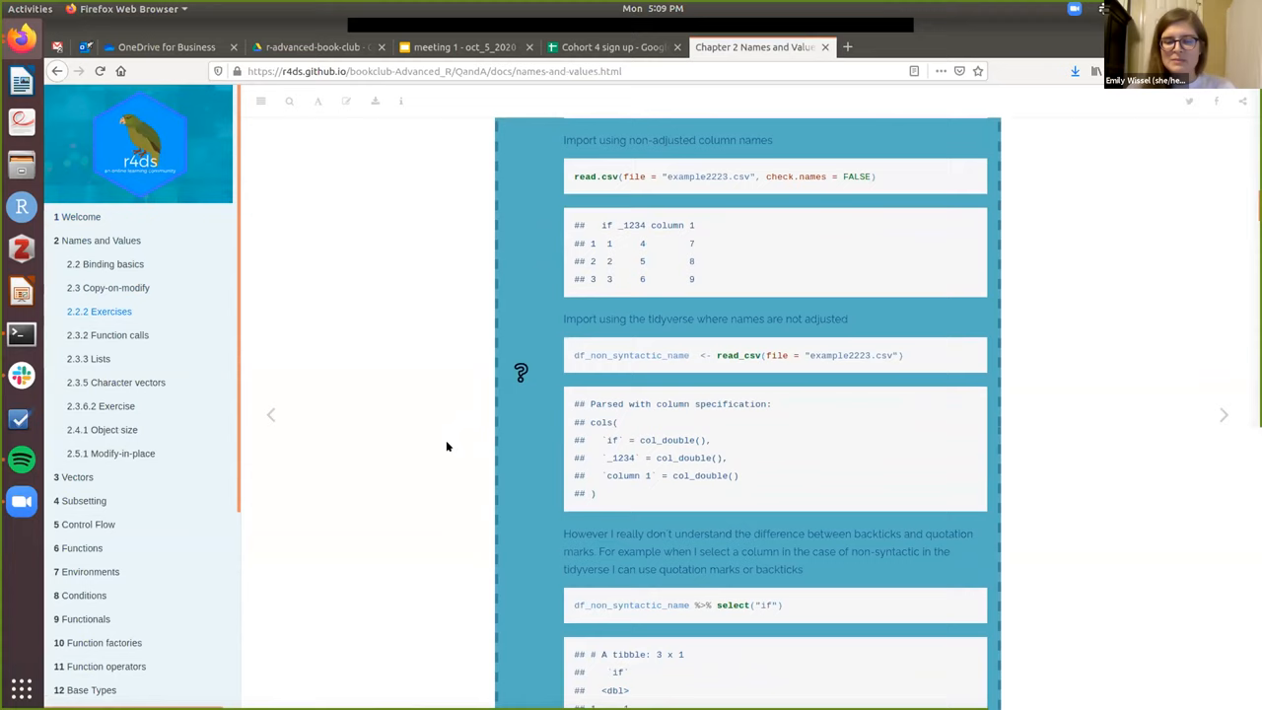
pyautogui.scroll(-3)
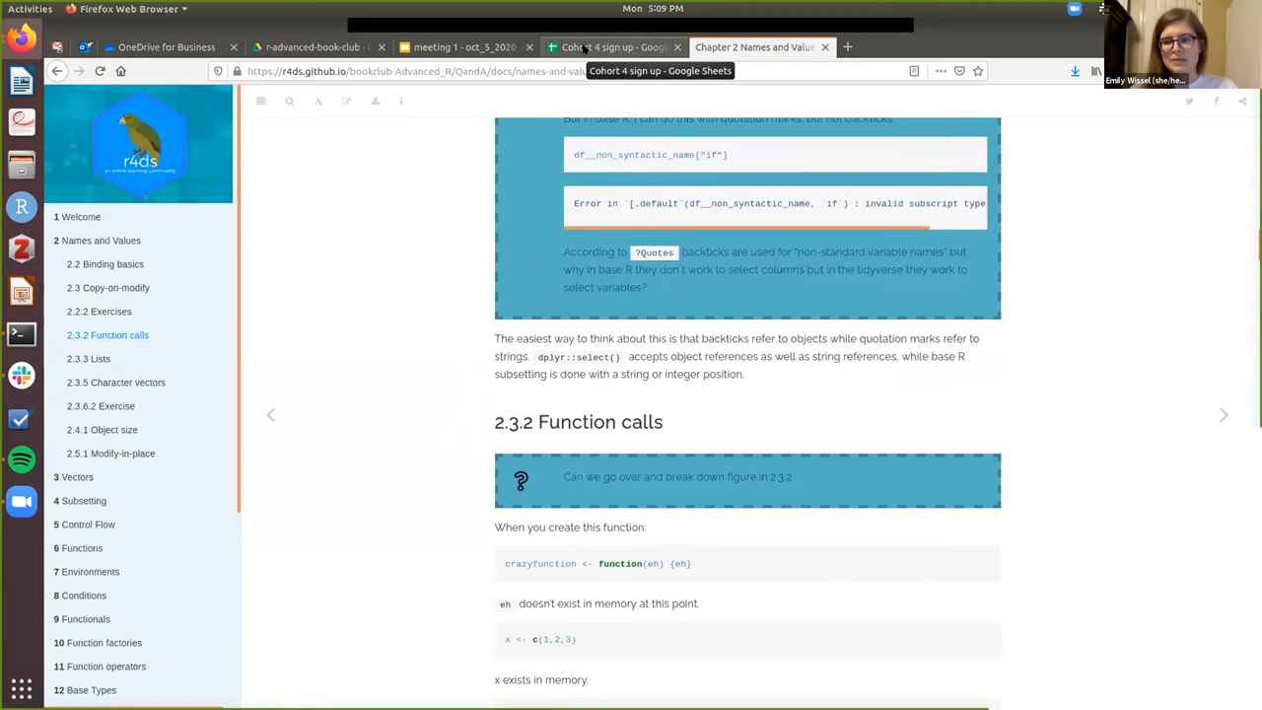
# View the bookclub-Advanced_R _template folder on GitHub, then return to the sign-up spreadsheet.
pyautogui.click(608, 47)
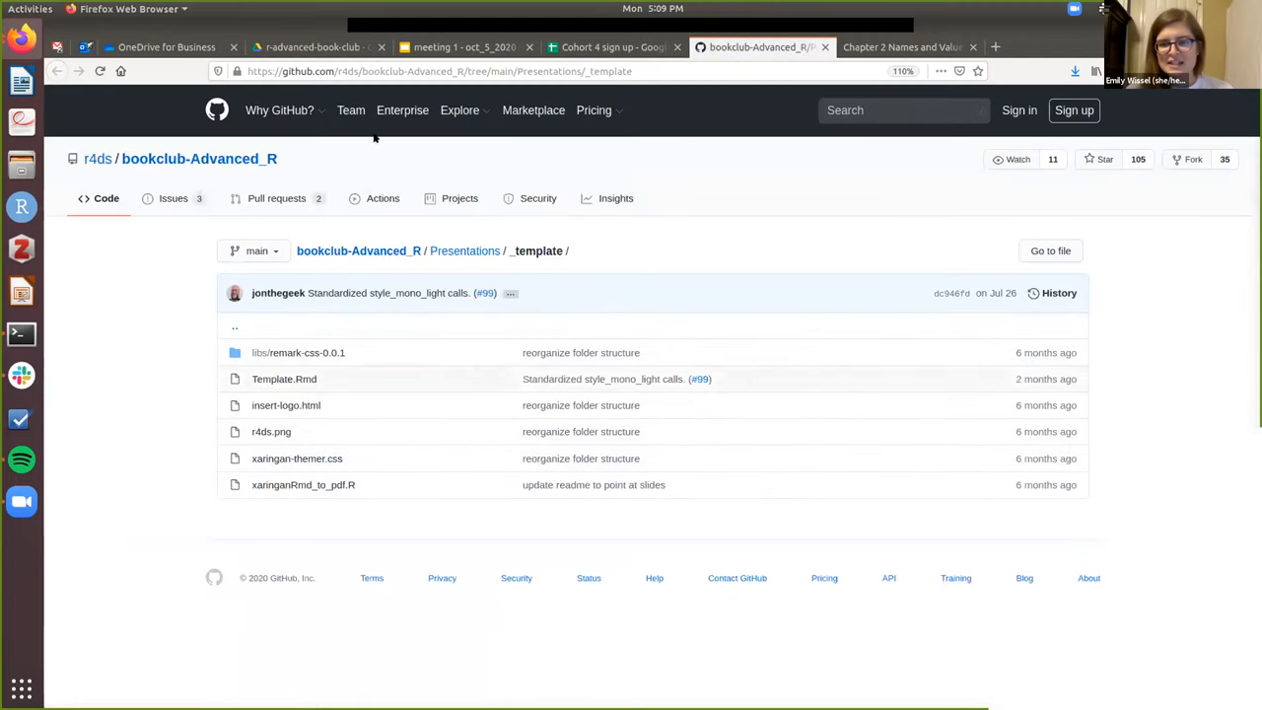
pyautogui.click(594, 111)
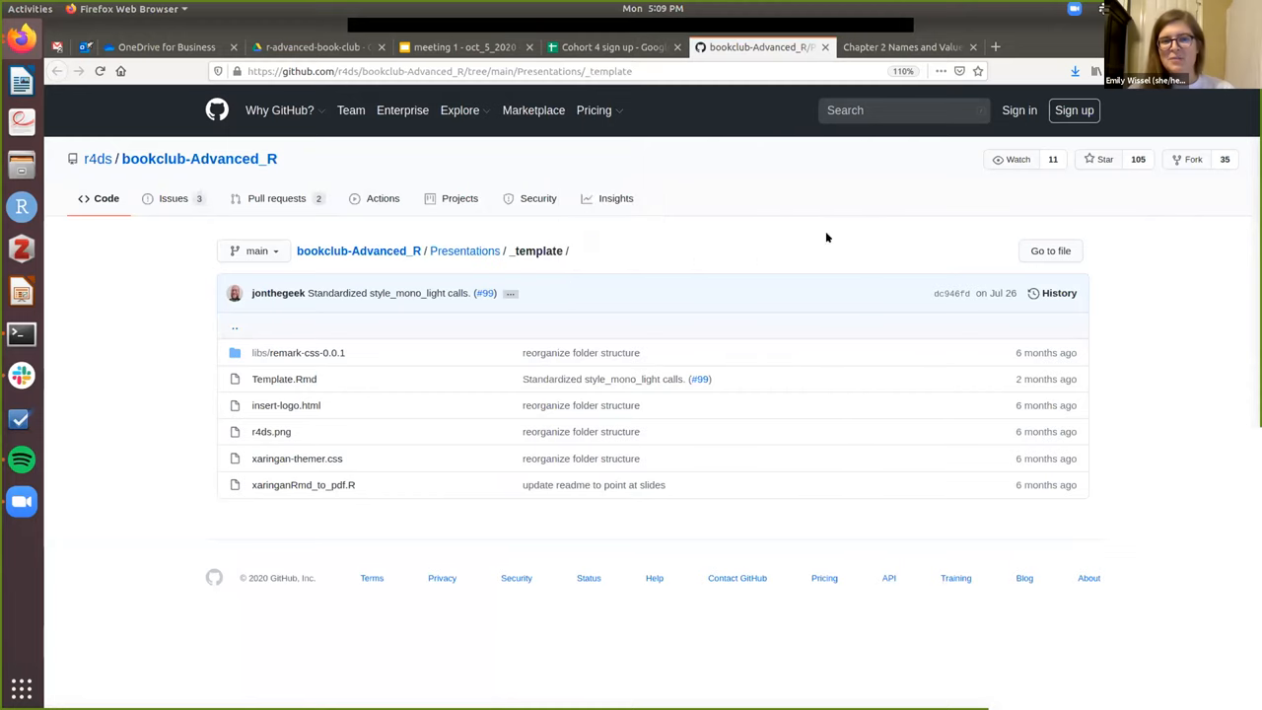
pyautogui.click(612, 47)
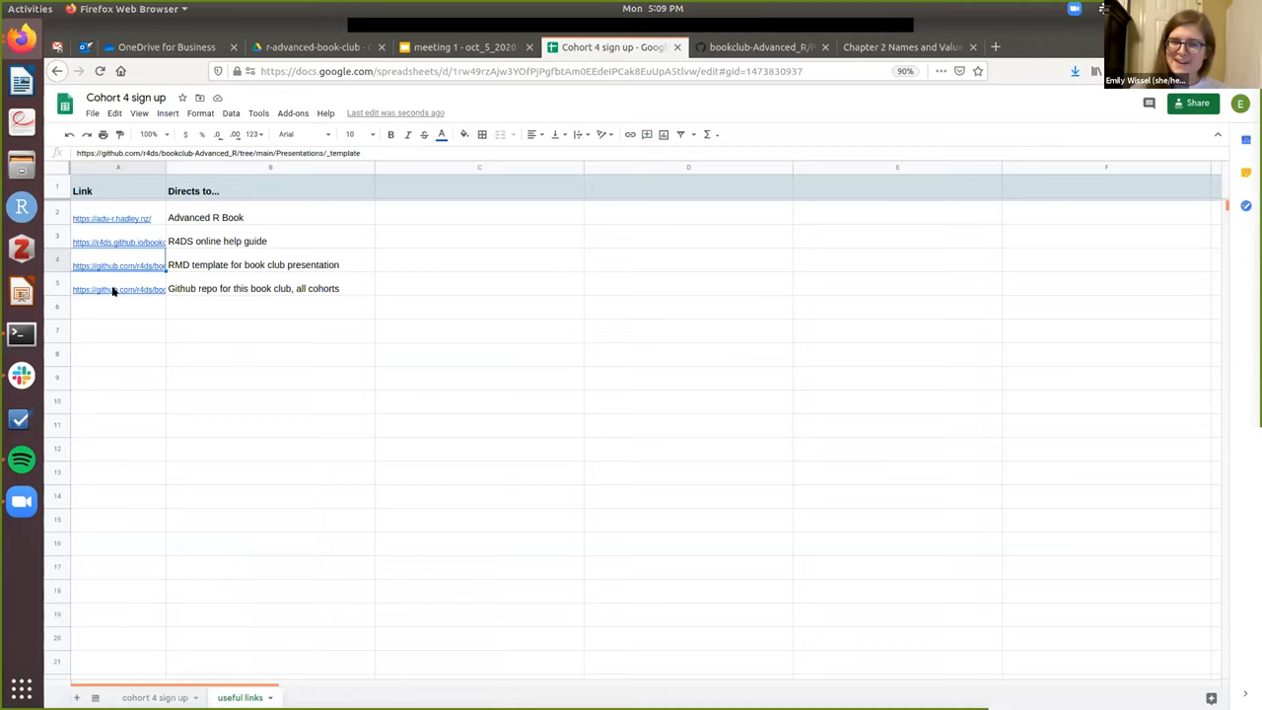
pyautogui.moveTo(118, 288)
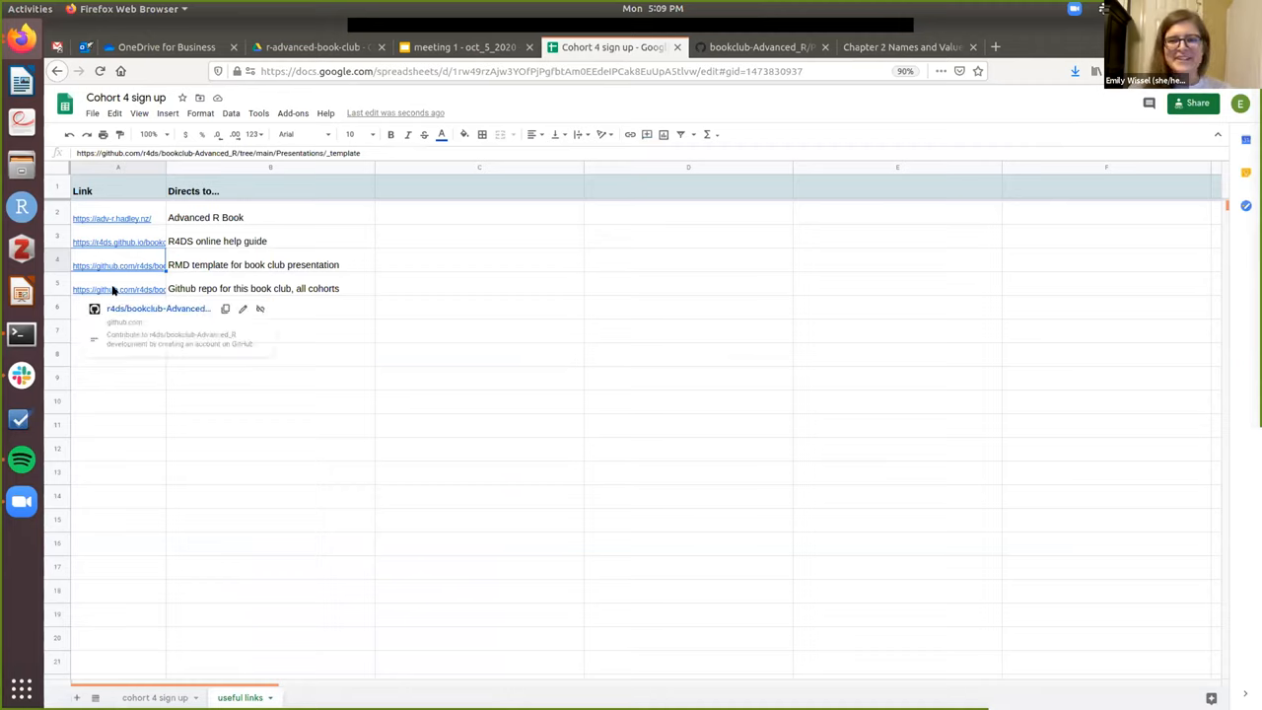
# Follow the GitHub repo link to the R4DS bookclub-Advanced_R repository page.
pyautogui.click(119, 288)
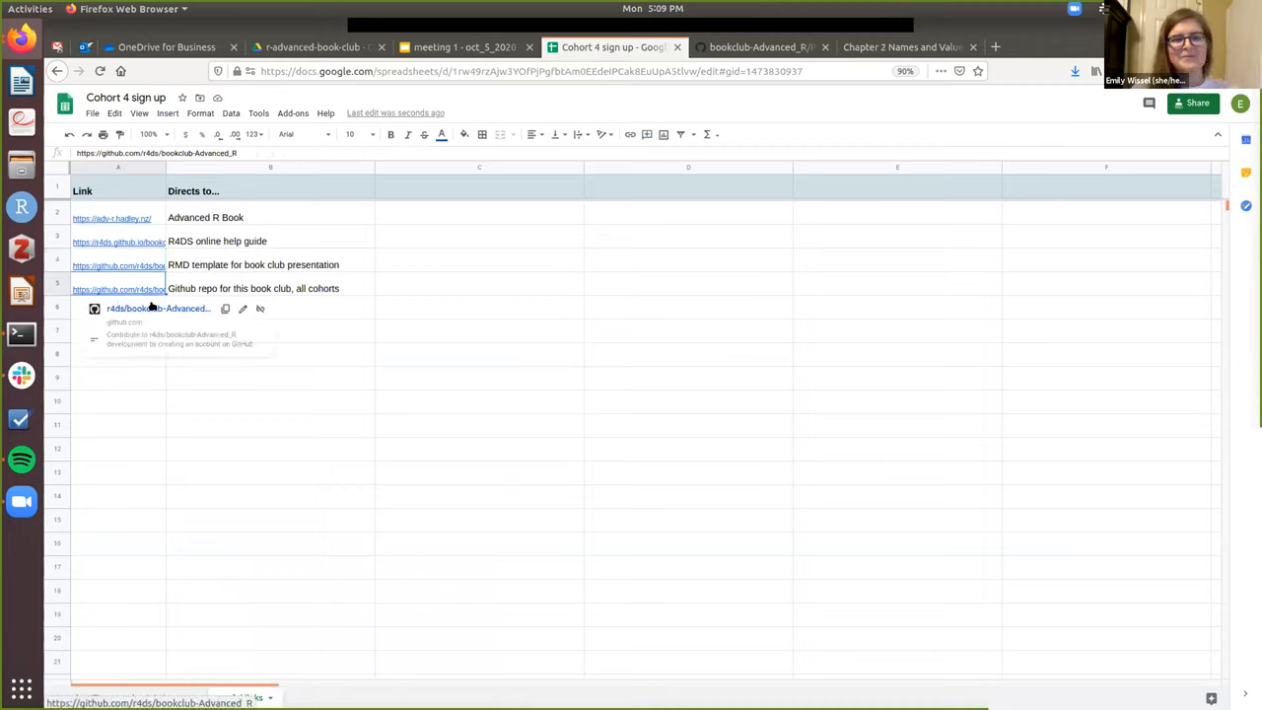
pyautogui.click(158, 308)
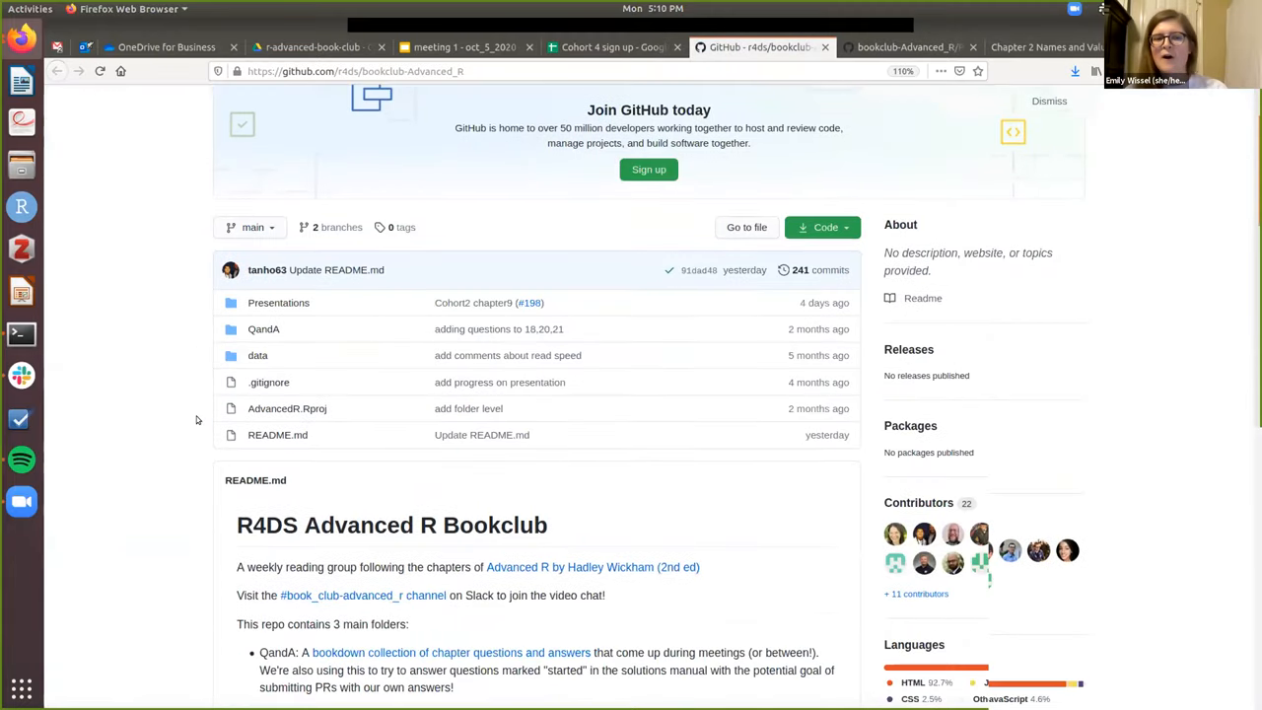
# Move down the README past the meeting schedule to the per-chapter slides and video links.
pyautogui.click(1049, 100)
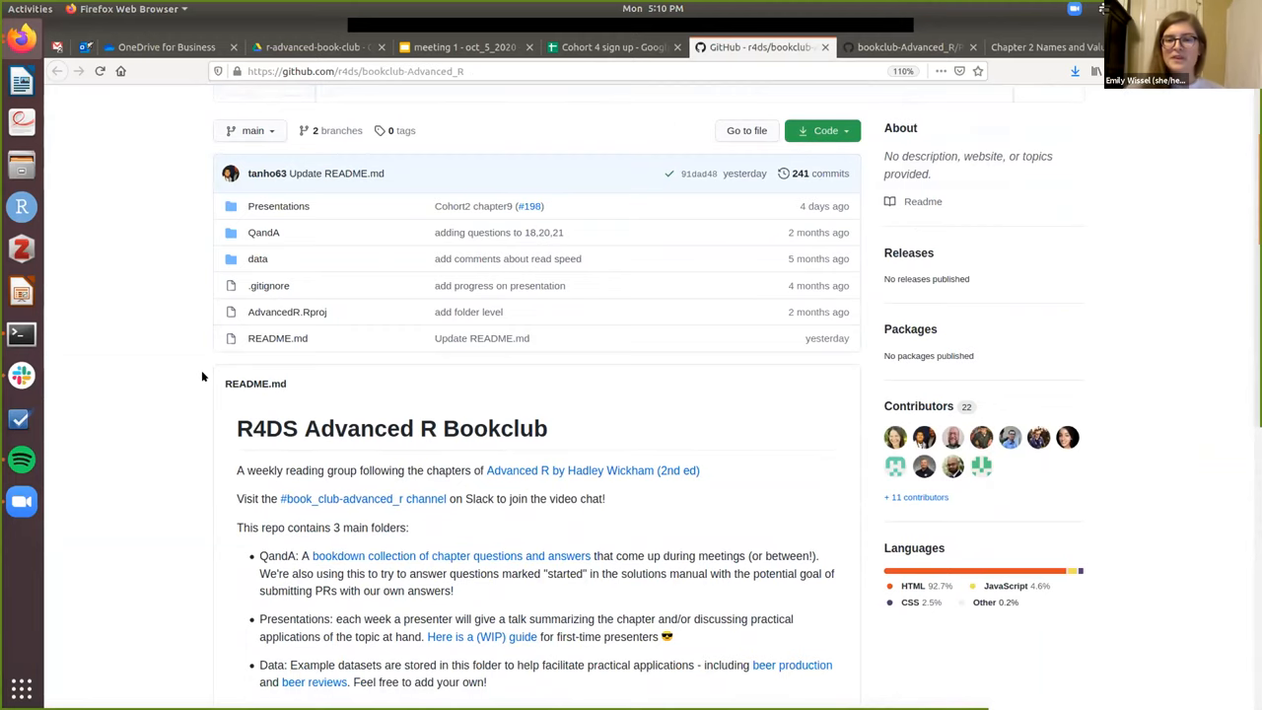
pyautogui.scroll(-3)
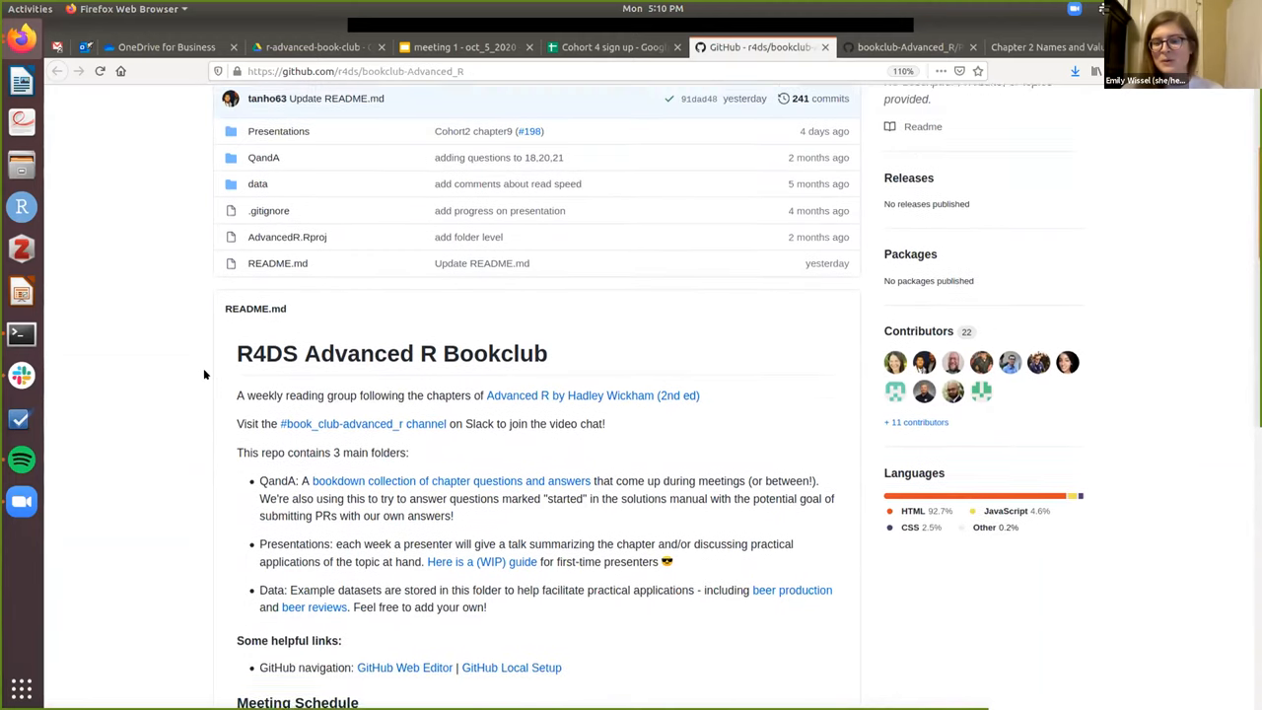
pyautogui.scroll(-3)
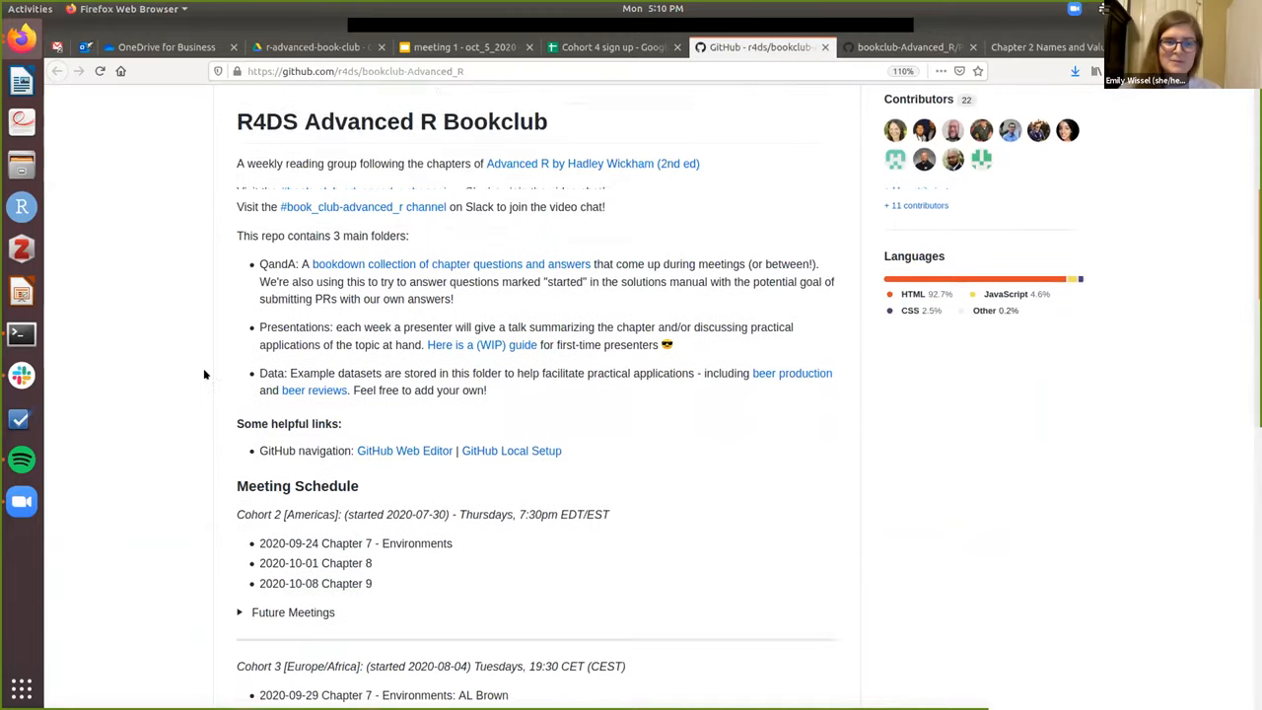
pyautogui.scroll(-3)
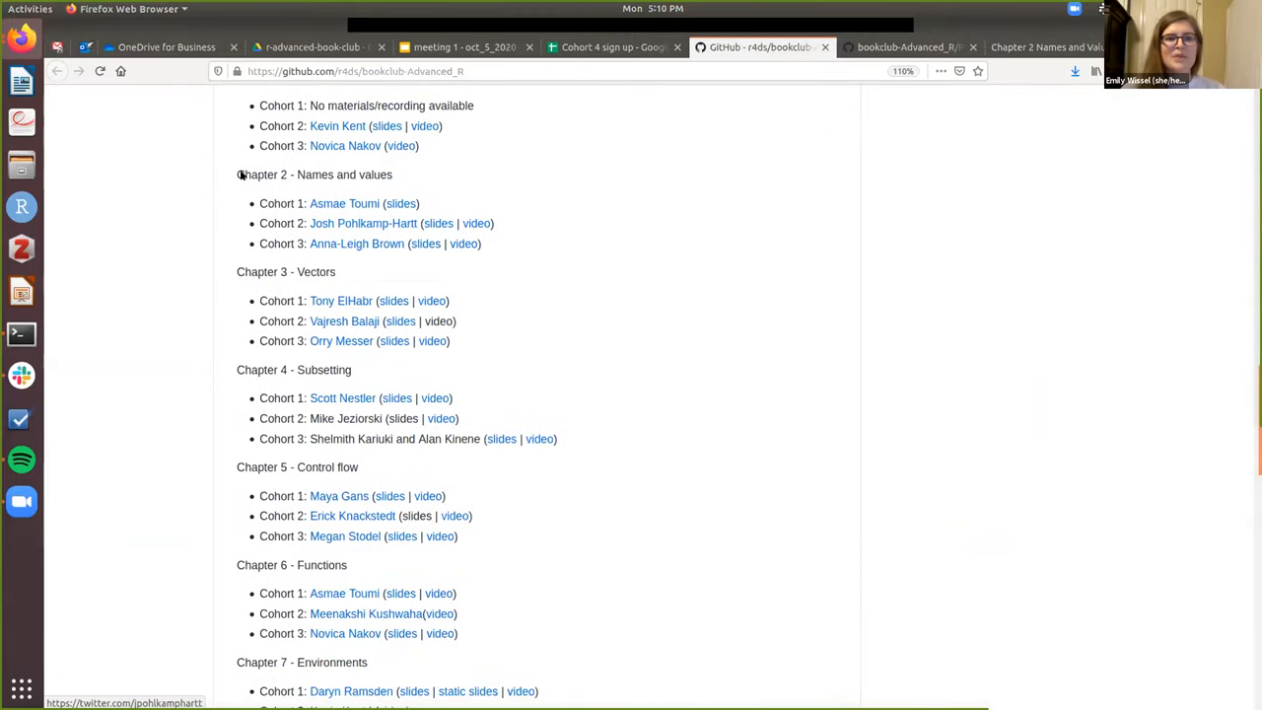
pyautogui.moveTo(440, 223)
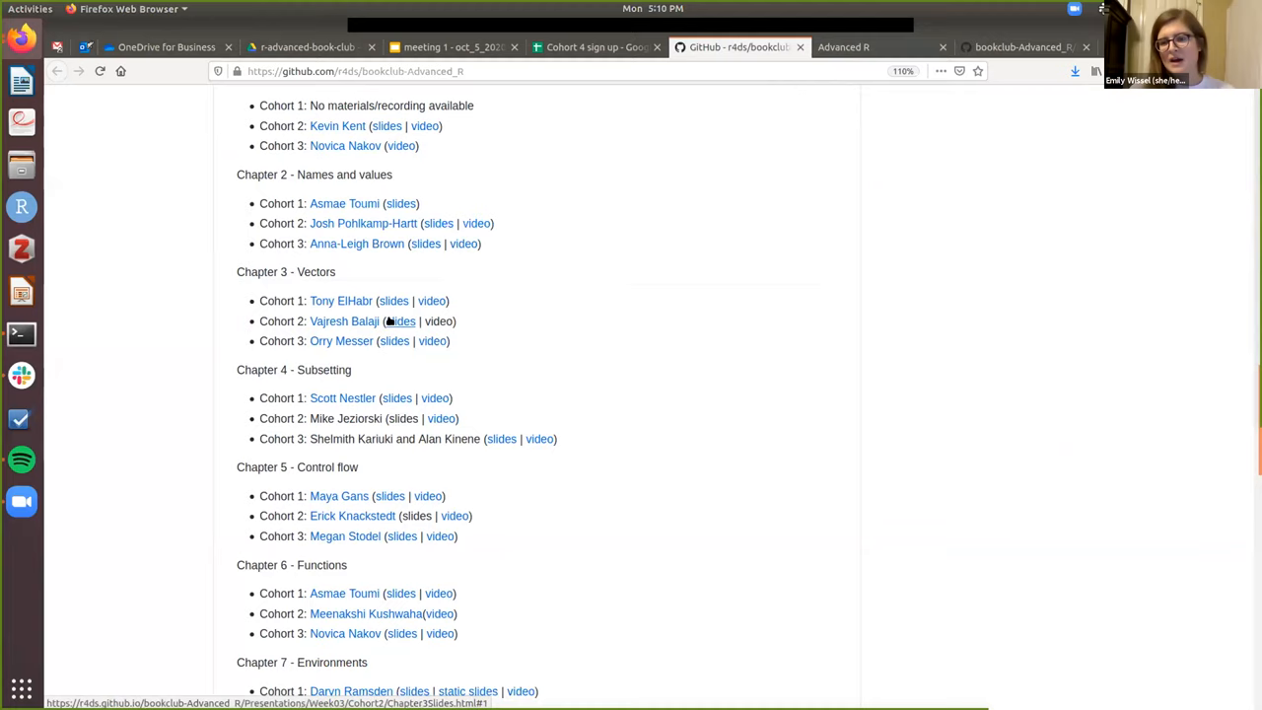
pyautogui.moveTo(671, 336)
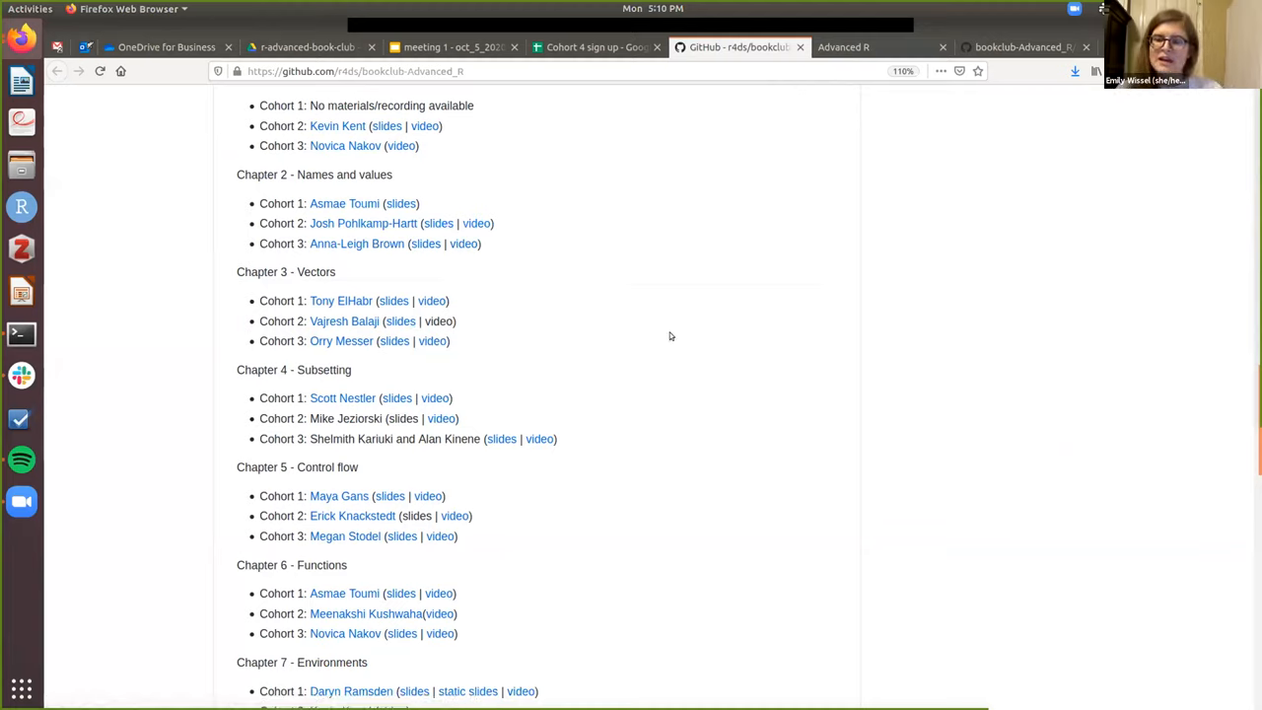
pyautogui.moveTo(698, 335)
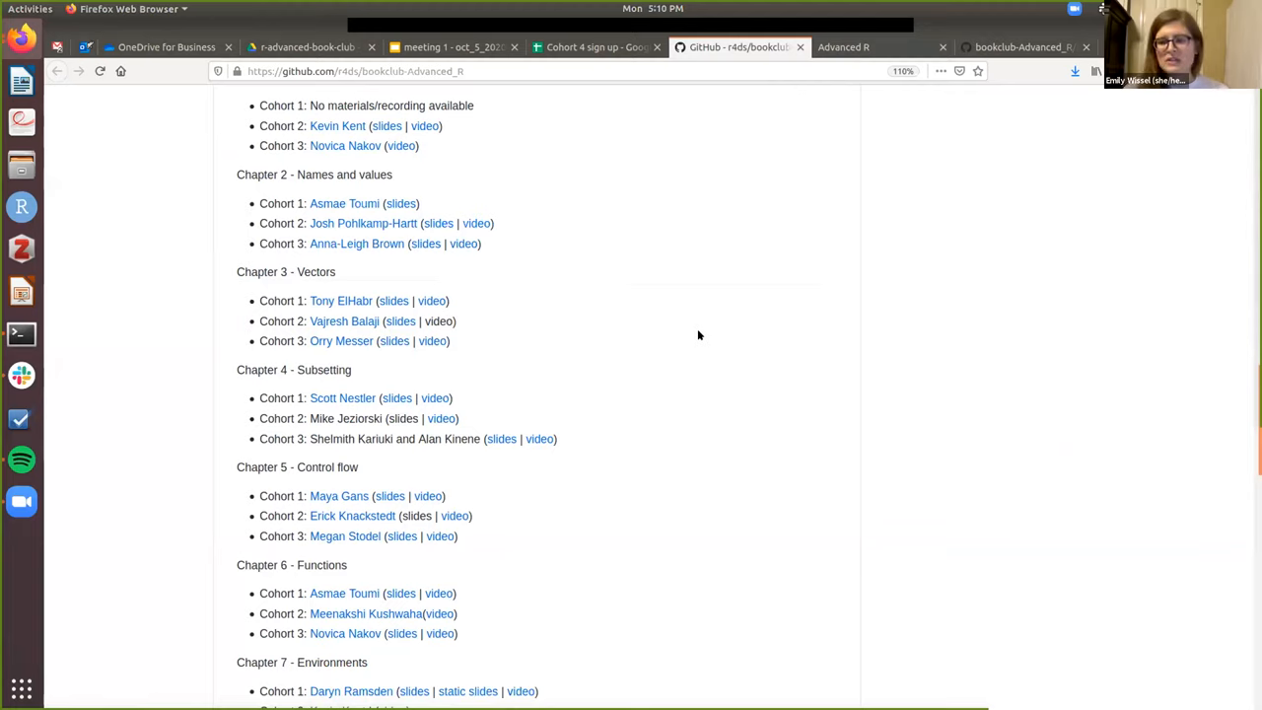
pyautogui.moveTo(547, 458)
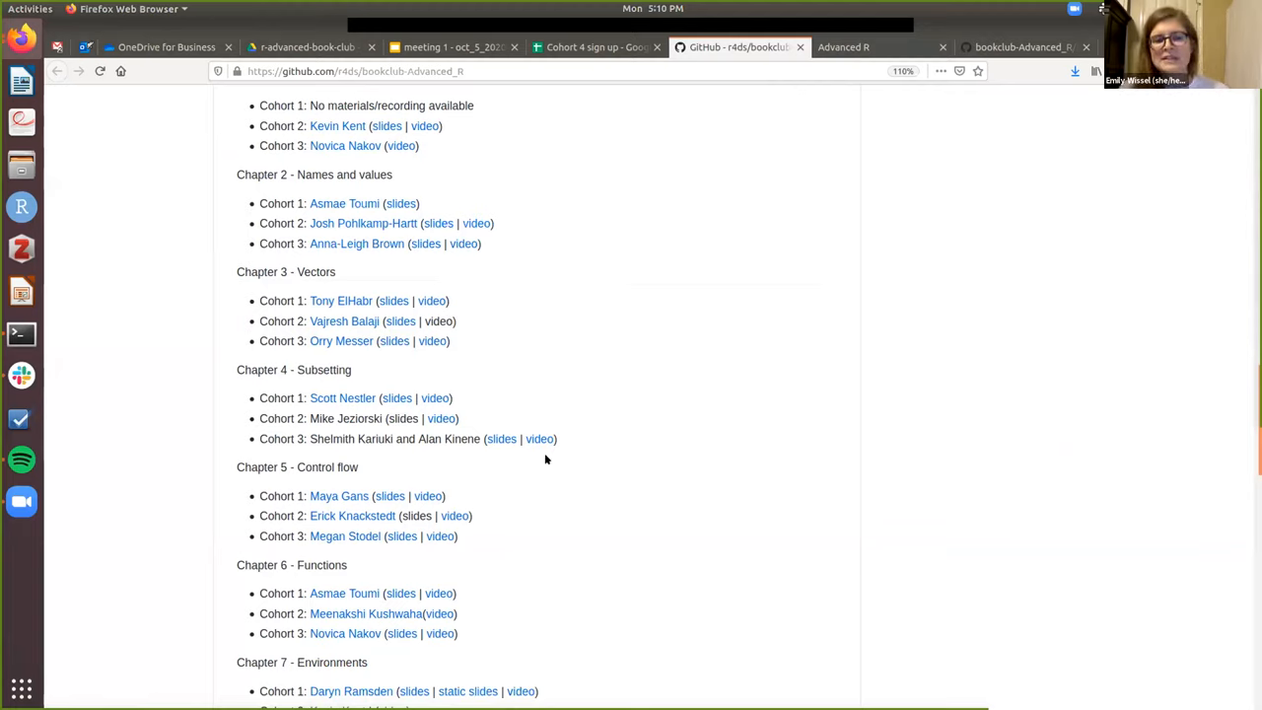
pyautogui.moveTo(453, 516)
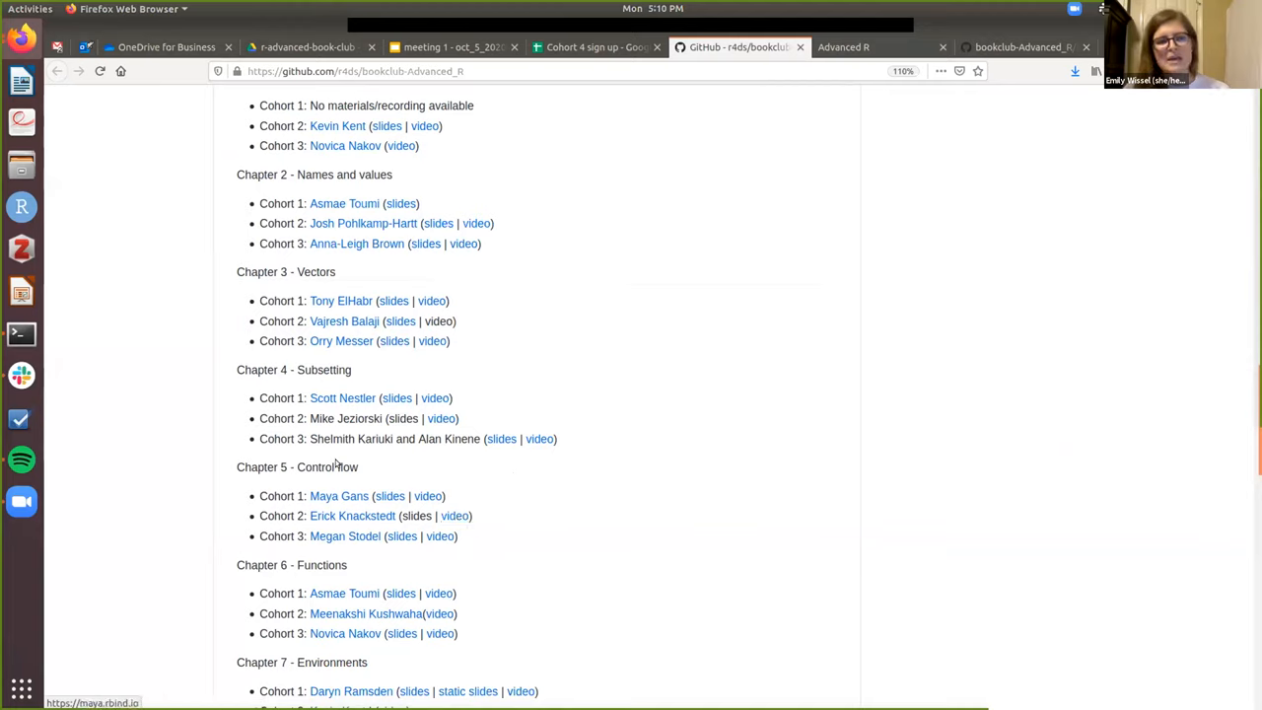
pyautogui.moveTo(461, 359)
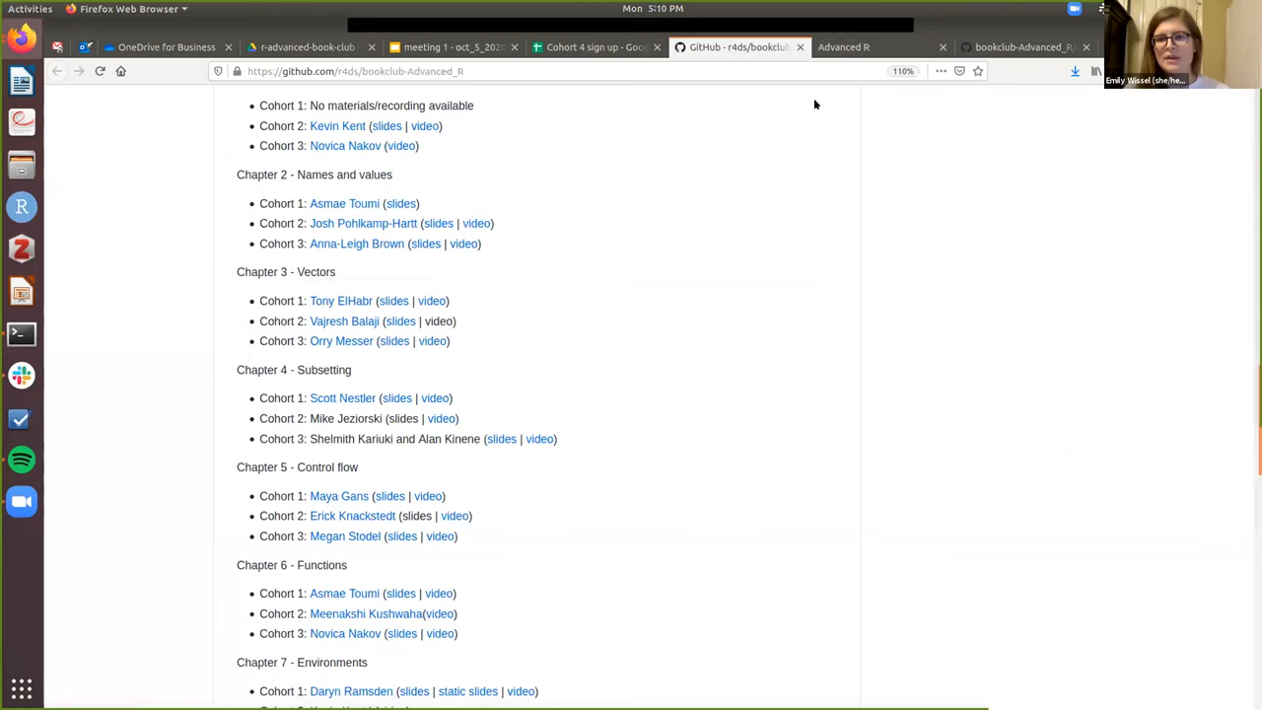
pyautogui.moveTo(878, 47)
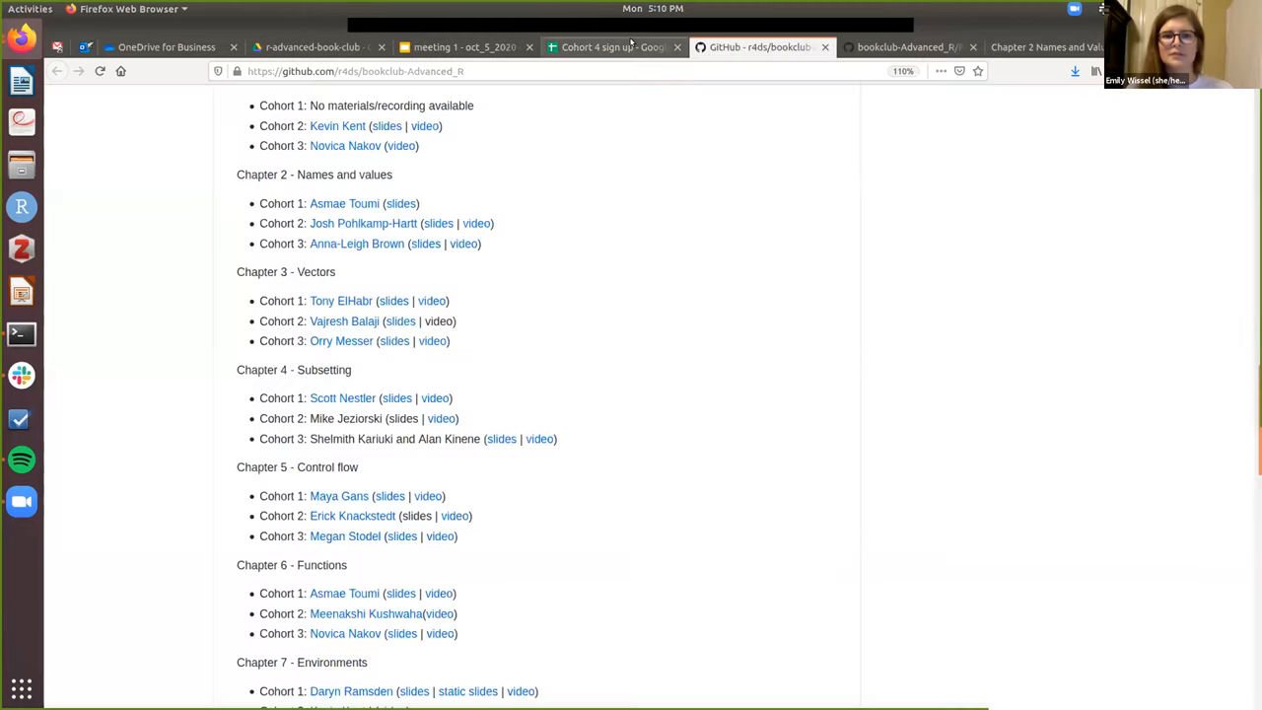
# Return to the Cohort 4 sign up spreadsheet and its chapter sign-up sheet.
pyautogui.click(613, 48)
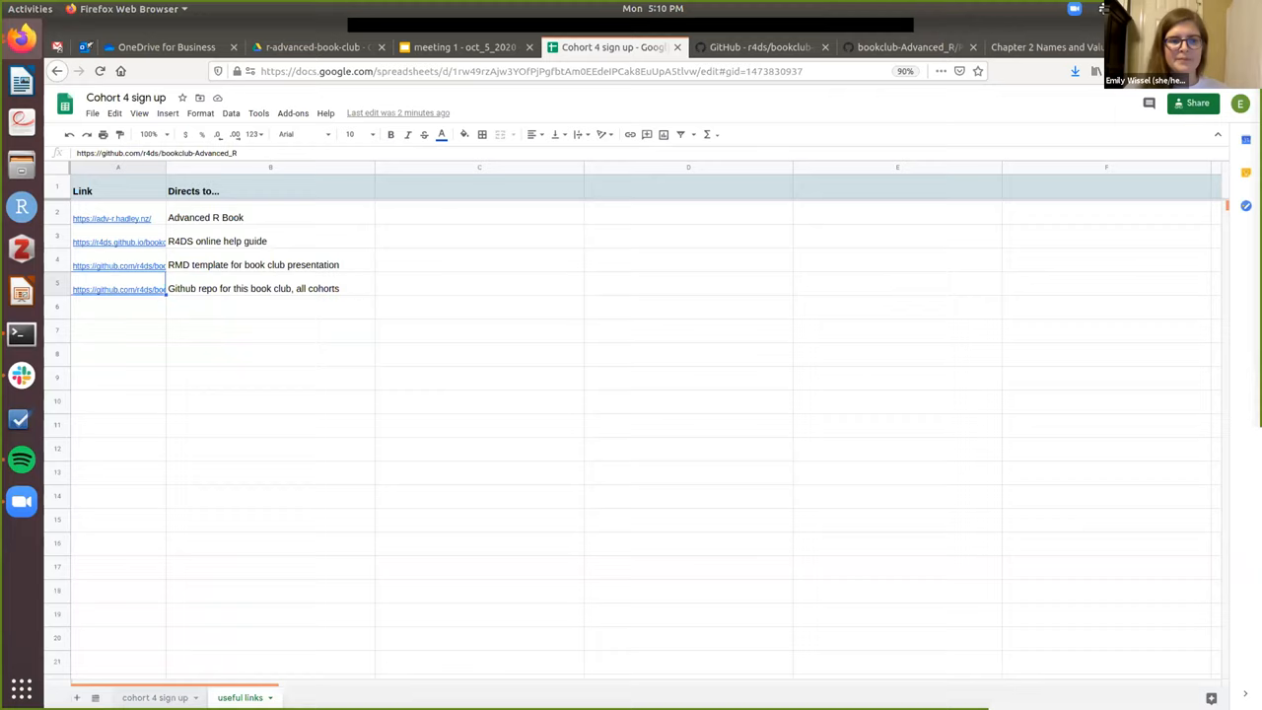
pyautogui.click(153, 698)
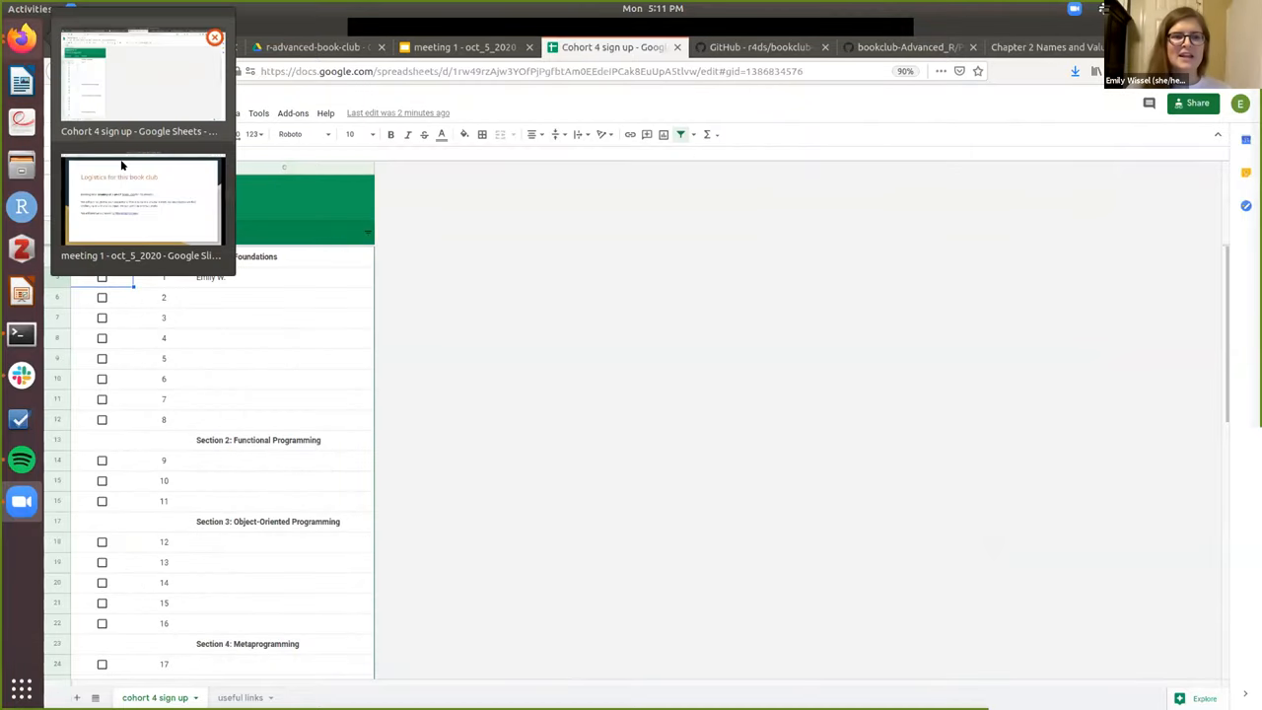
# Bring the meeting 1 slide deck forward to present the Introduce Ourselves! slide.
pyautogui.click(142, 201)
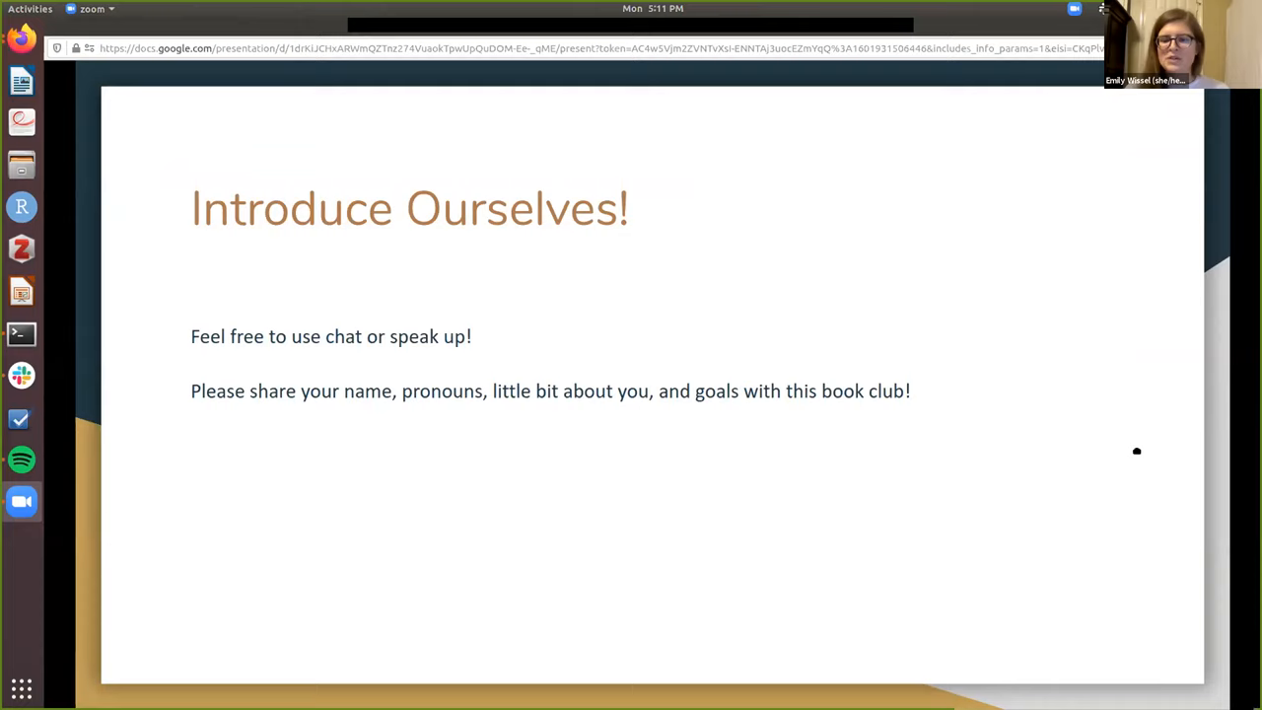
pyautogui.moveTo(513, 532)
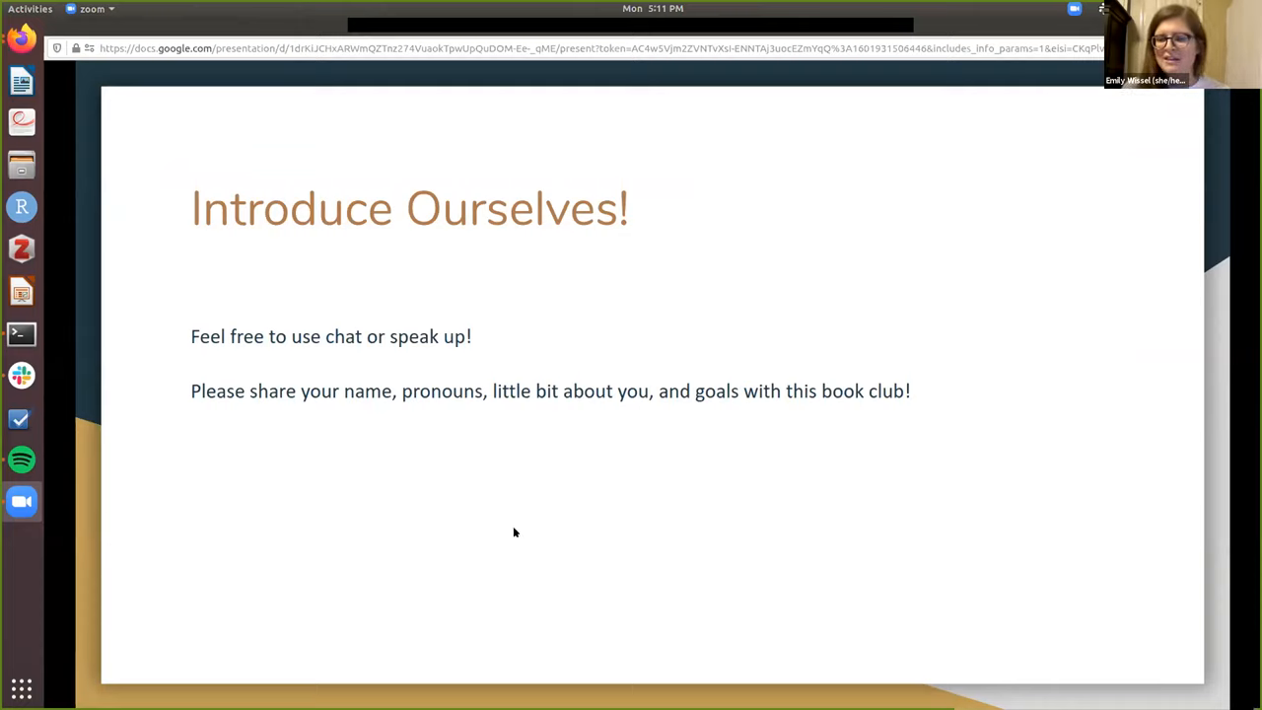
pyautogui.moveTo(848, 449)
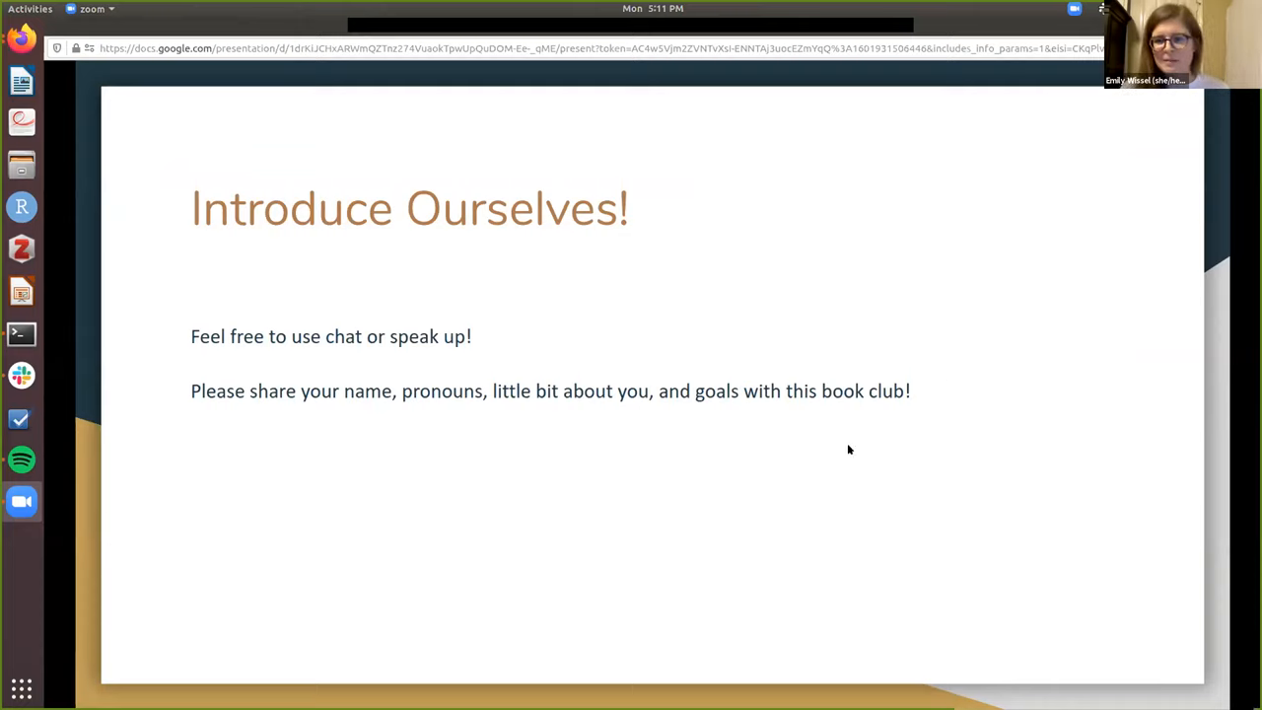
pyautogui.moveTo(793, 355)
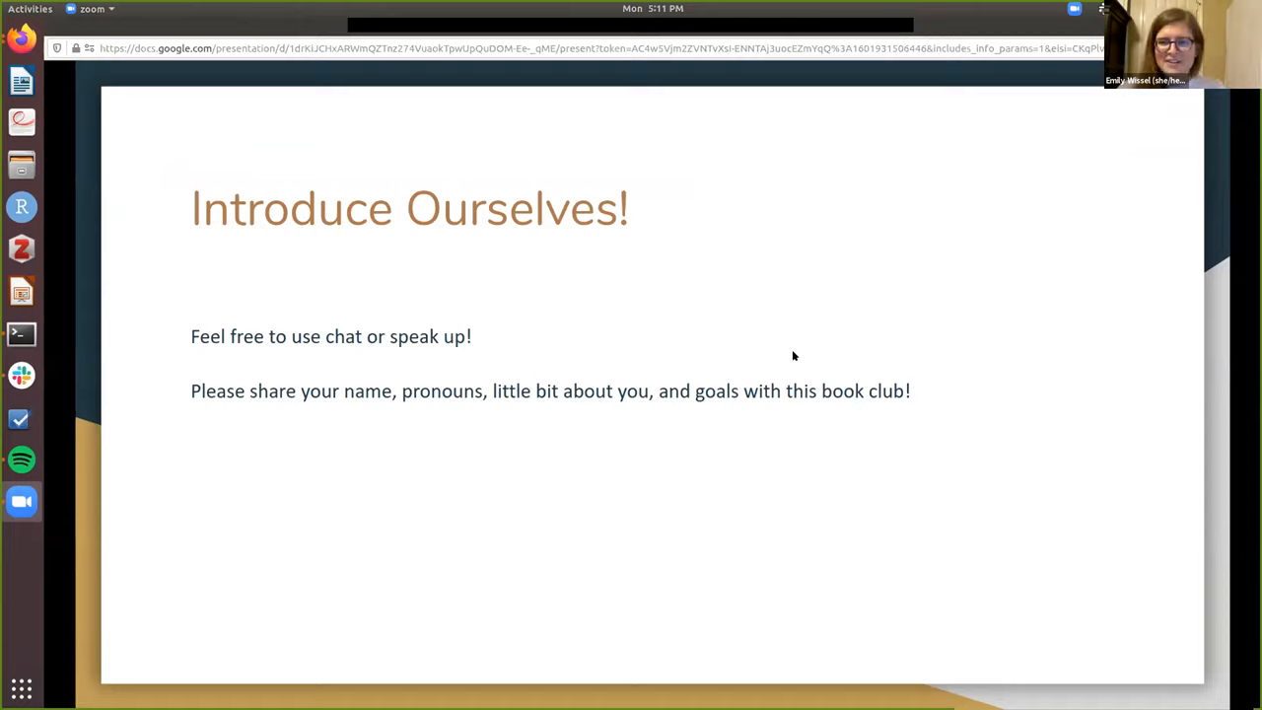
pyautogui.moveTo(963, 280)
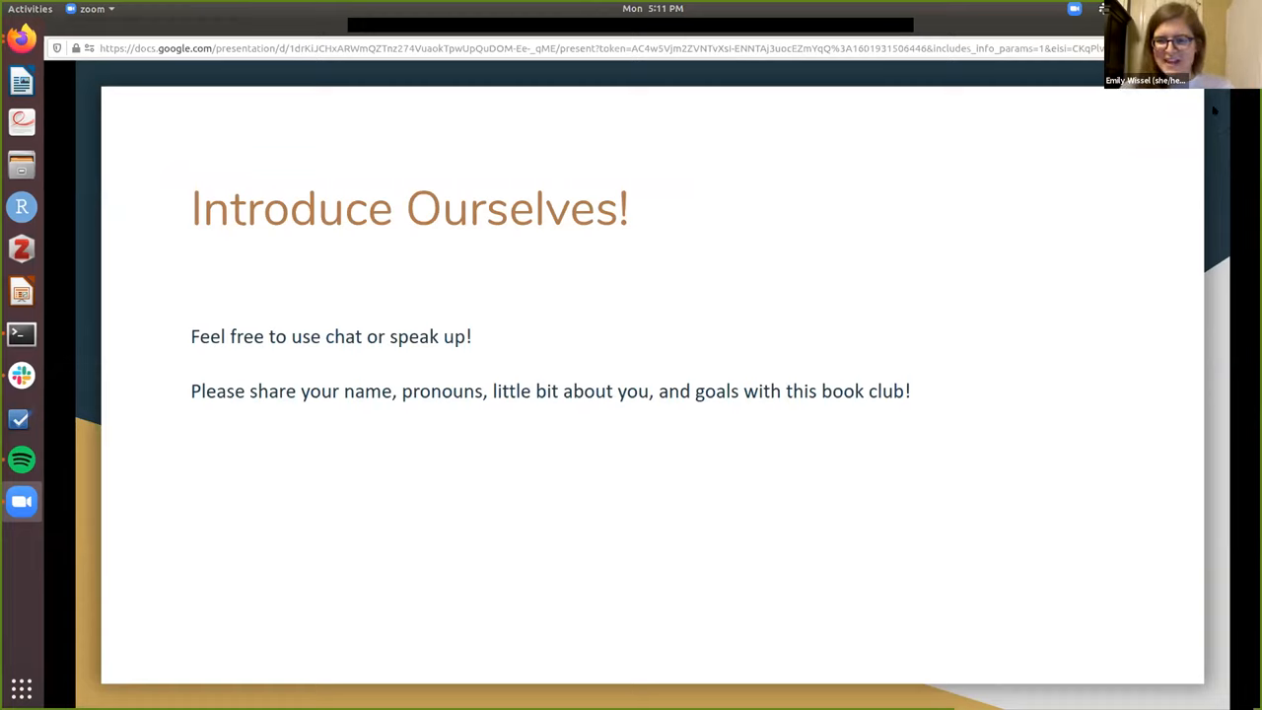
pyautogui.moveTo(1009, 303)
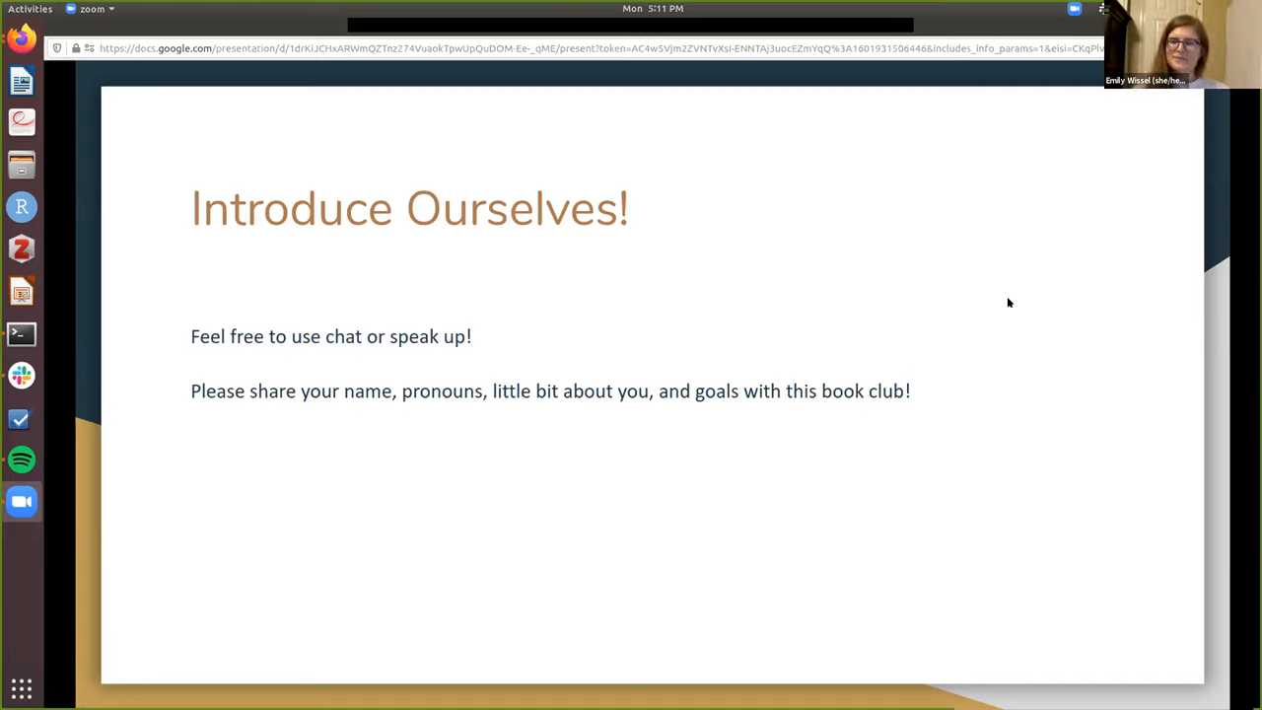
pyautogui.moveTo(871, 340)
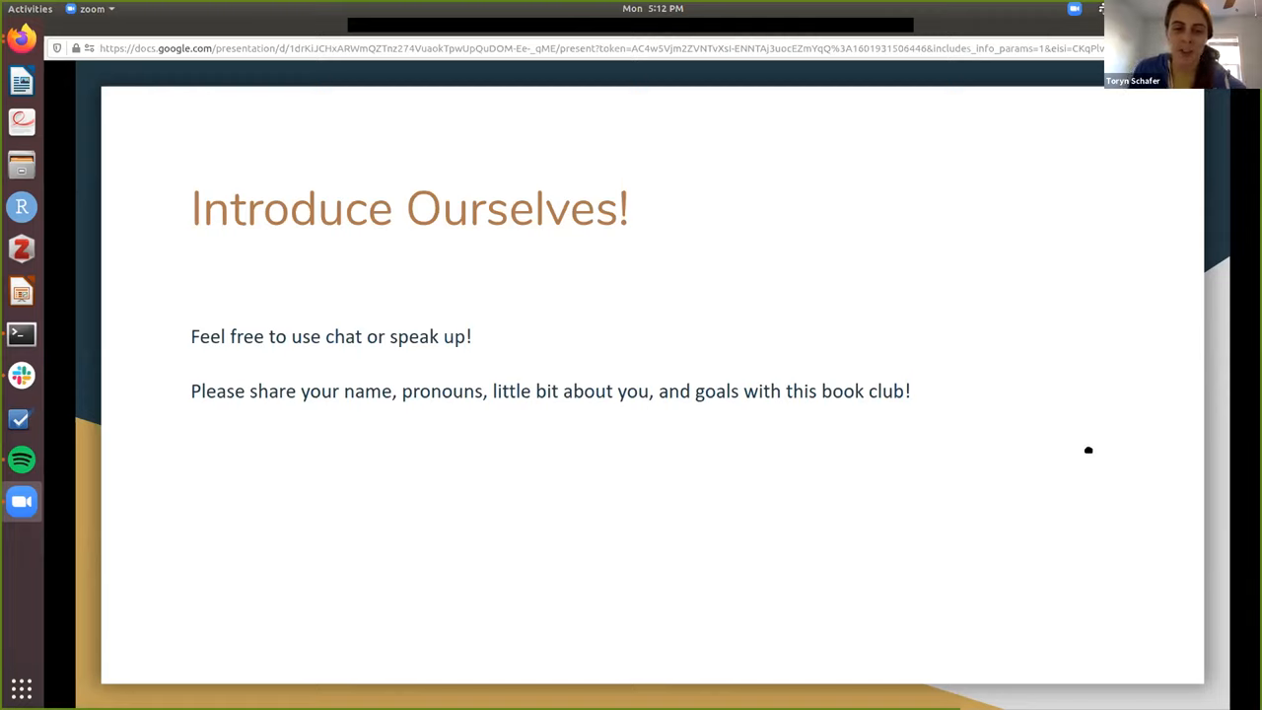
pyautogui.moveTo(1164, 536)
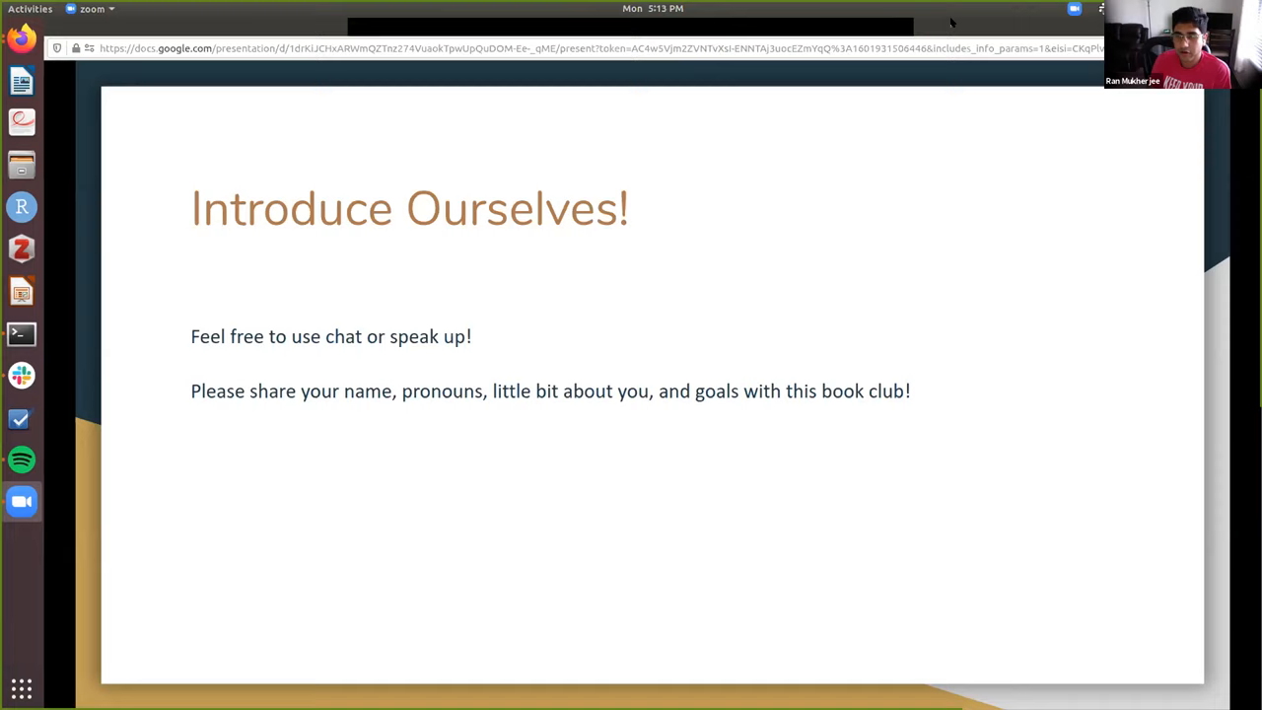
pyautogui.moveTo(1201, 228)
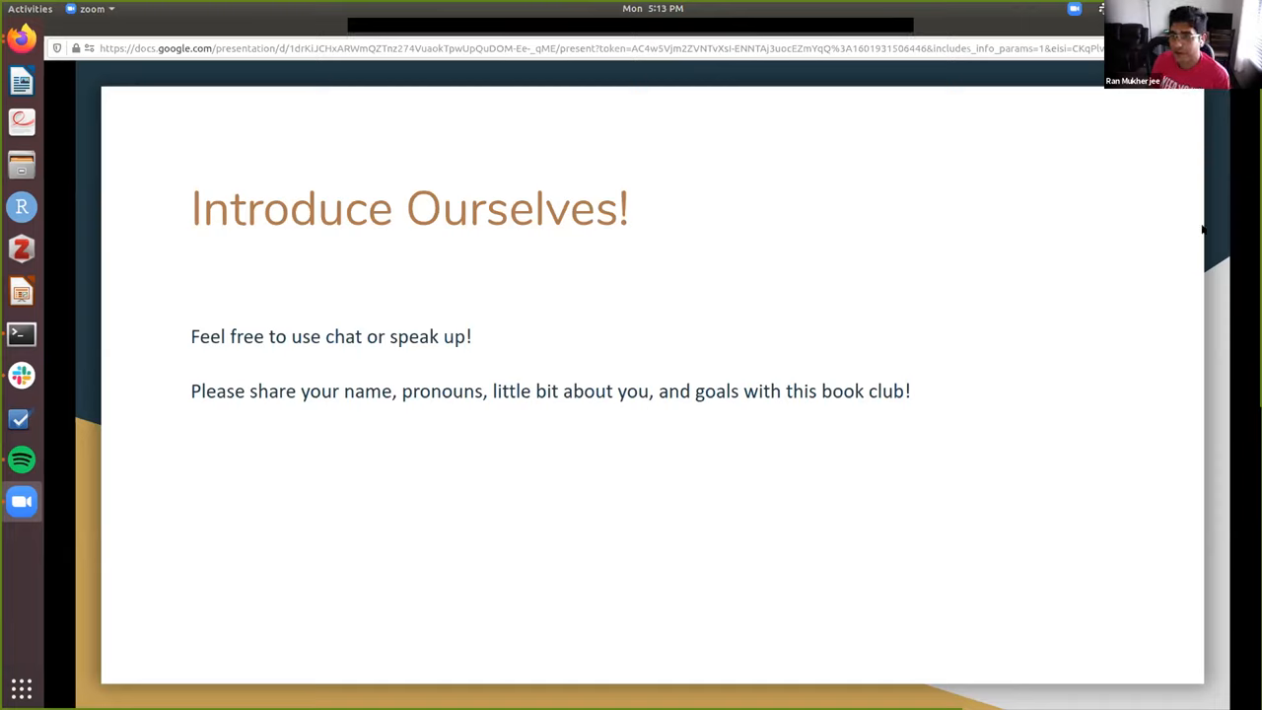
pyautogui.moveTo(1225, 229)
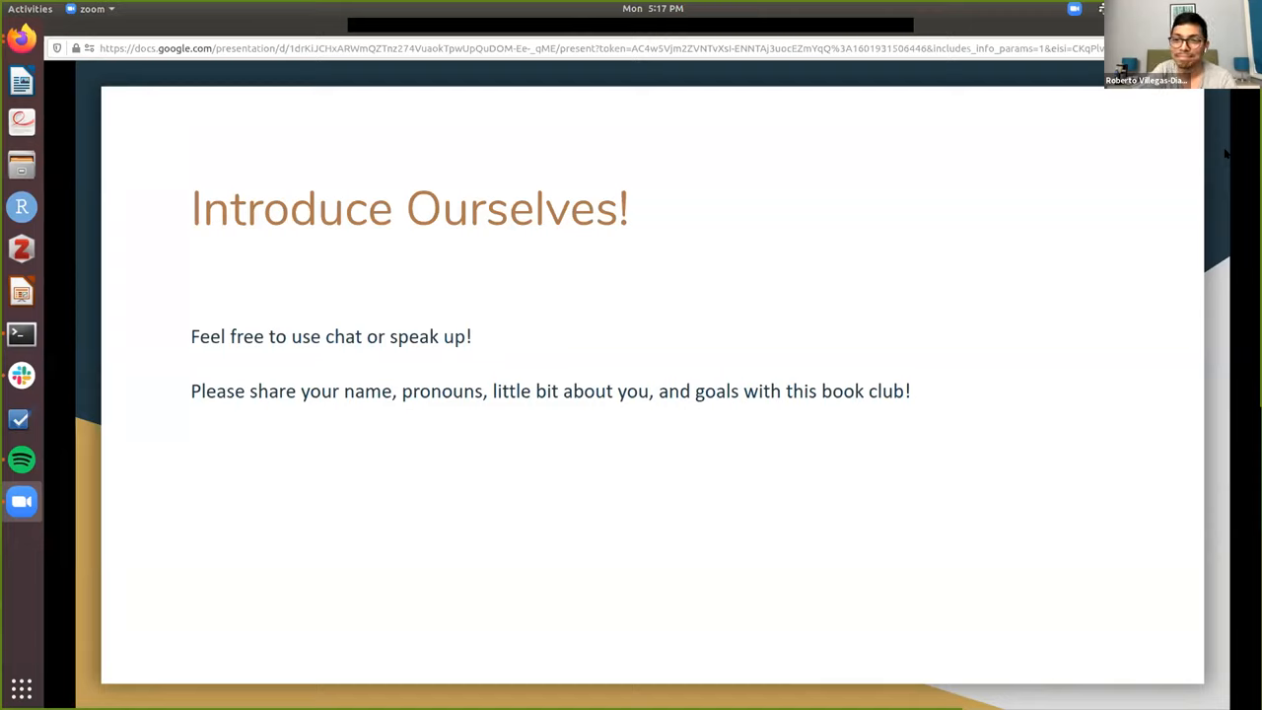
pyautogui.moveTo(1219, 142)
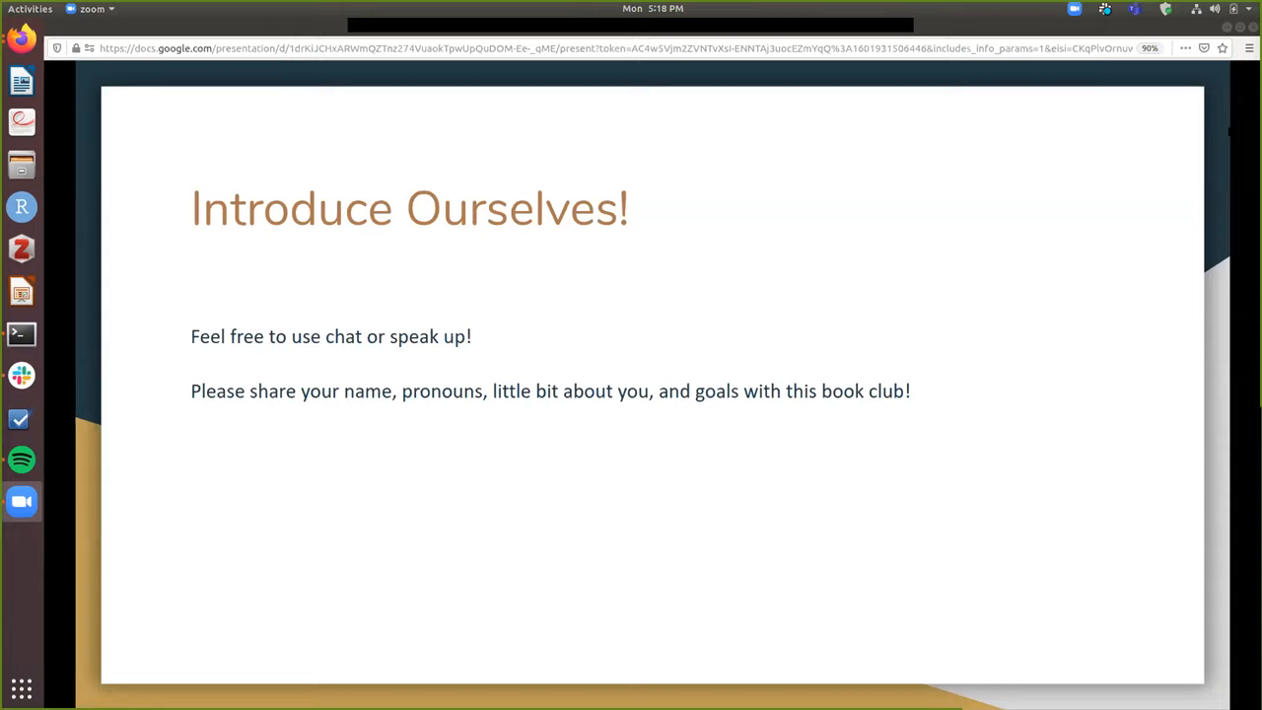
pyautogui.moveTo(430, 14)
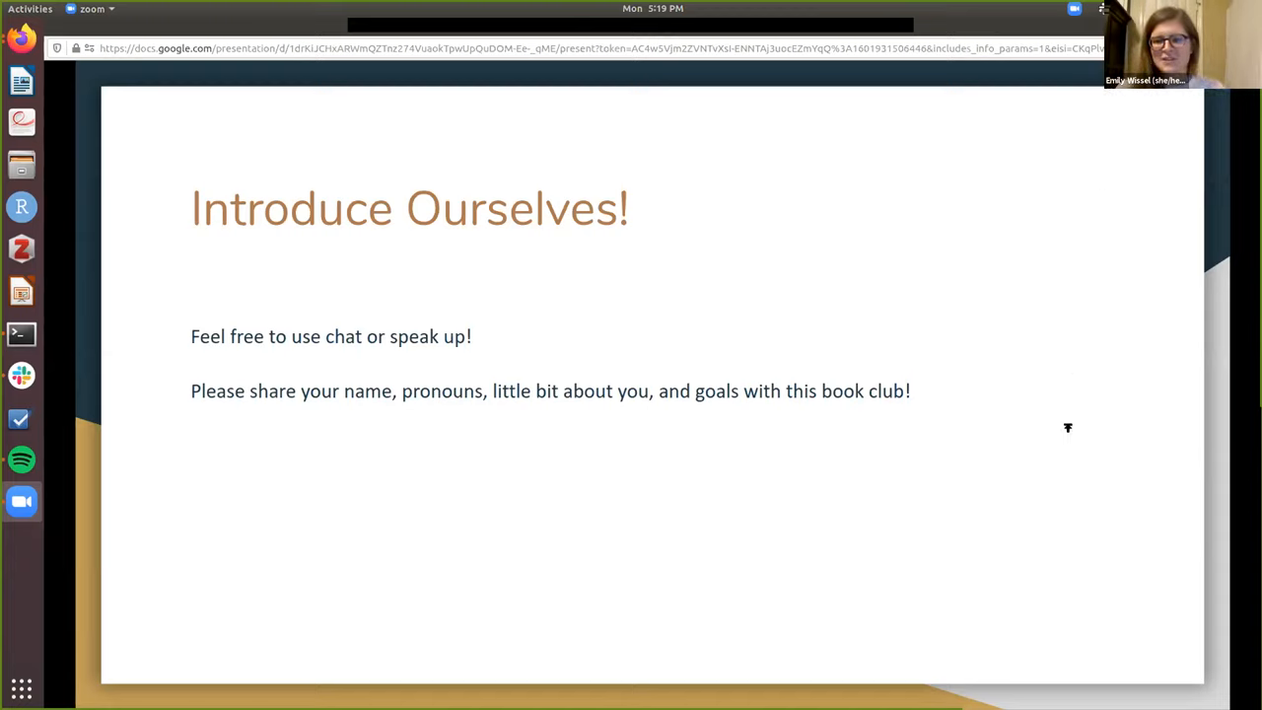
pyautogui.moveTo(1089, 453)
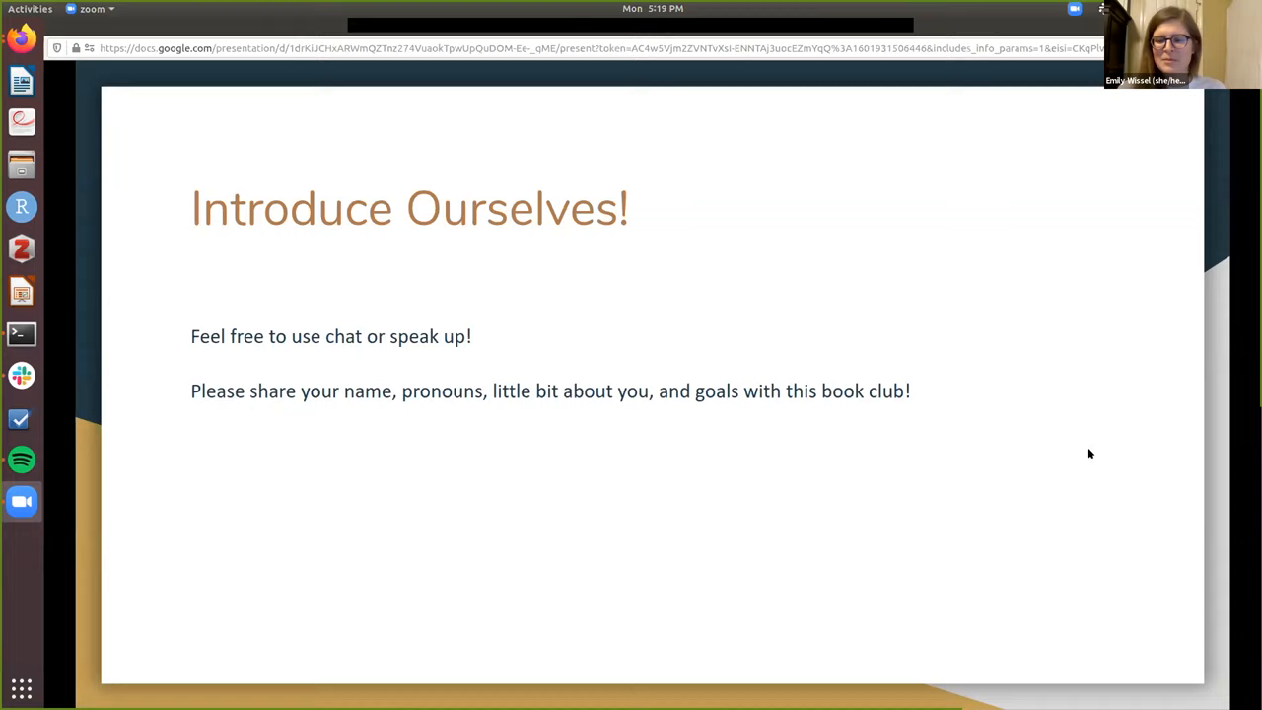
pyautogui.moveTo(1109, 453)
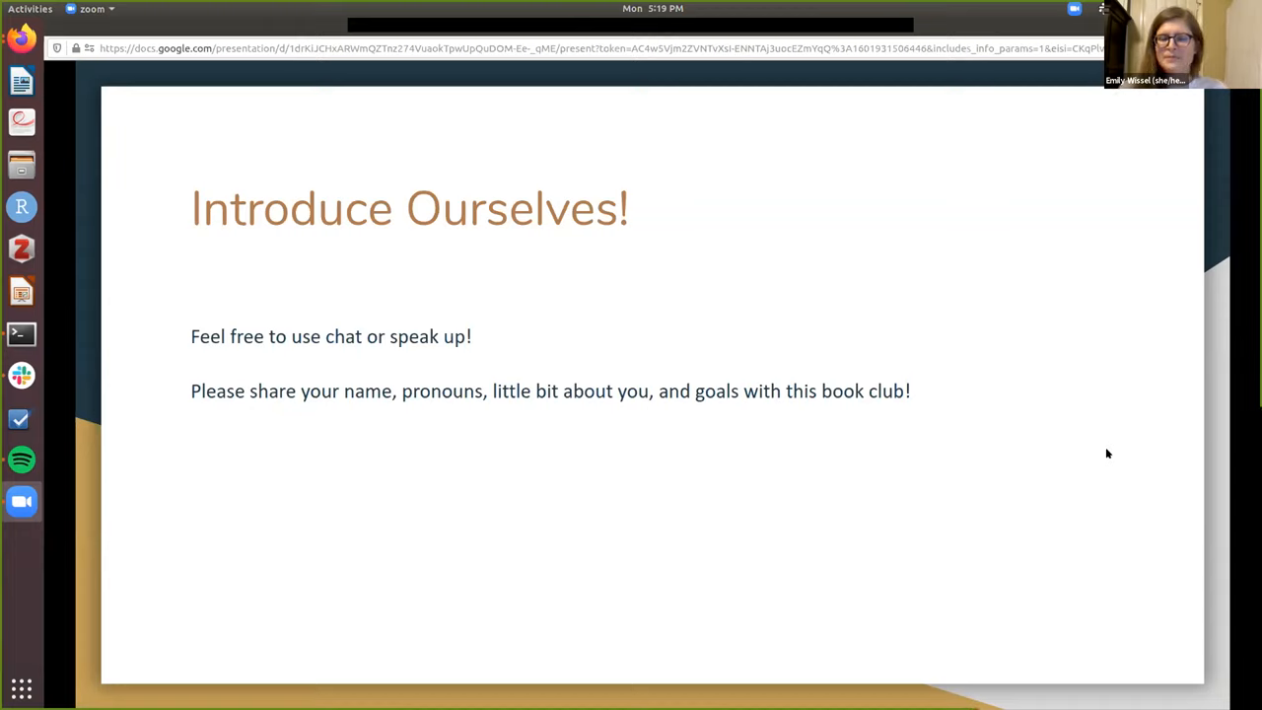
pyautogui.moveTo(1108, 503)
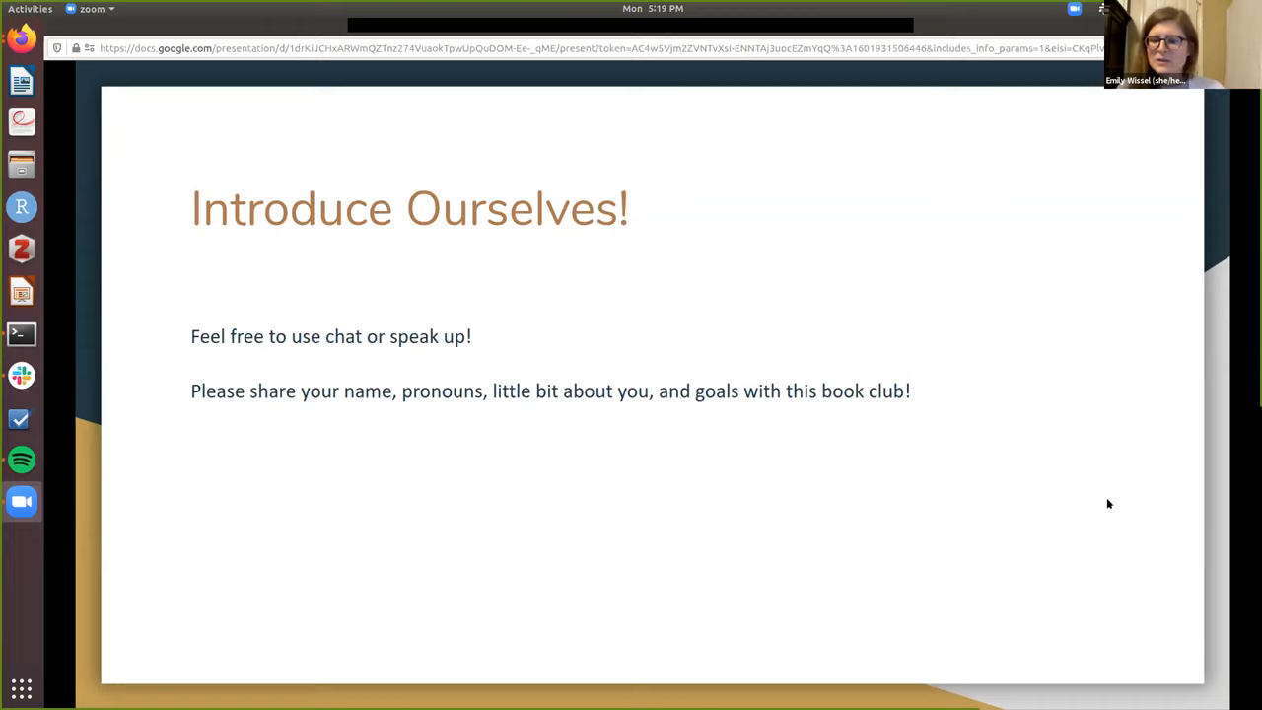
pyautogui.moveTo(1113, 497)
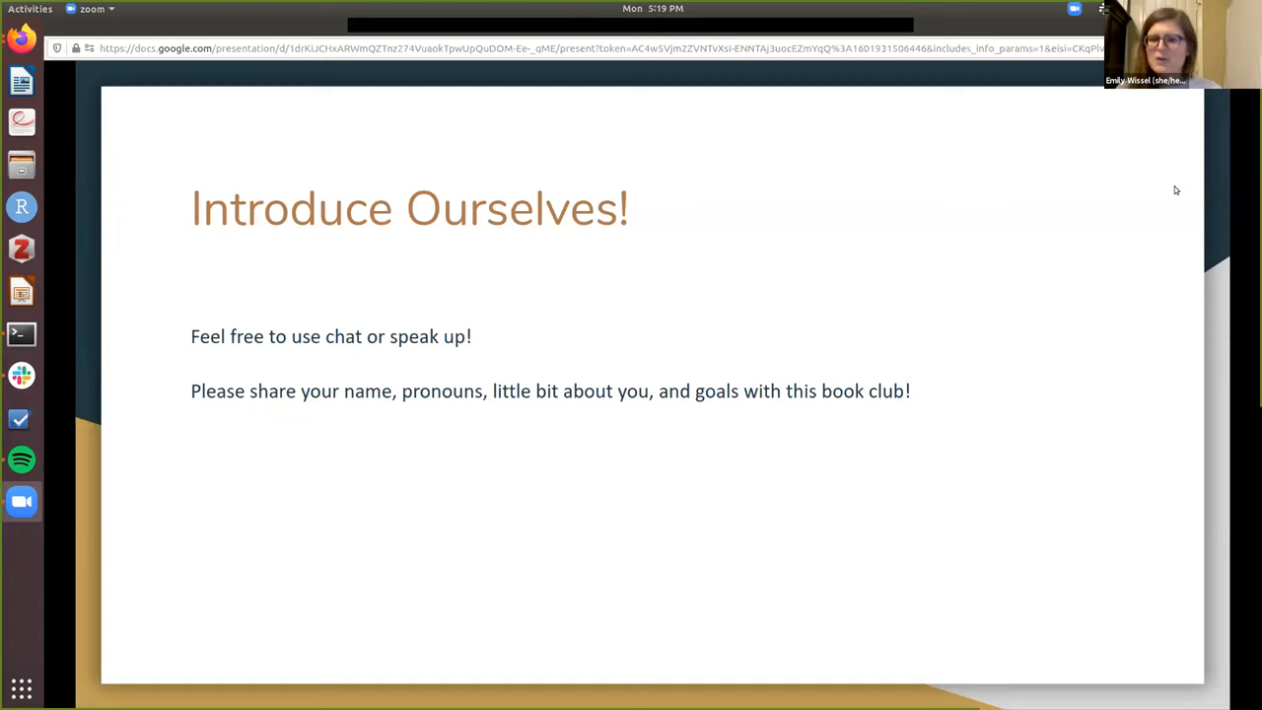
pyautogui.moveTo(884, 255)
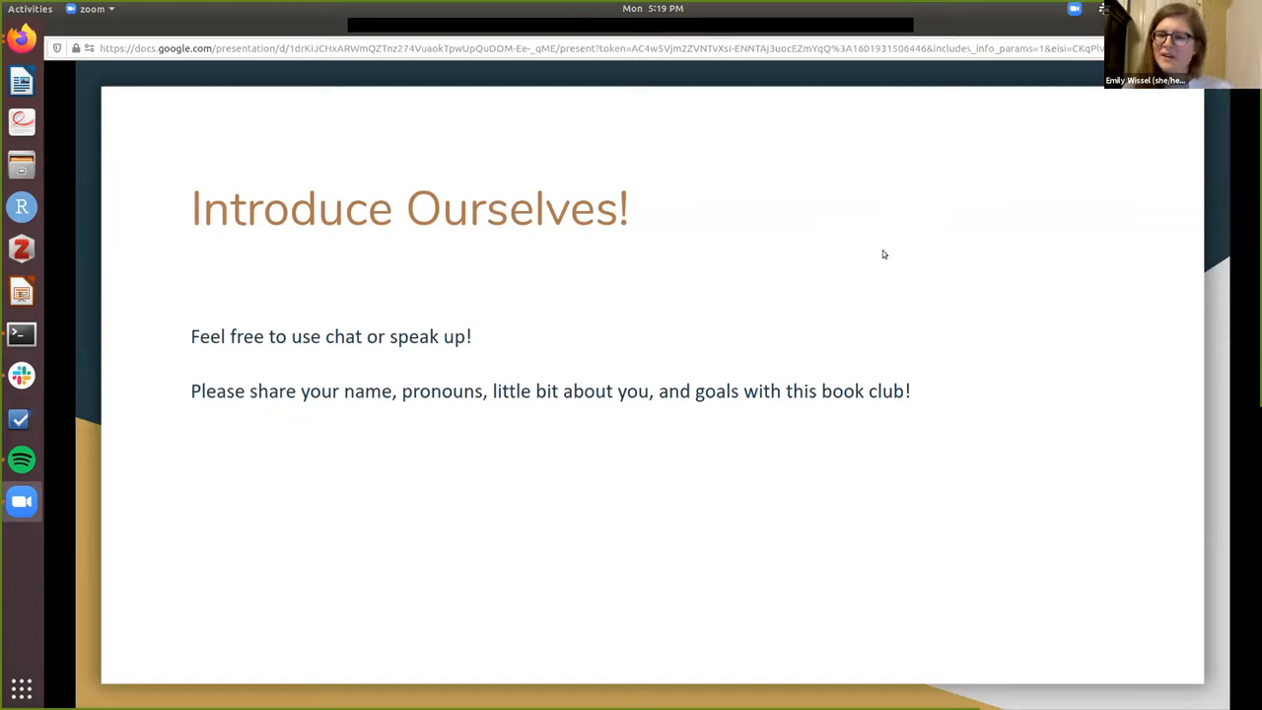
# Advance the slideshow from the introductions slide to the Book Format slide.
pyautogui.press('Right')
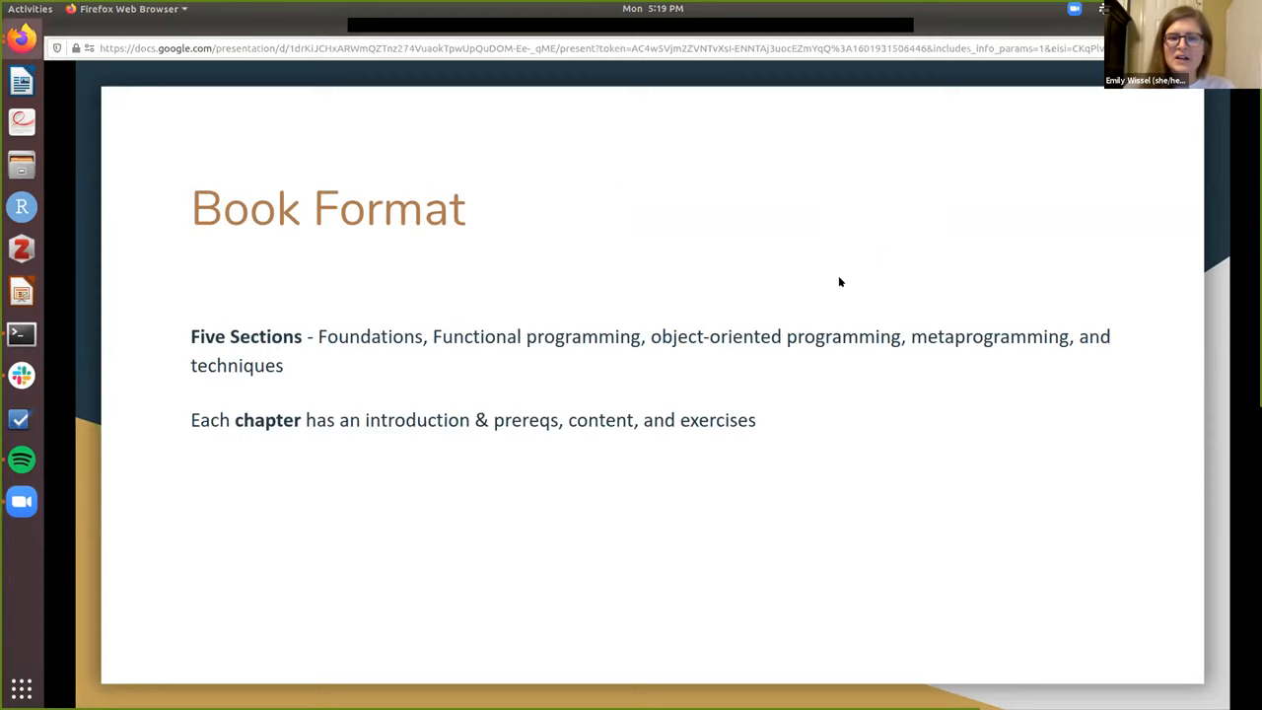
pyautogui.moveTo(954, 260)
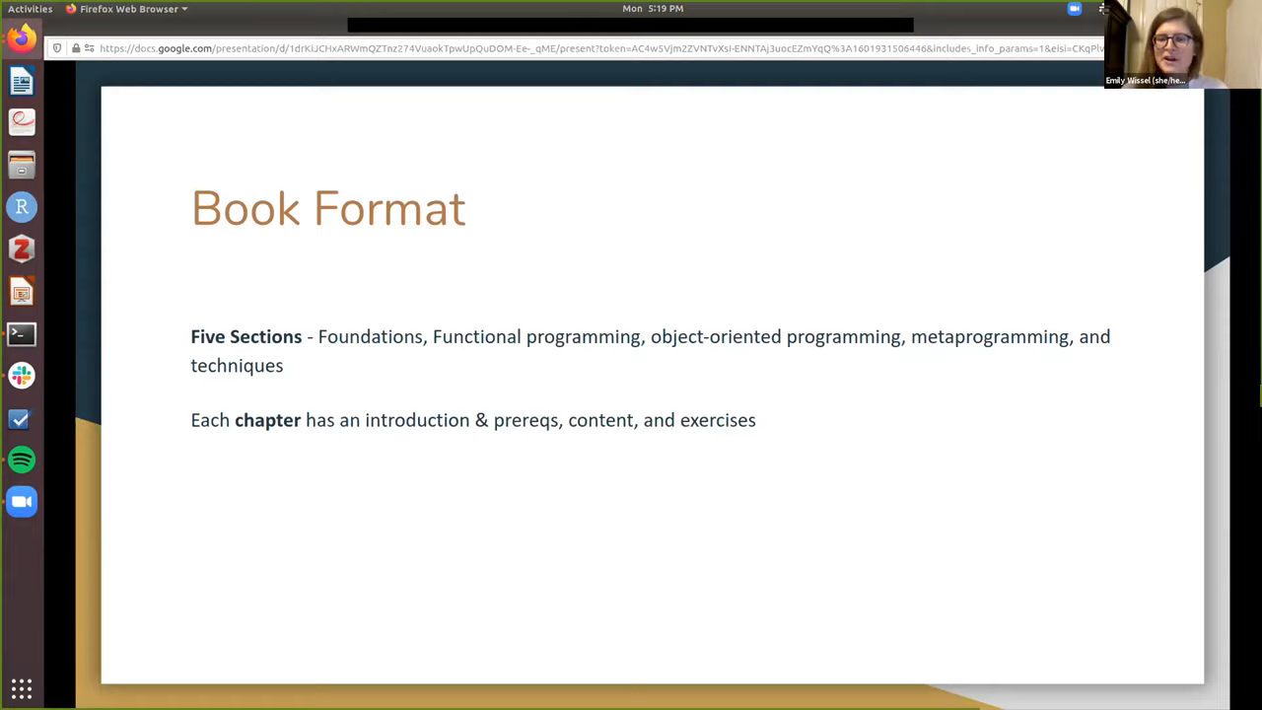
pyautogui.moveTo(1010, 209)
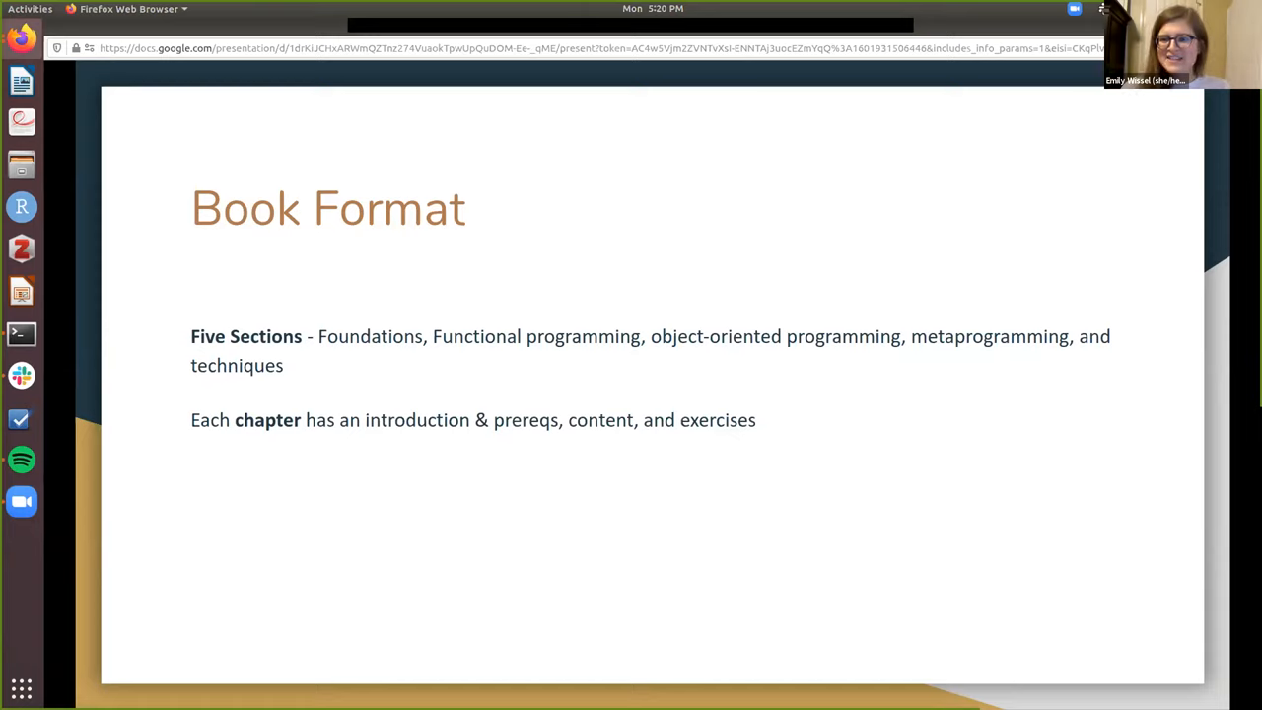
pyautogui.moveTo(777, 300)
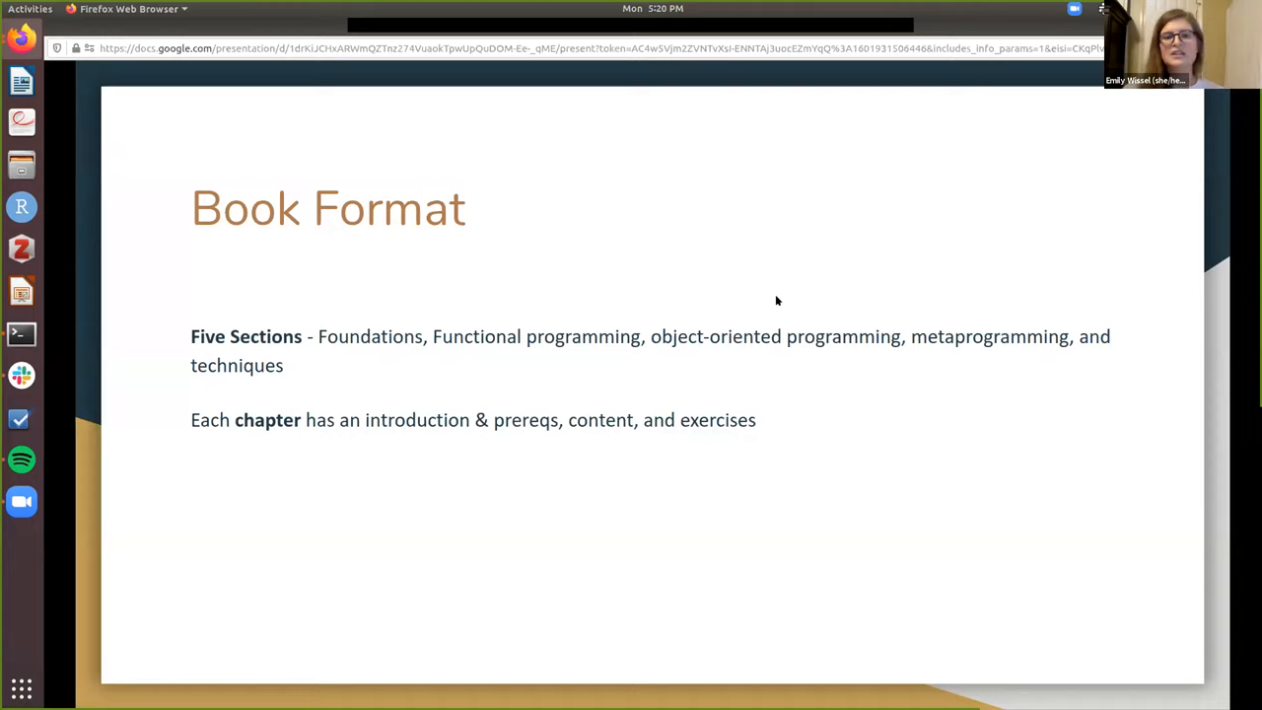
pyautogui.moveTo(805, 240)
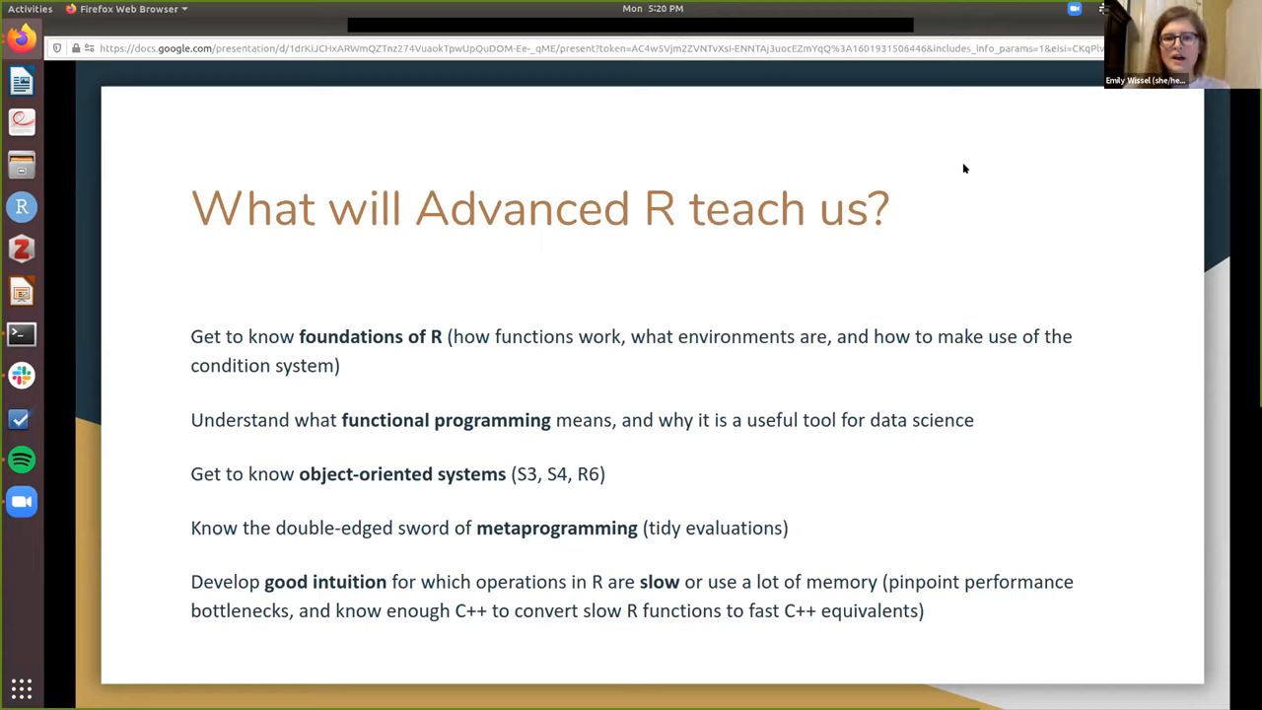
pyautogui.moveTo(966, 177)
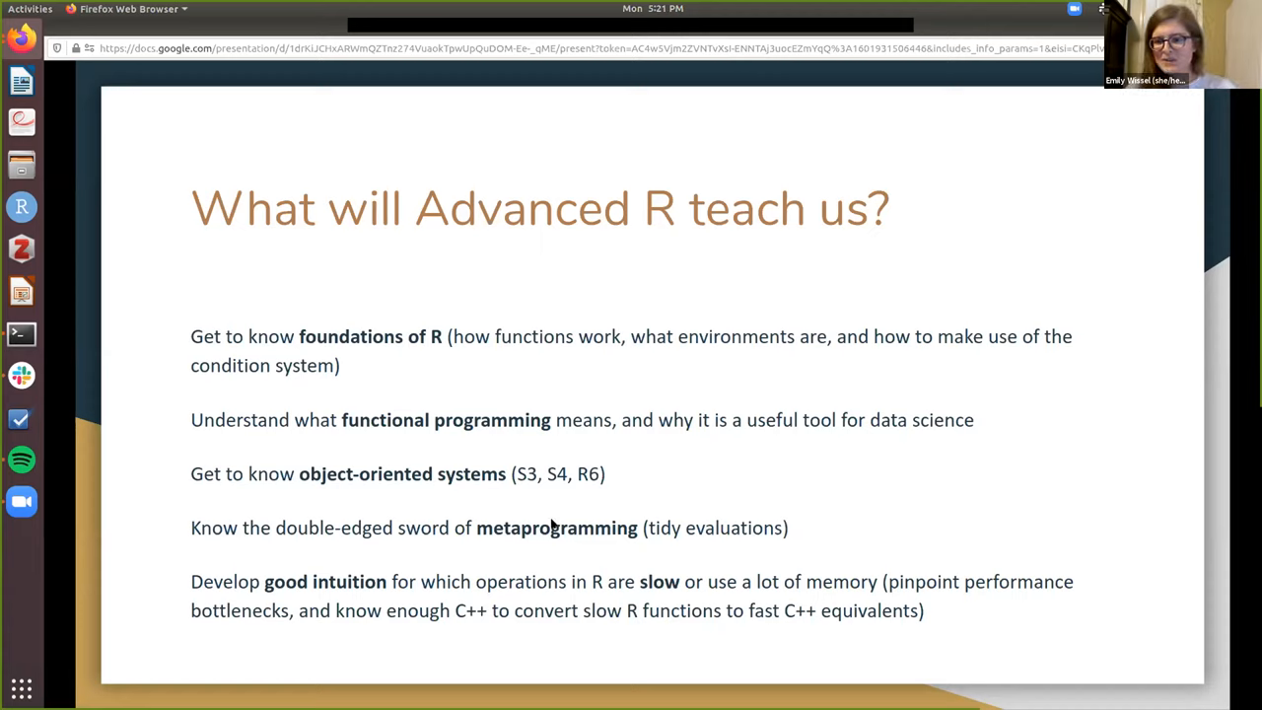
pyautogui.moveTo(560, 470)
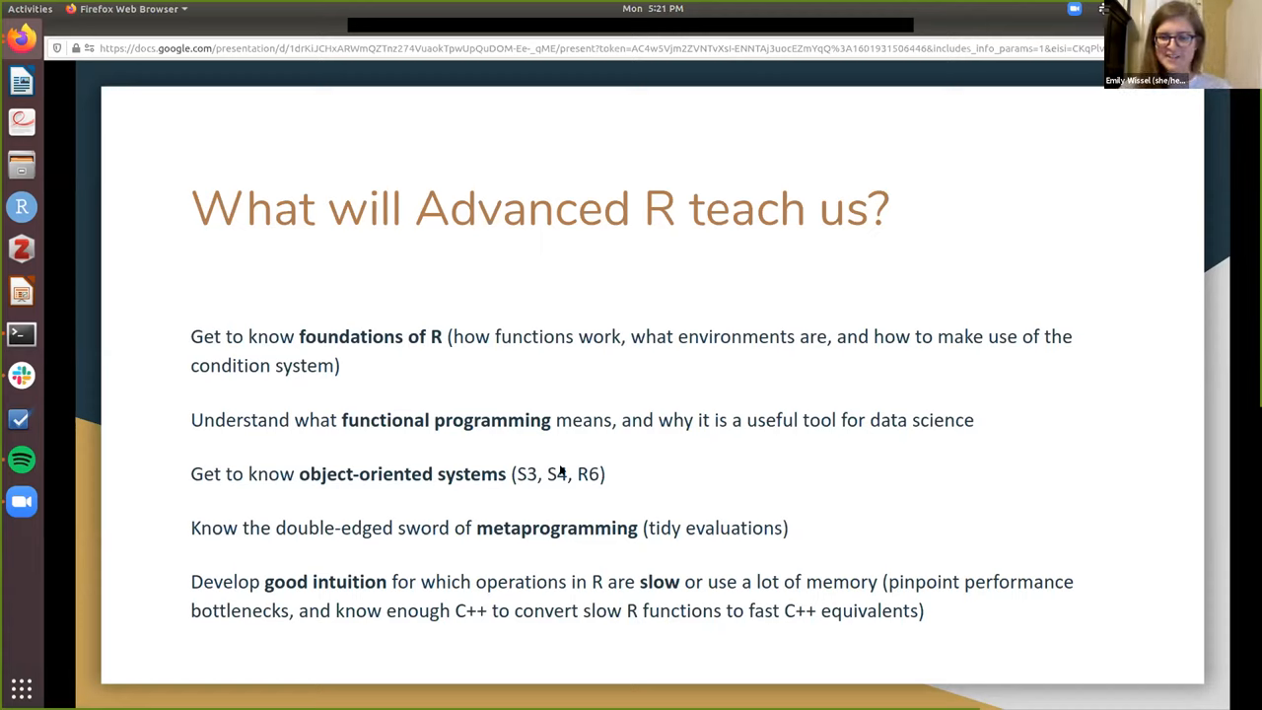
pyautogui.moveTo(899, 457)
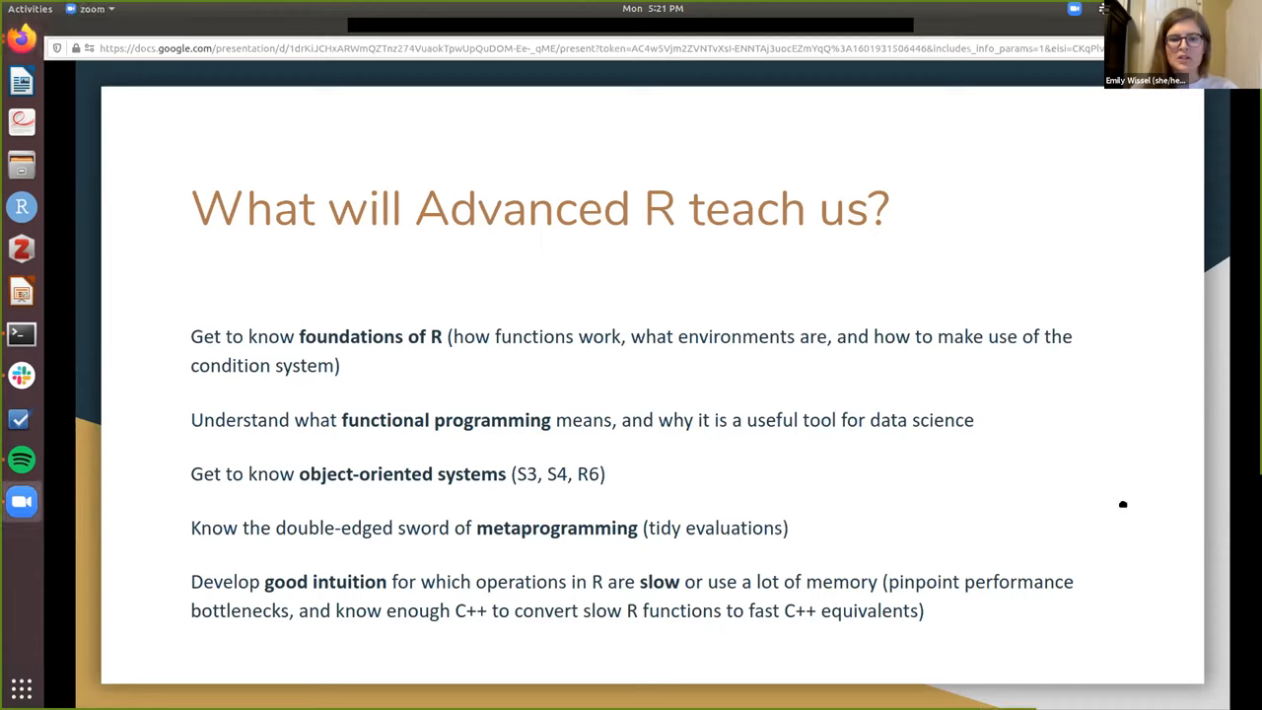
pyautogui.moveTo(1088, 630)
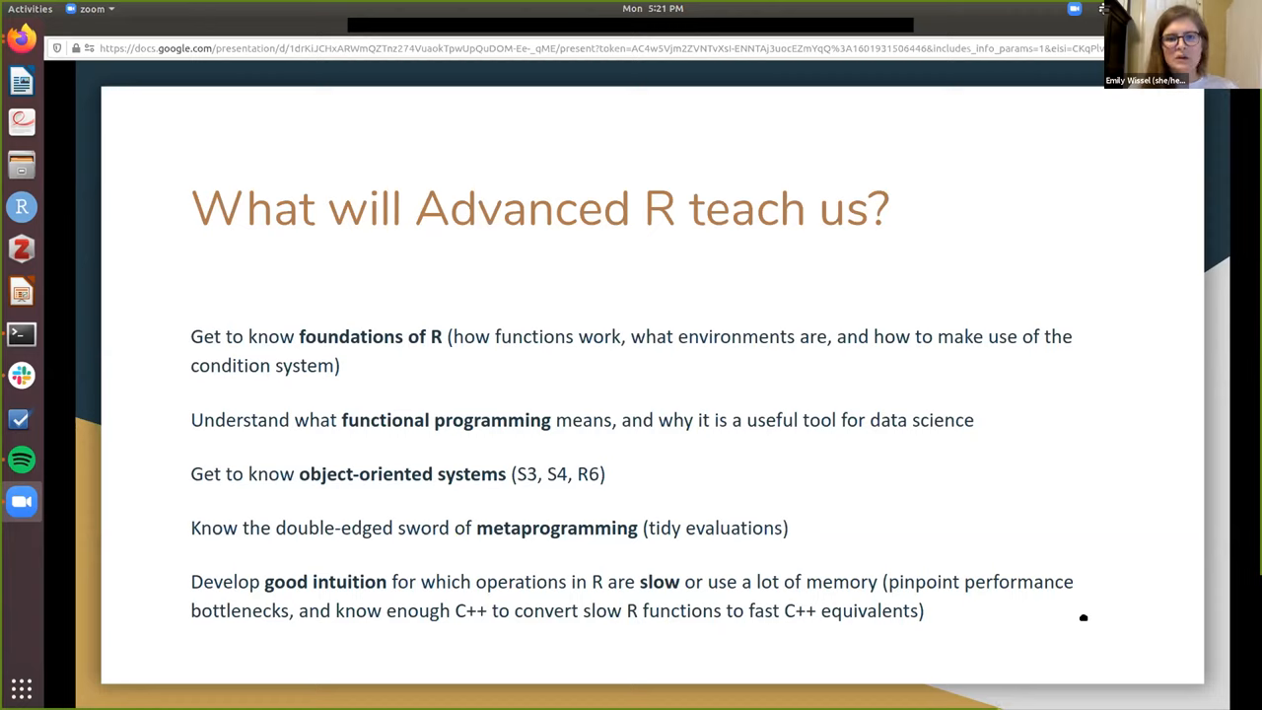
pyautogui.moveTo(1079, 427)
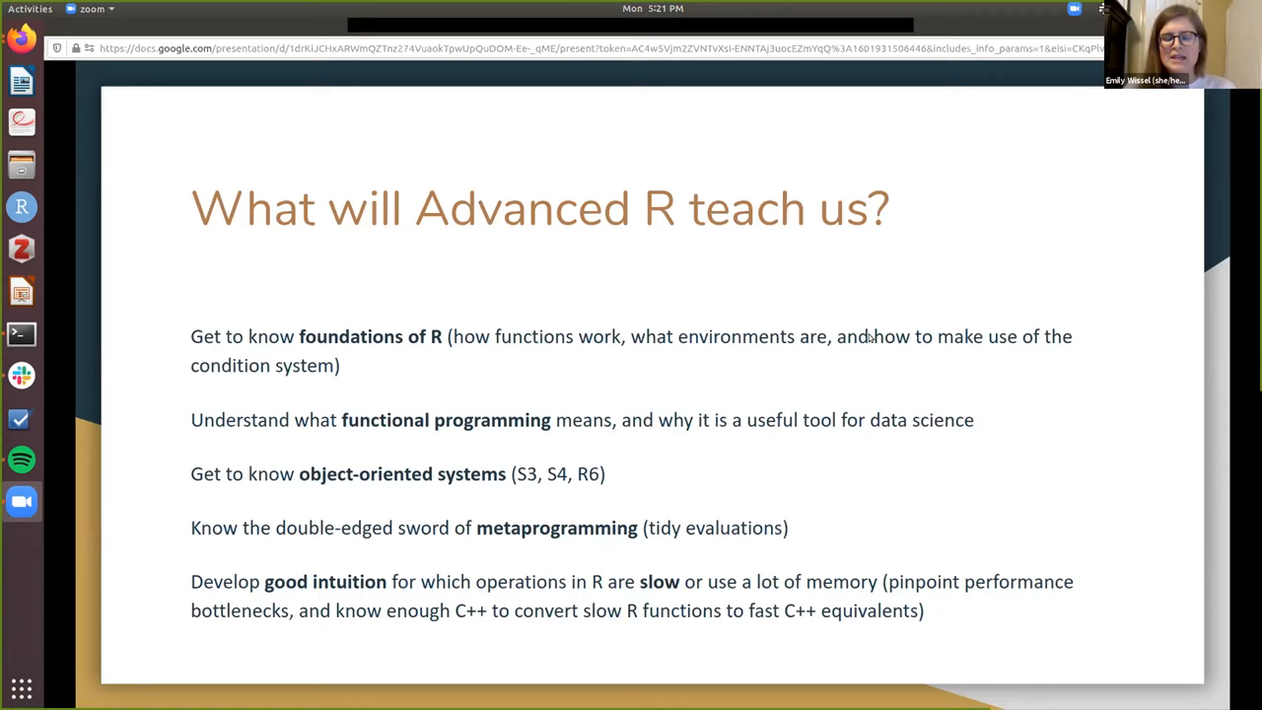
pyautogui.moveTo(950, 280)
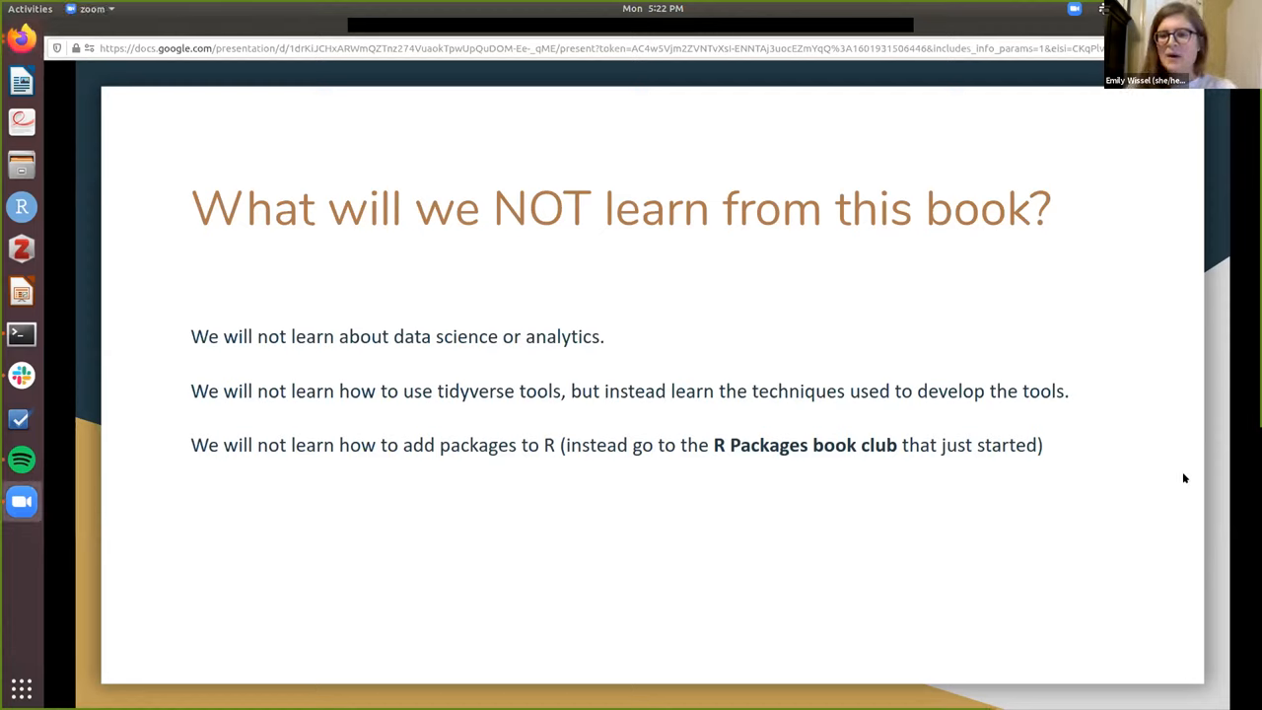
pyautogui.moveTo(1072, 197)
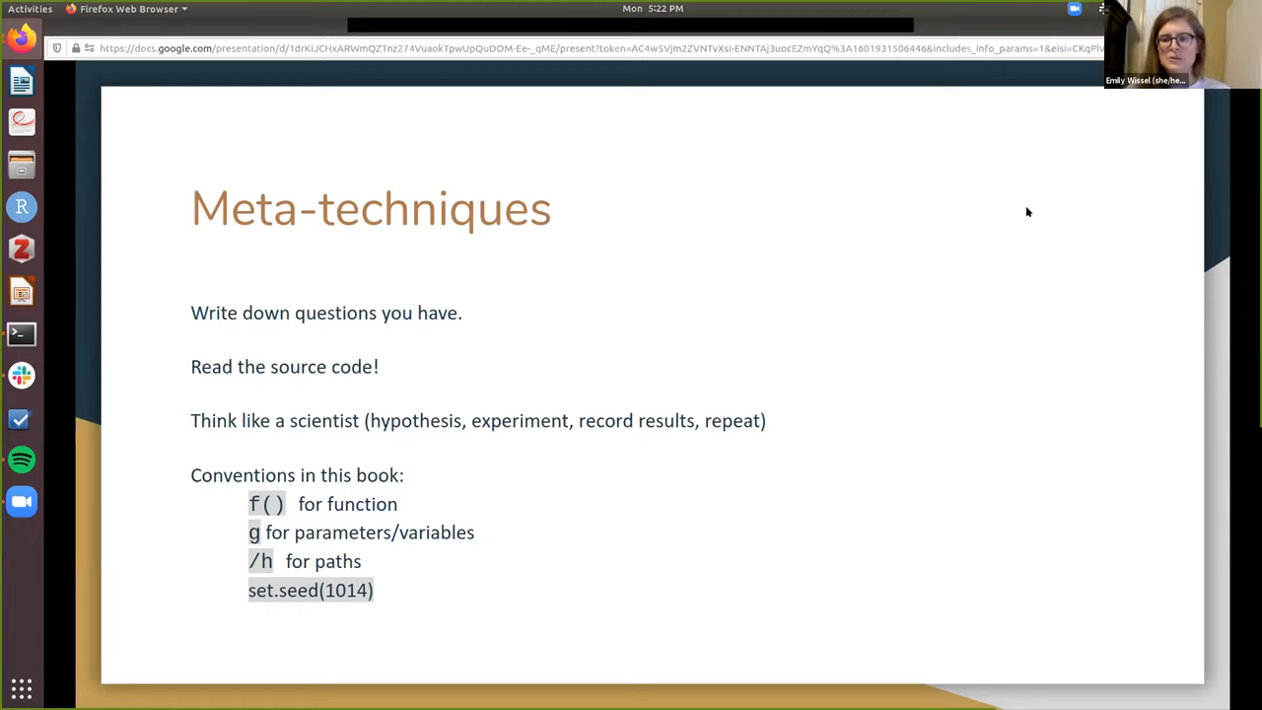
pyautogui.moveTo(951, 166)
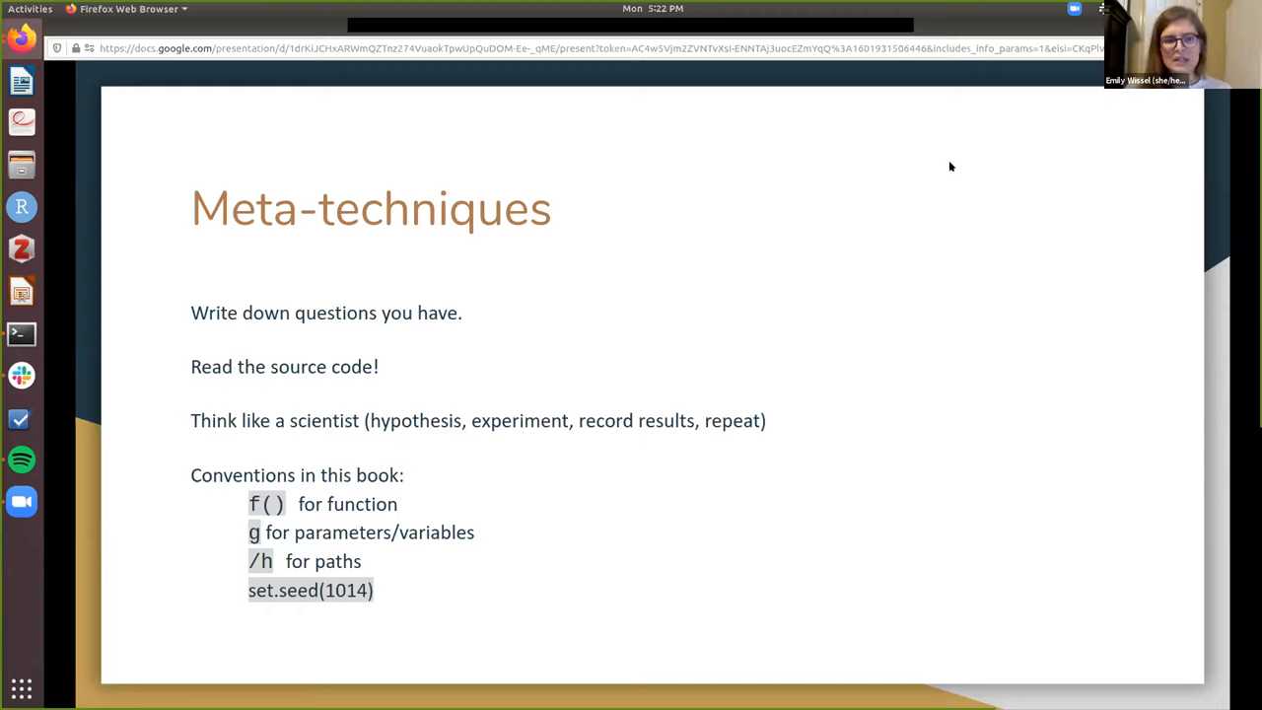
pyautogui.moveTo(954, 242)
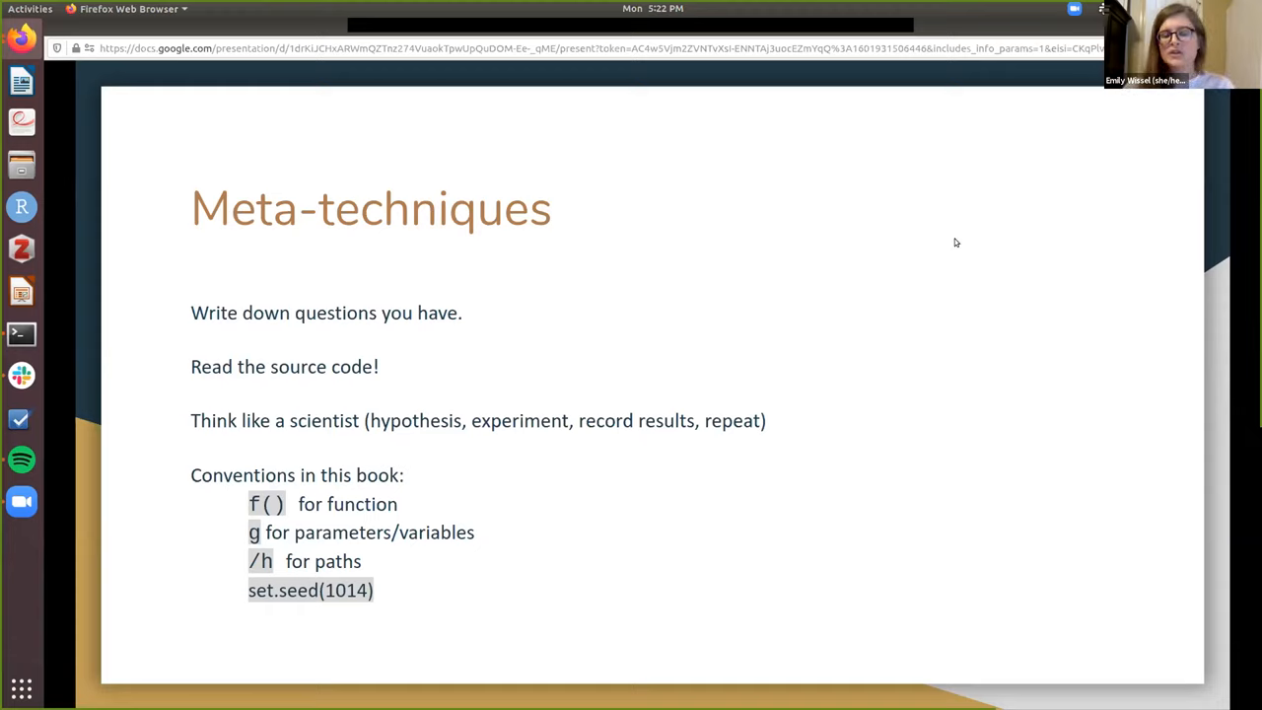
pyautogui.moveTo(1025, 209)
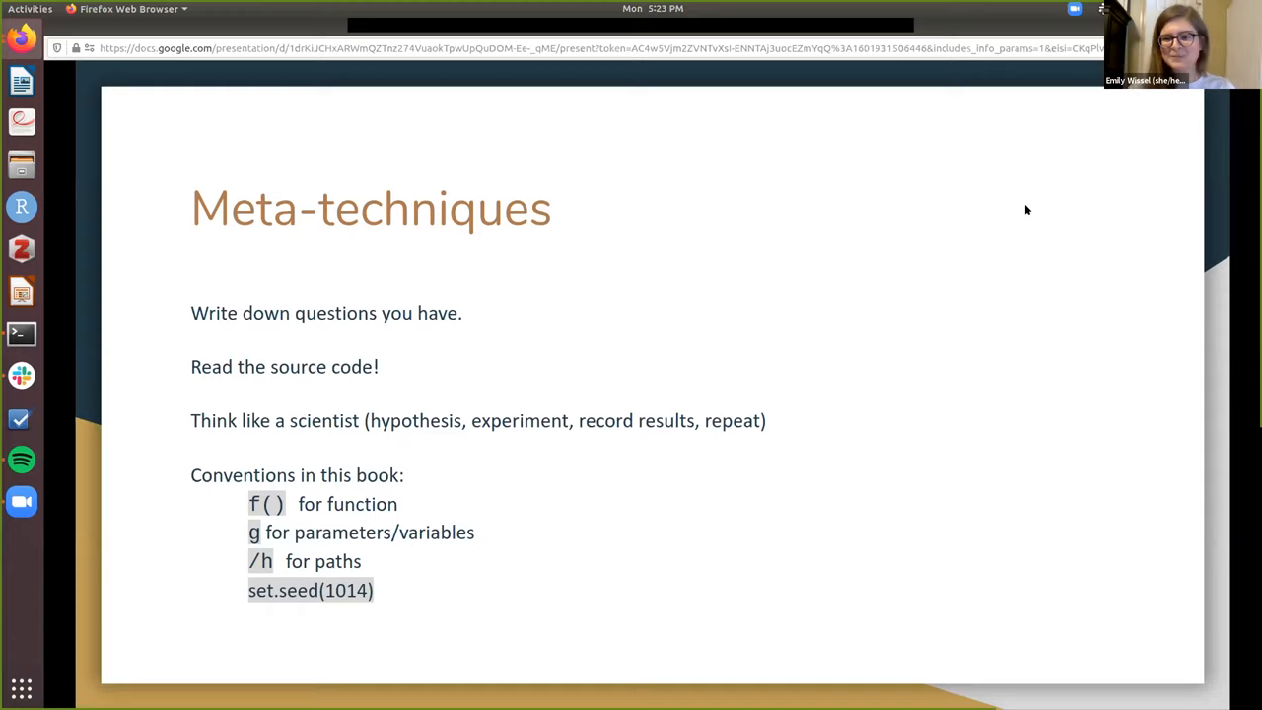
pyautogui.moveTo(939, 248)
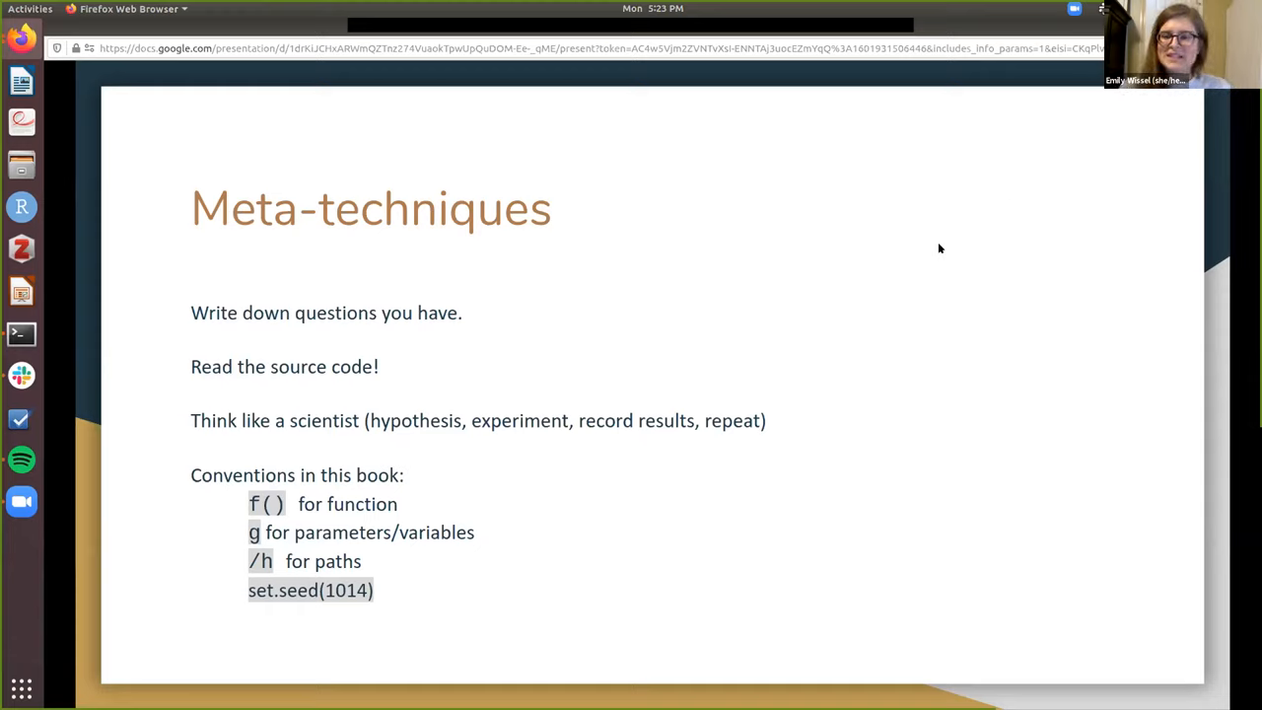
pyautogui.moveTo(343, 503)
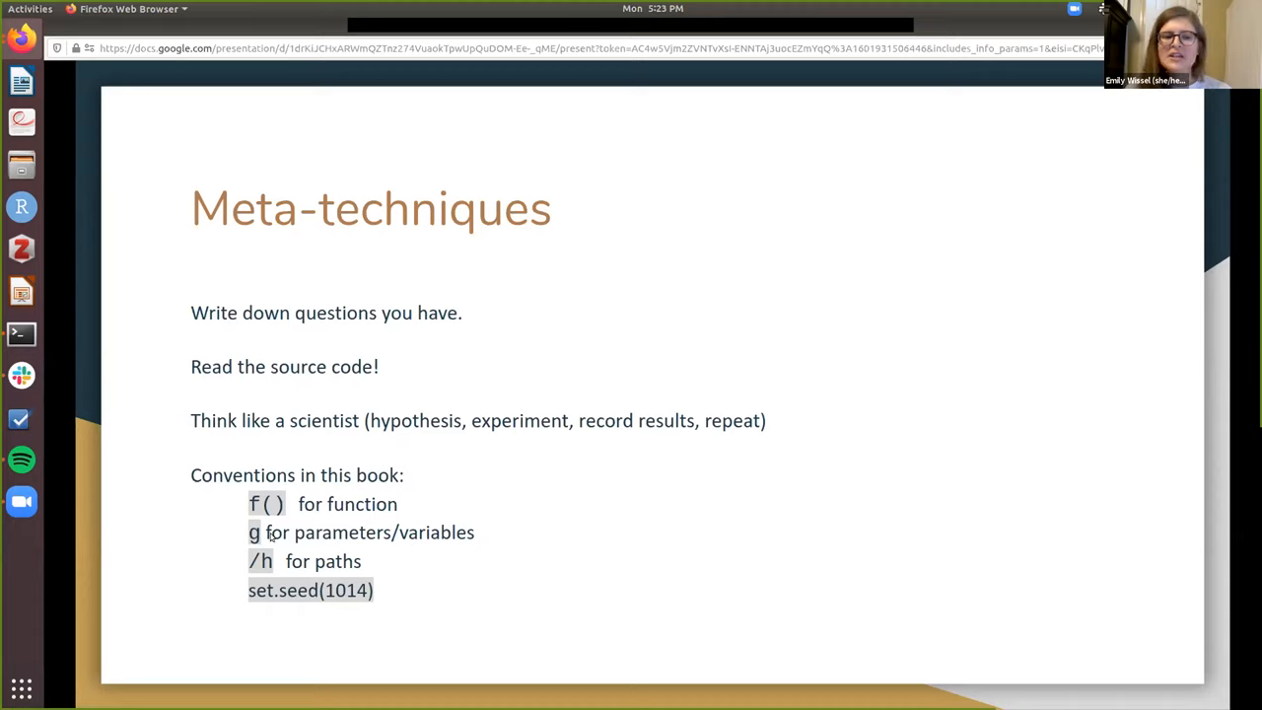
pyautogui.moveTo(503, 540)
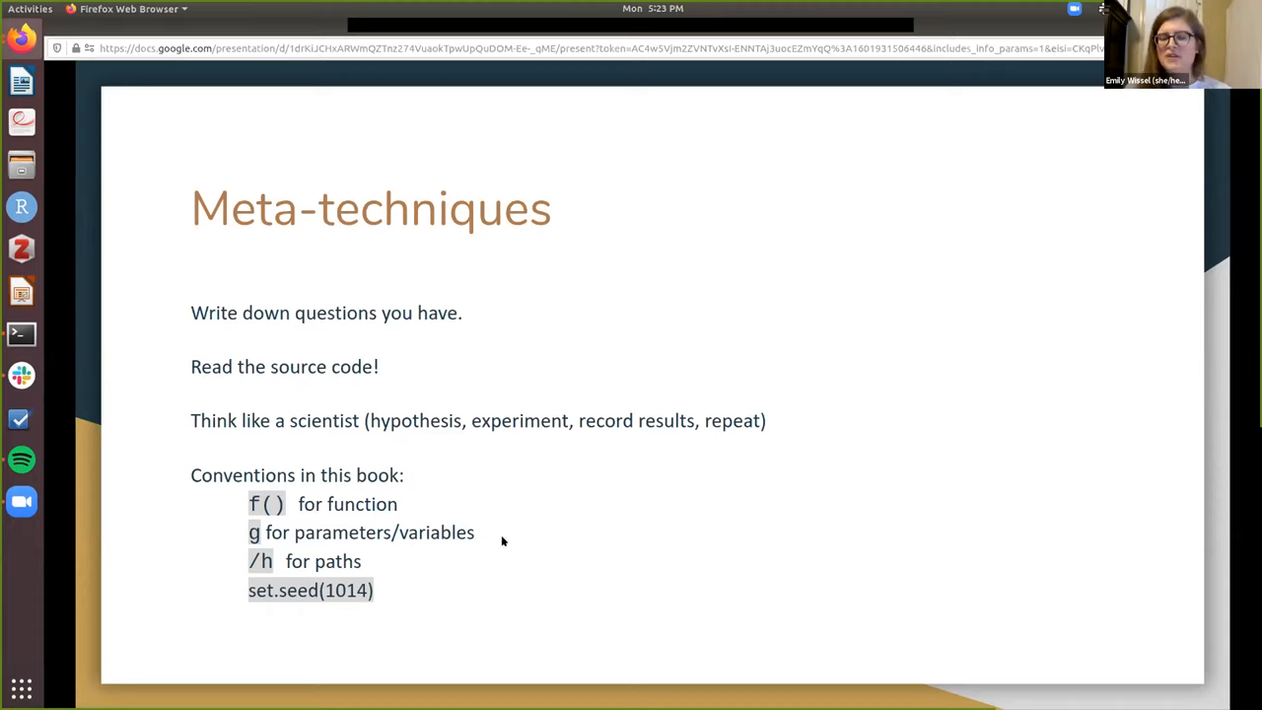
pyautogui.moveTo(355, 574)
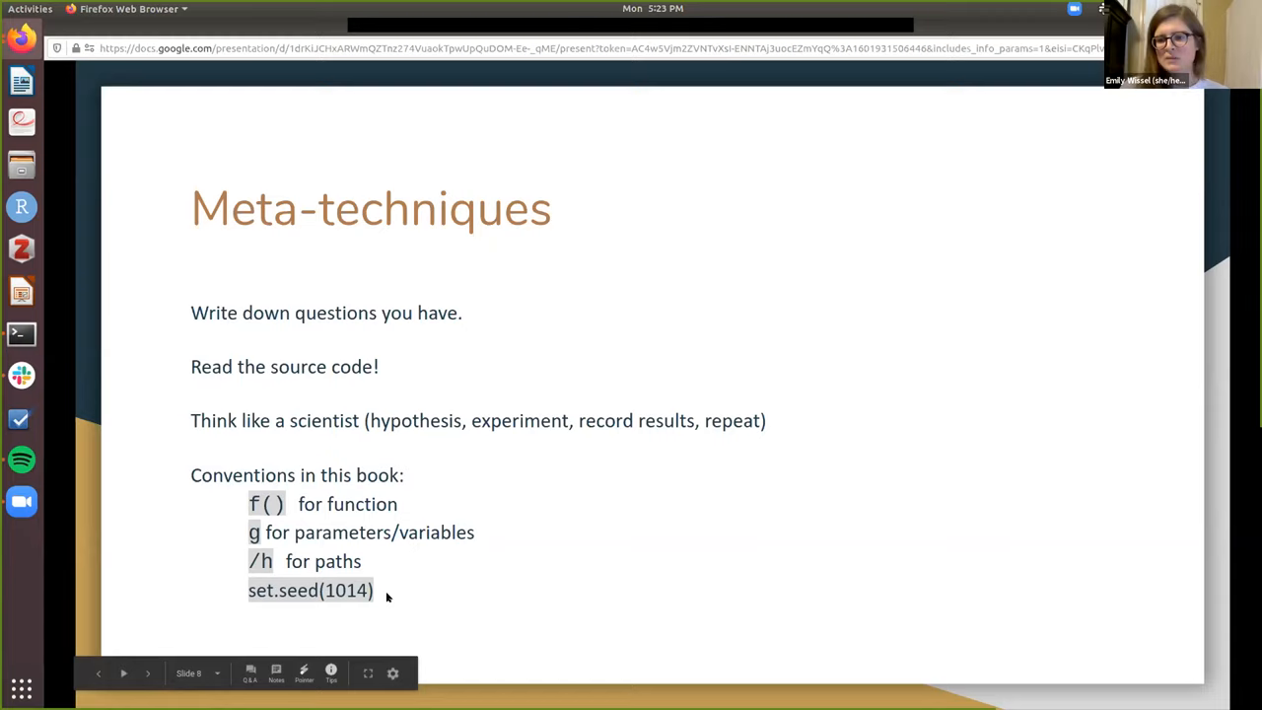
pyautogui.moveTo(392, 611)
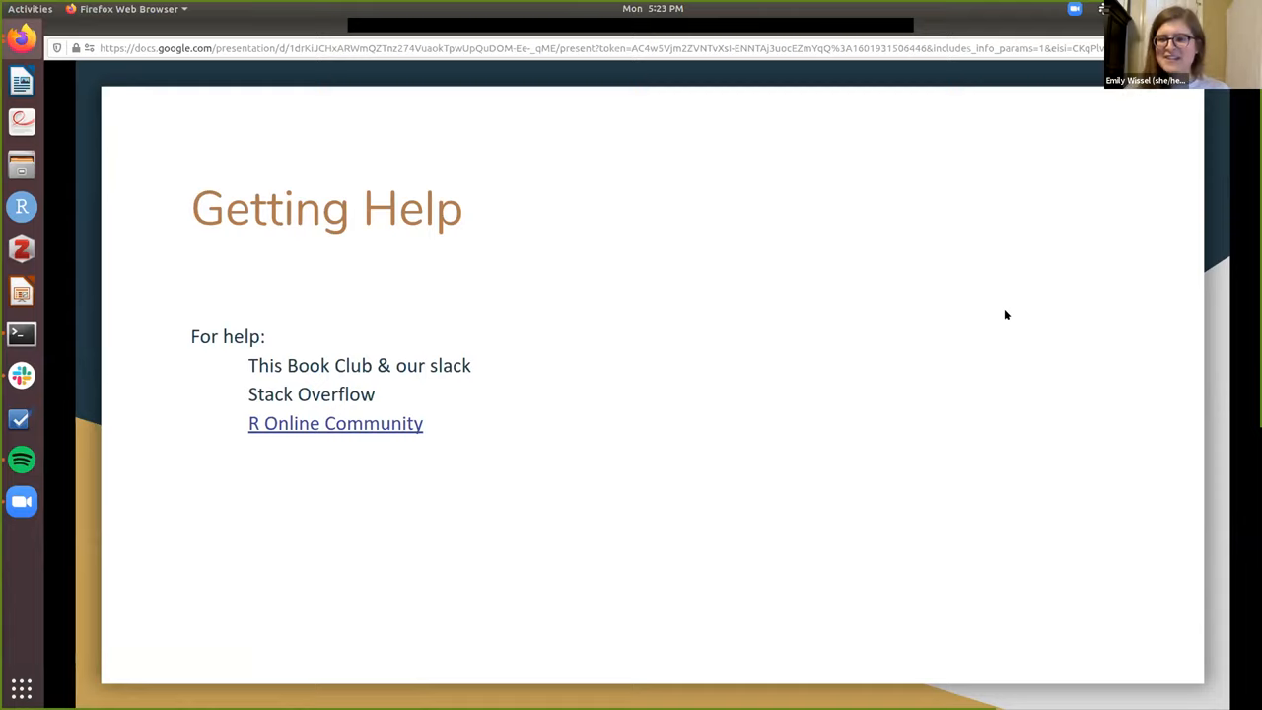
pyautogui.moveTo(988, 306)
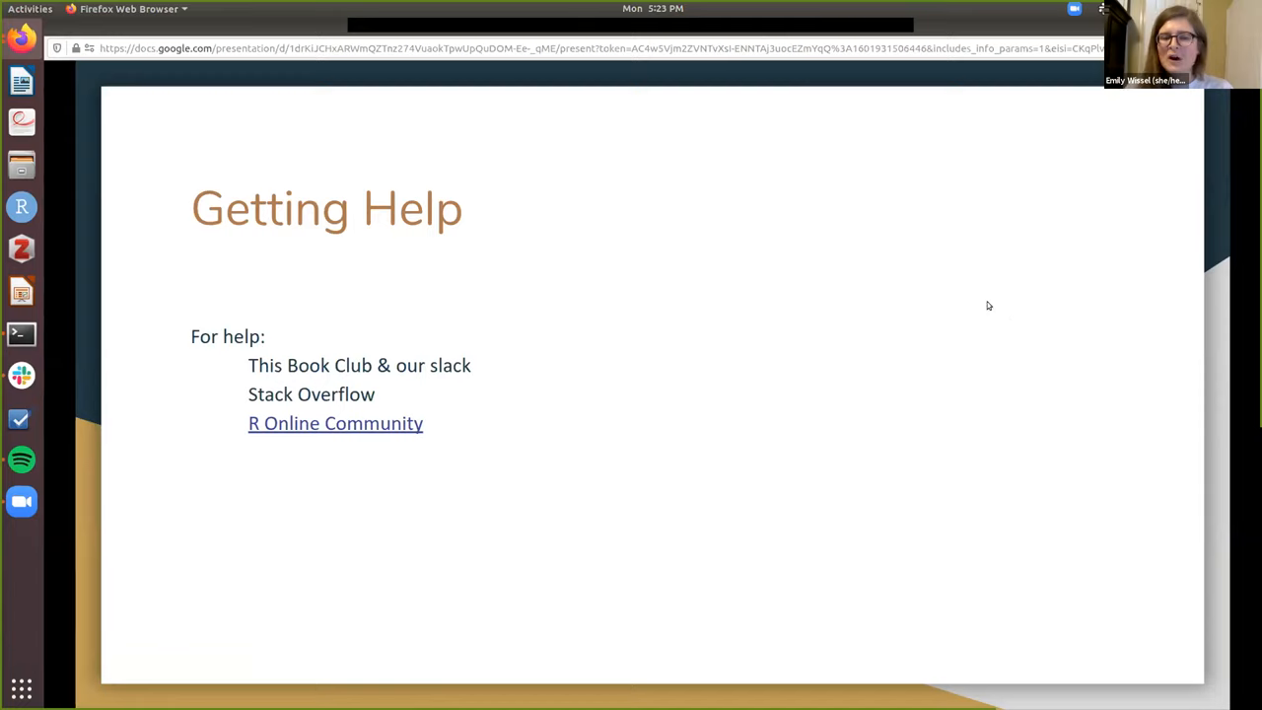
pyautogui.moveTo(872, 418)
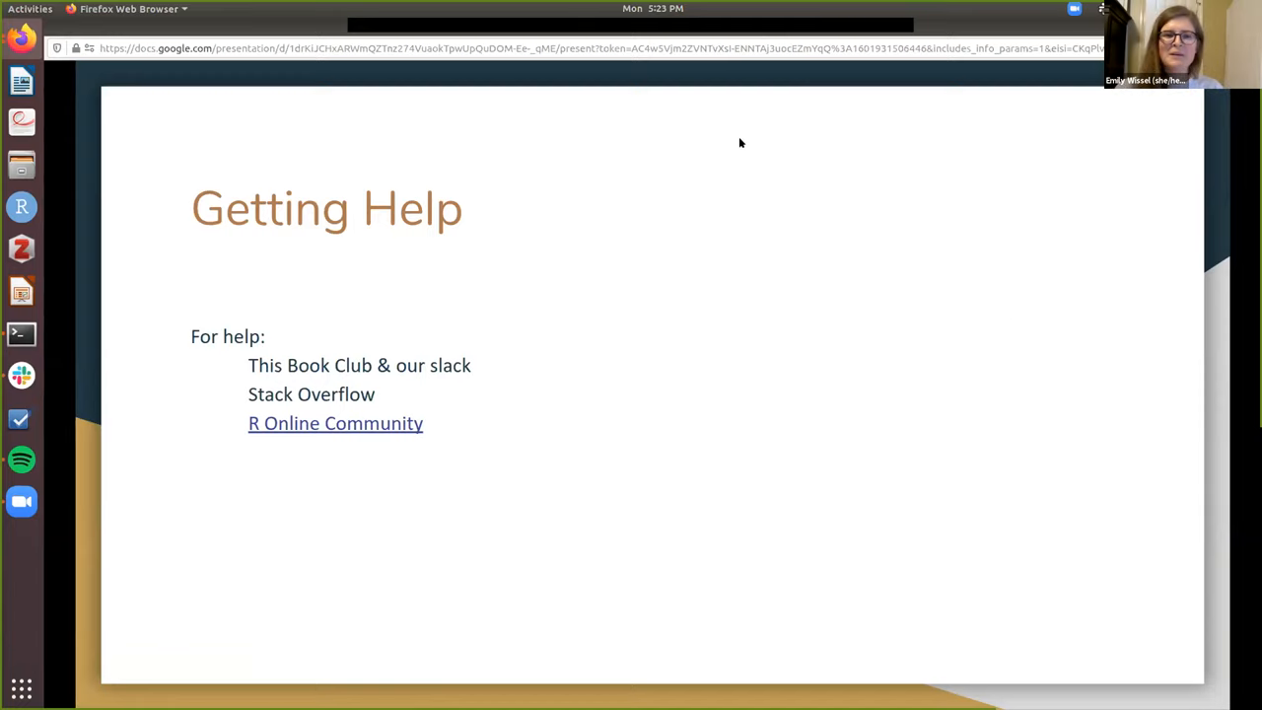
pyautogui.moveTo(706, 37)
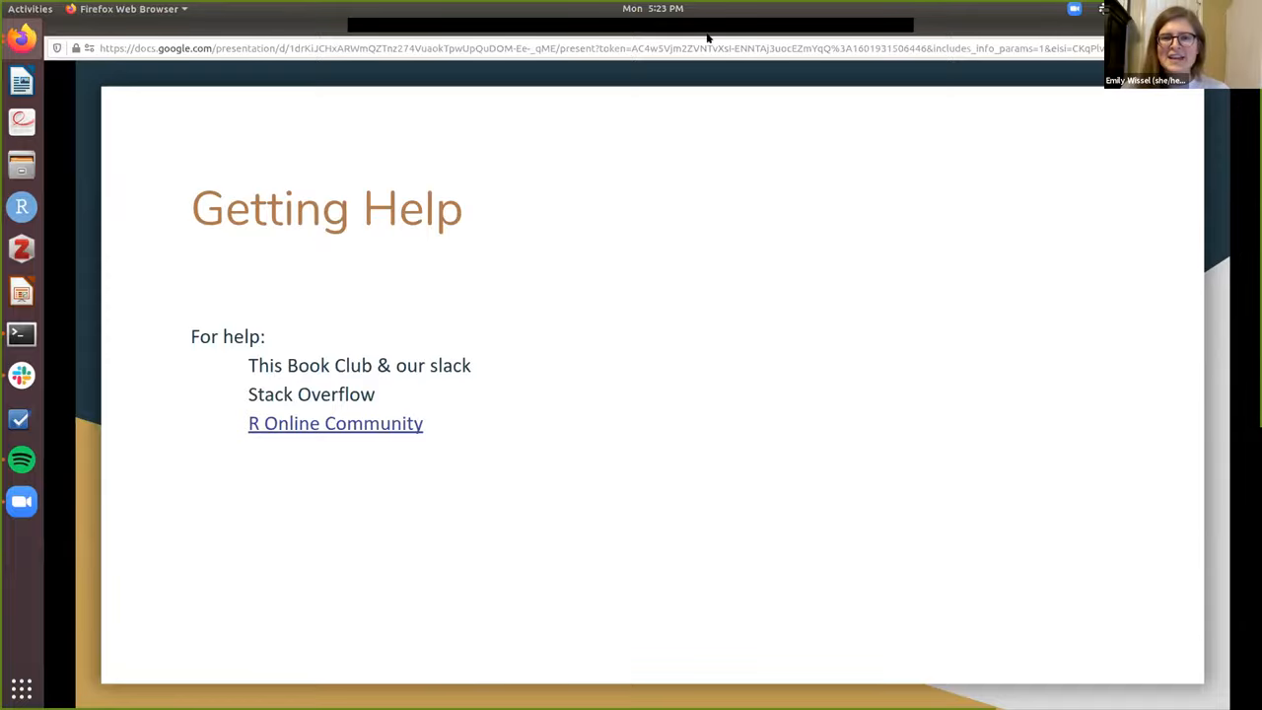
pyautogui.click(335, 422)
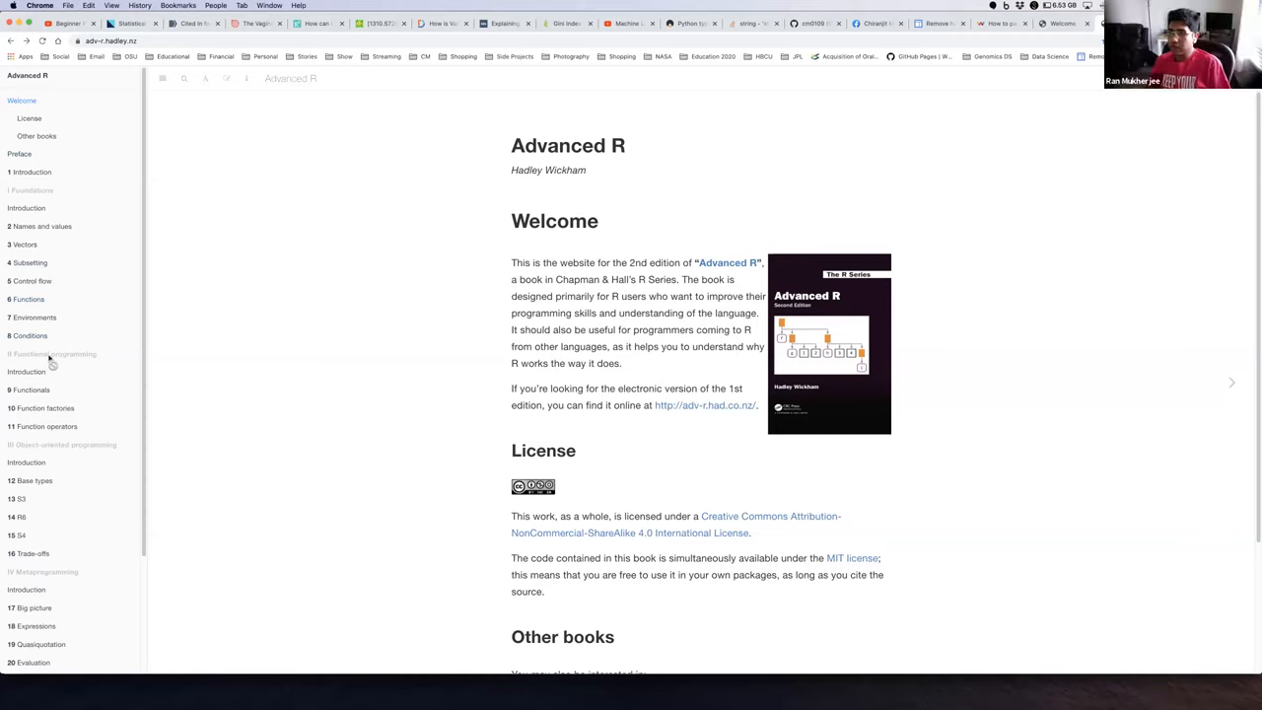
pyautogui.moveTo(51, 363)
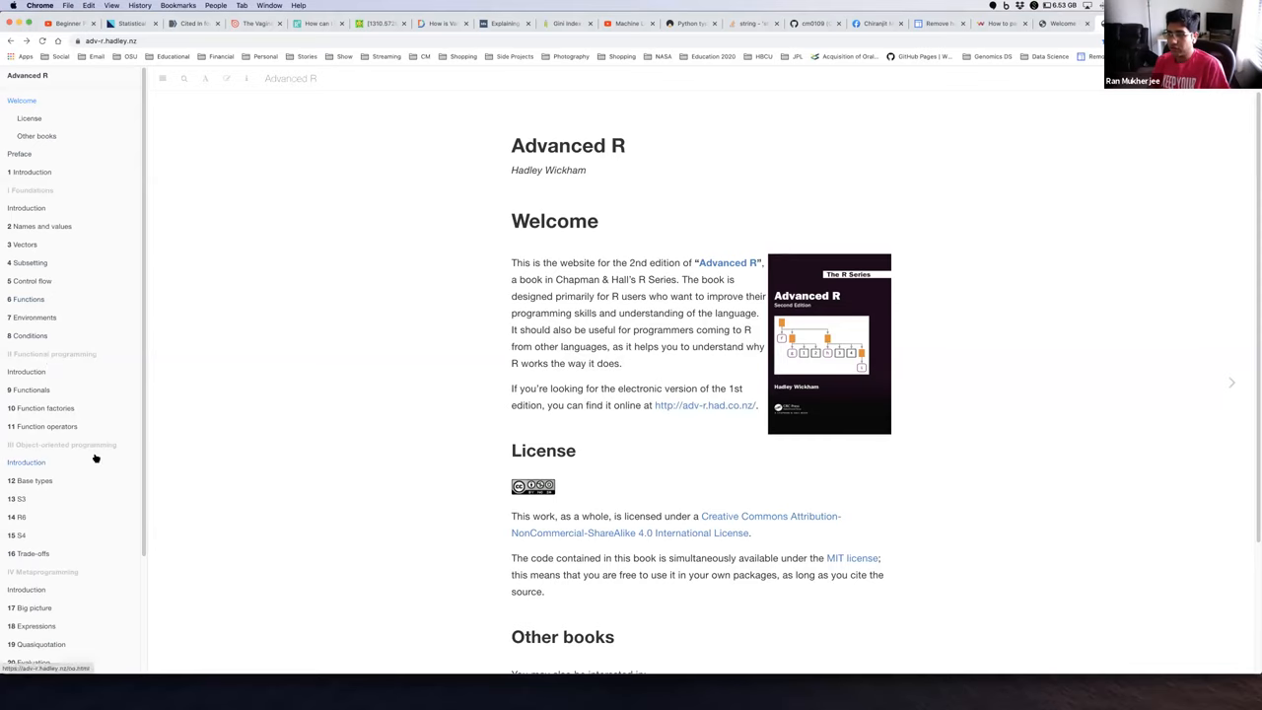
# Navigate the Advanced R site to the other edition's welcome page for comparison.
pyautogui.scroll(-3)
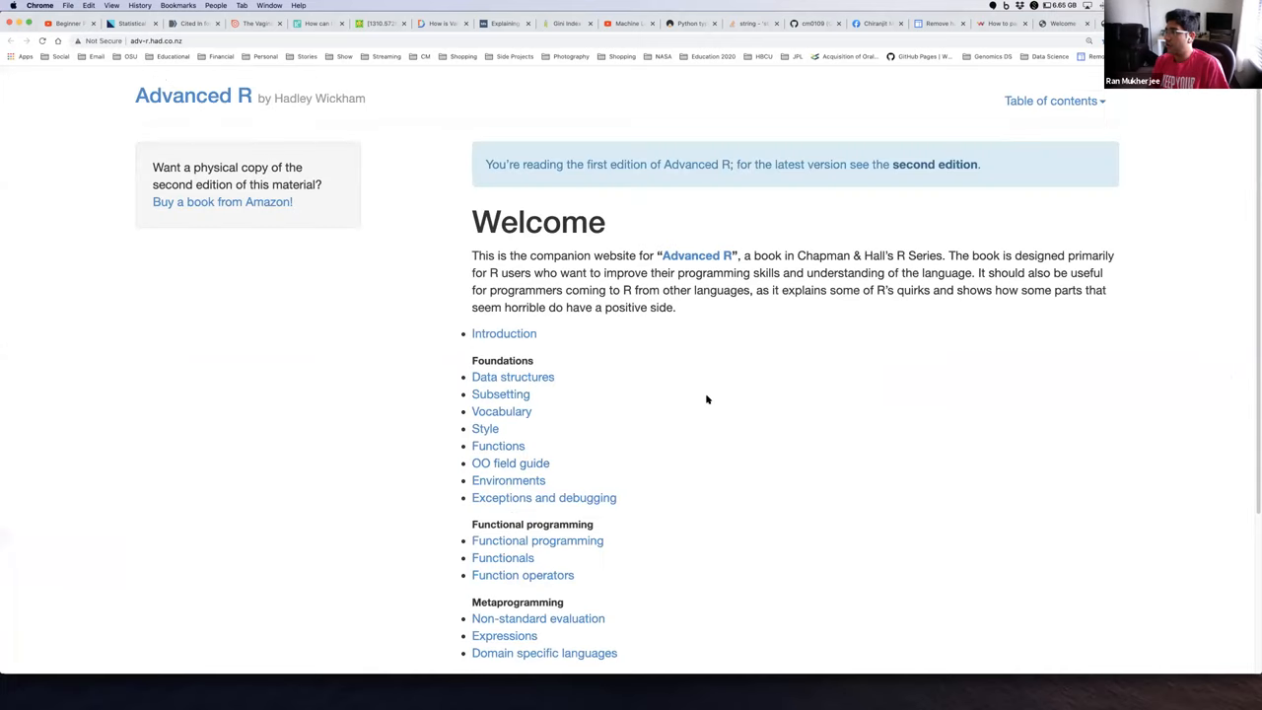
pyautogui.moveTo(915, 207)
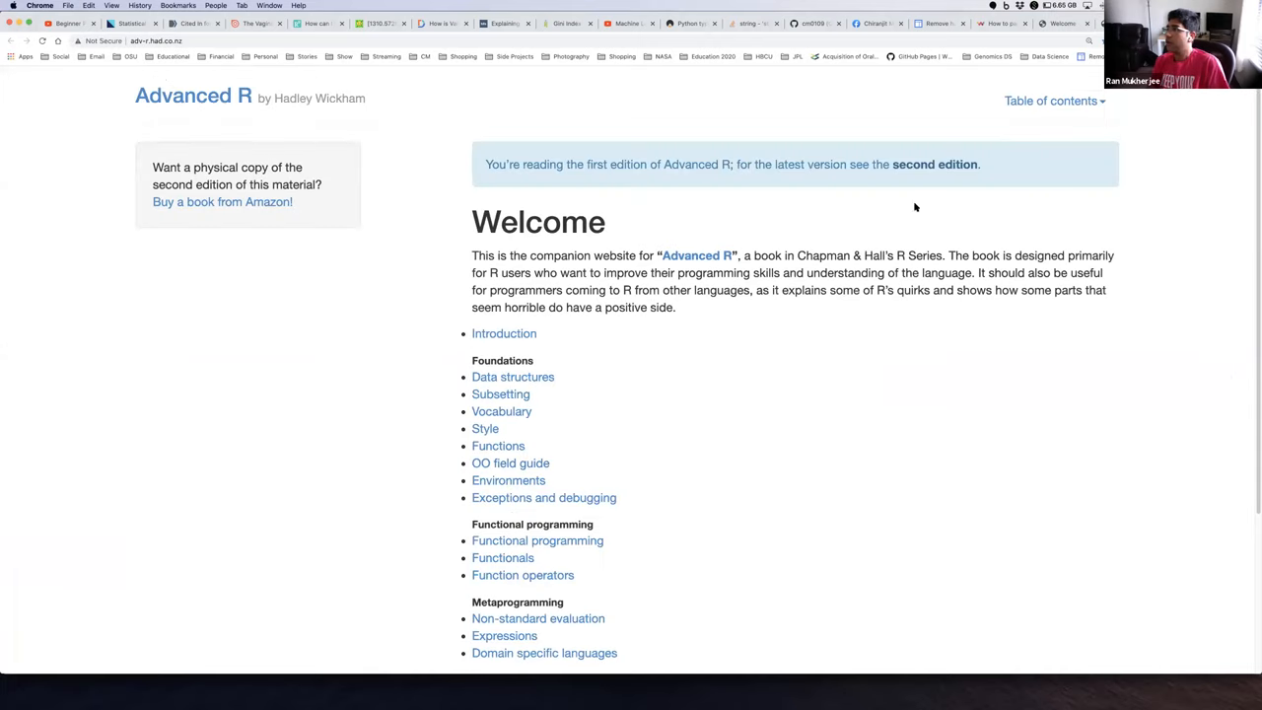
pyautogui.moveTo(935, 164)
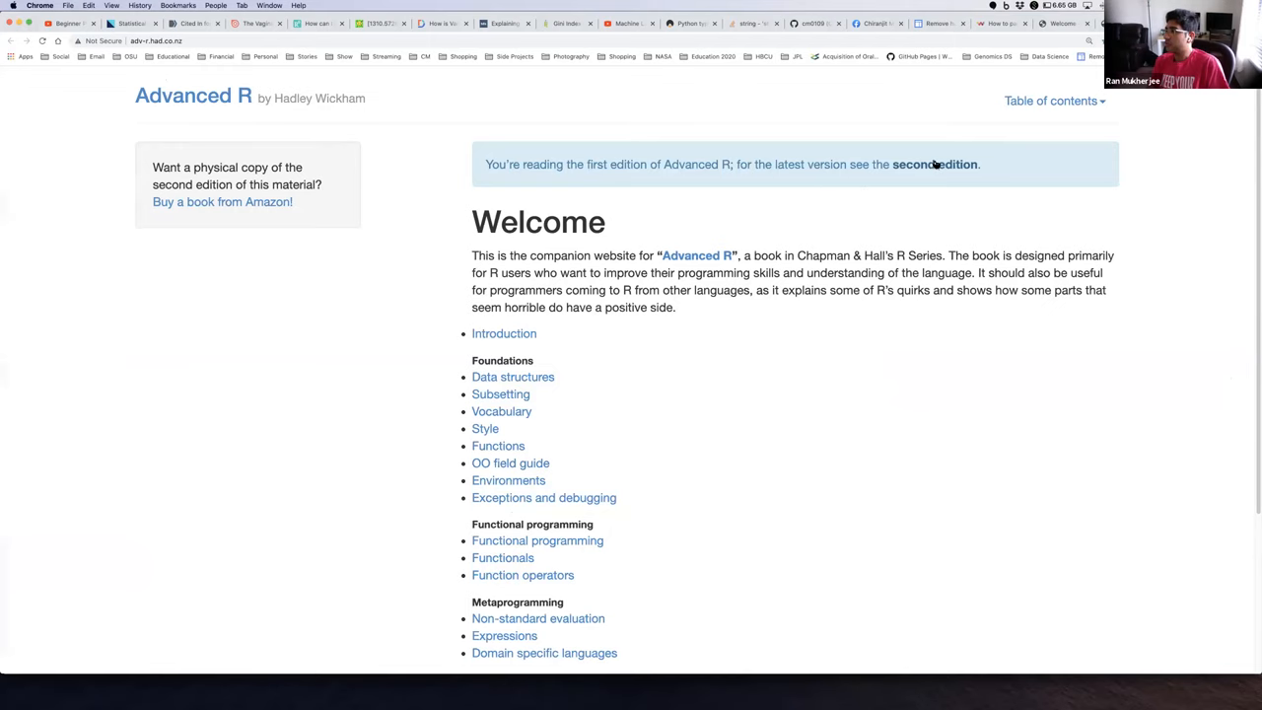
pyautogui.click(505, 334)
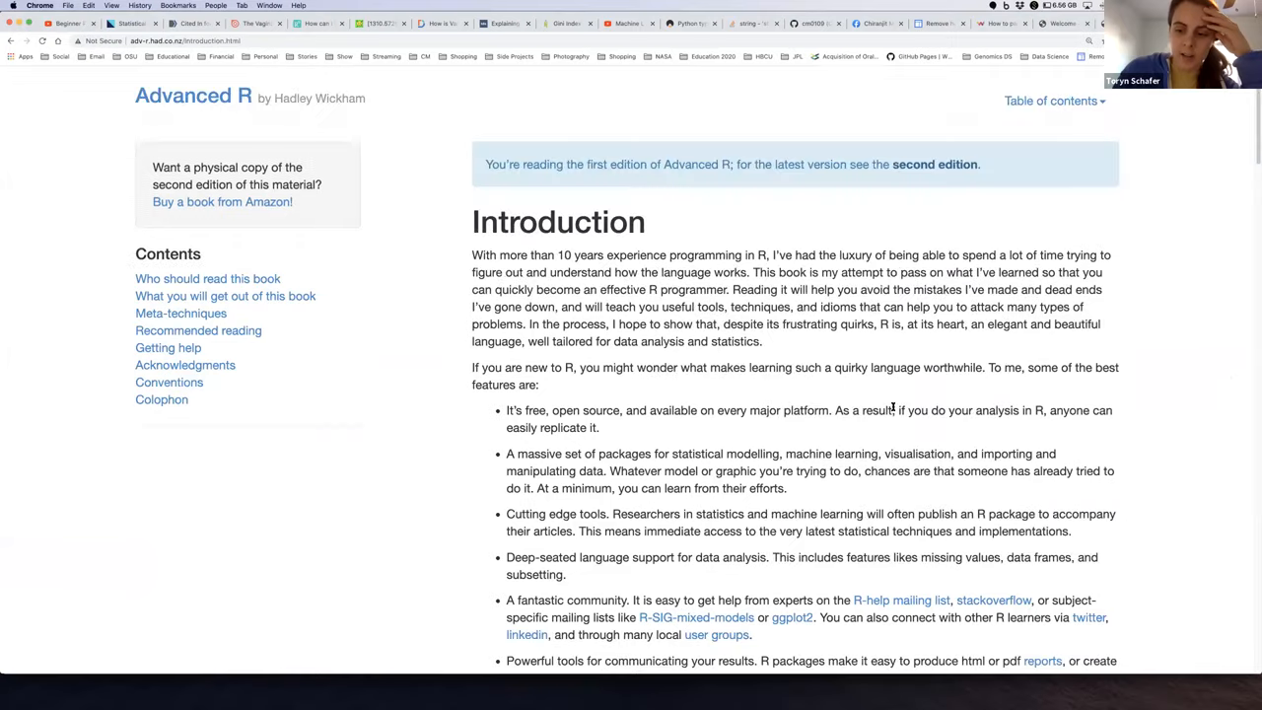
# Go back in Chrome to the first edition's Advanced R Introduction page.
pyautogui.scroll(-3)
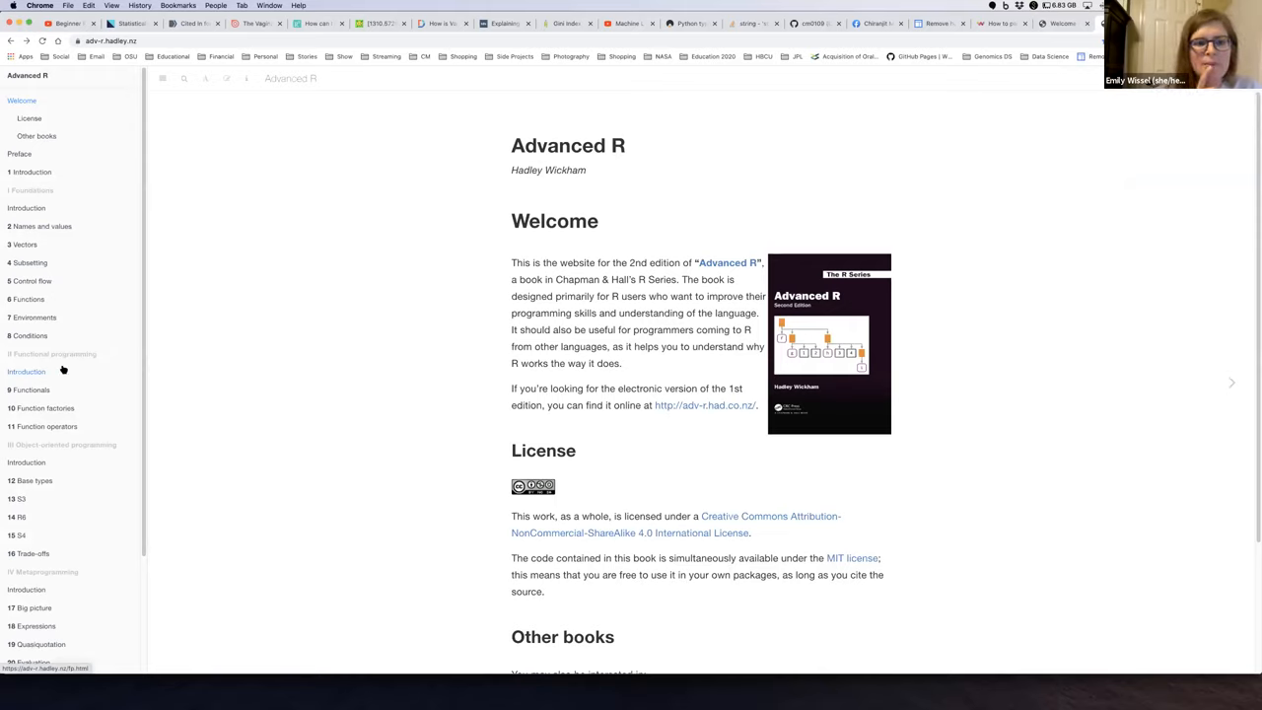
pyautogui.moveTo(178, 359)
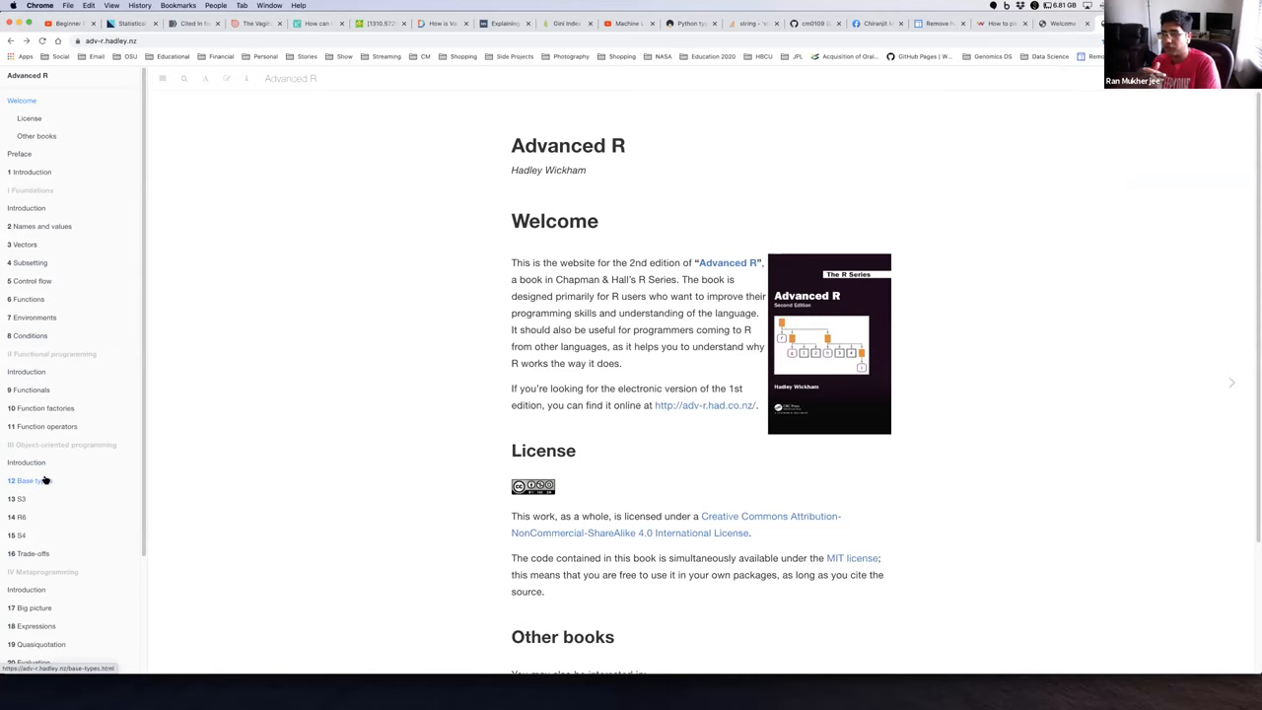
pyautogui.moveTo(982, 166)
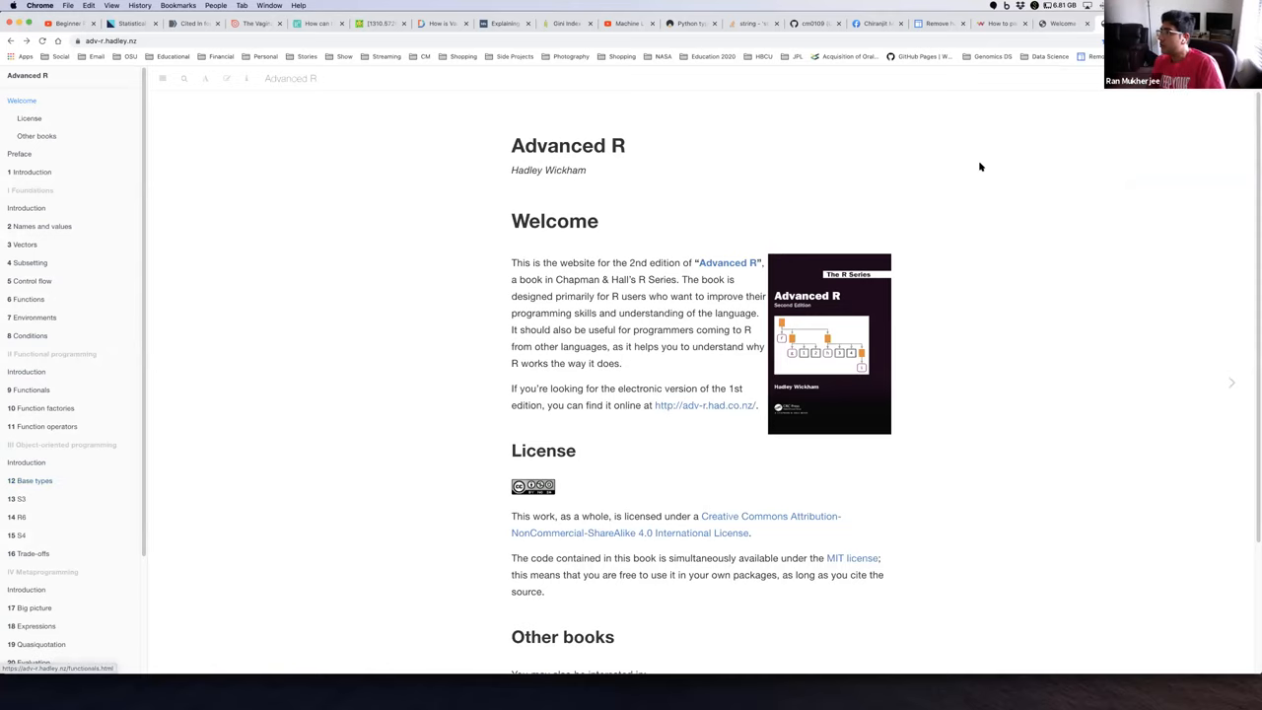
pyautogui.click(32, 171)
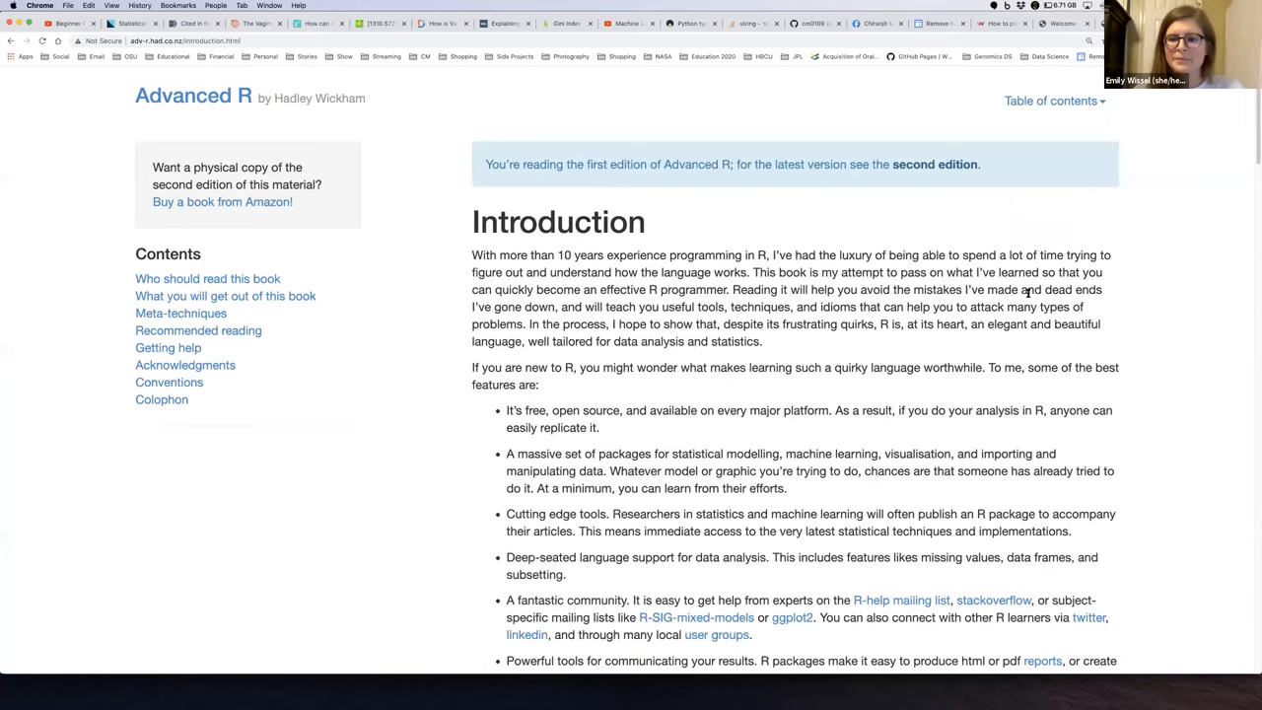
pyautogui.moveTo(832, 357)
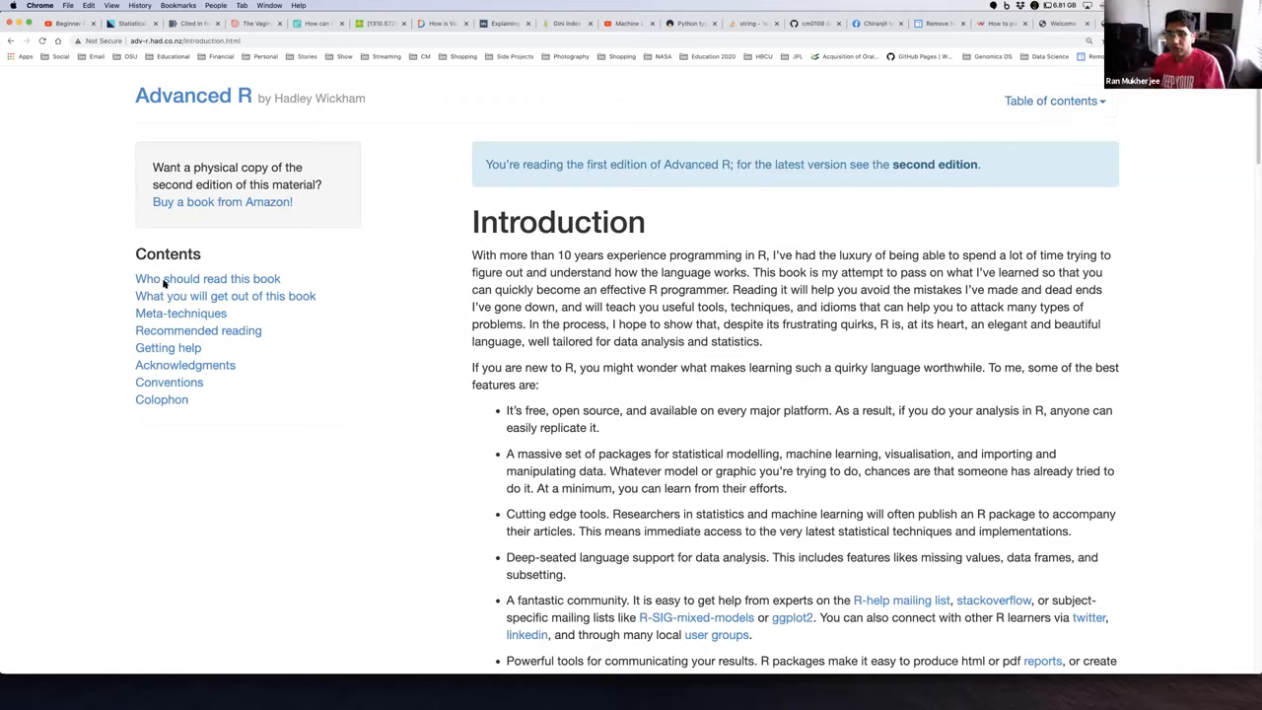
pyautogui.moveTo(505, 87)
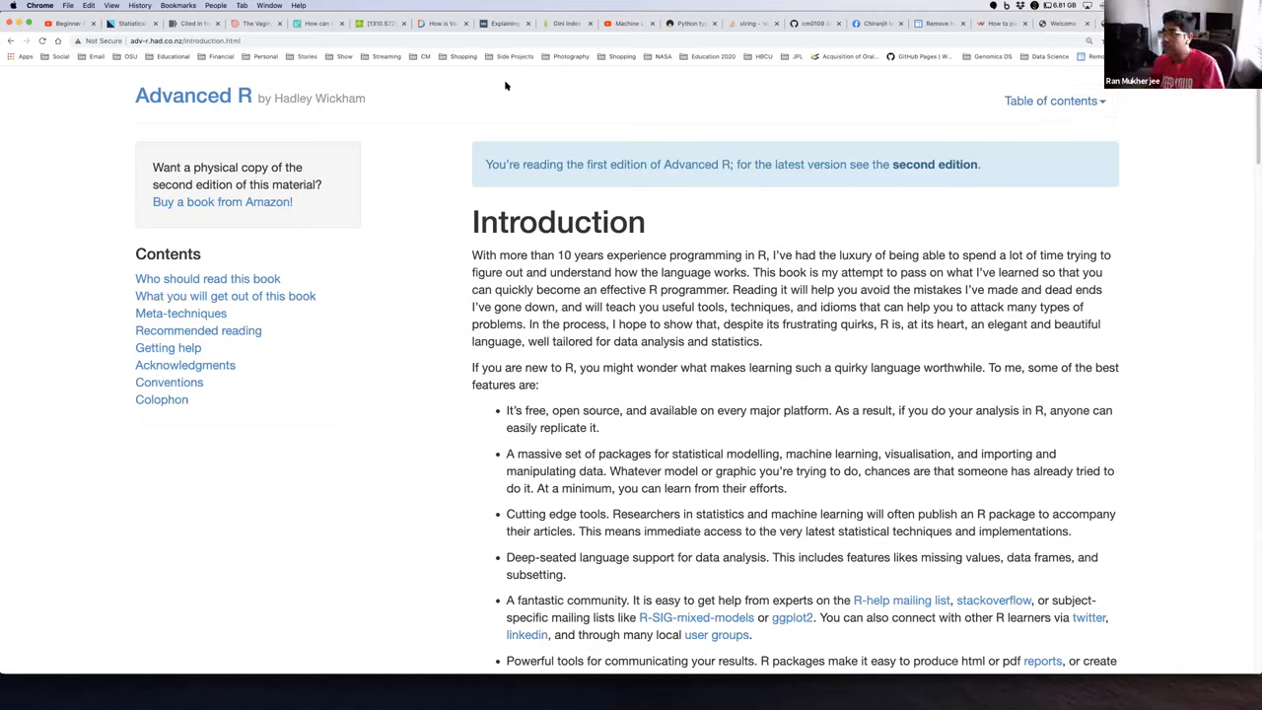